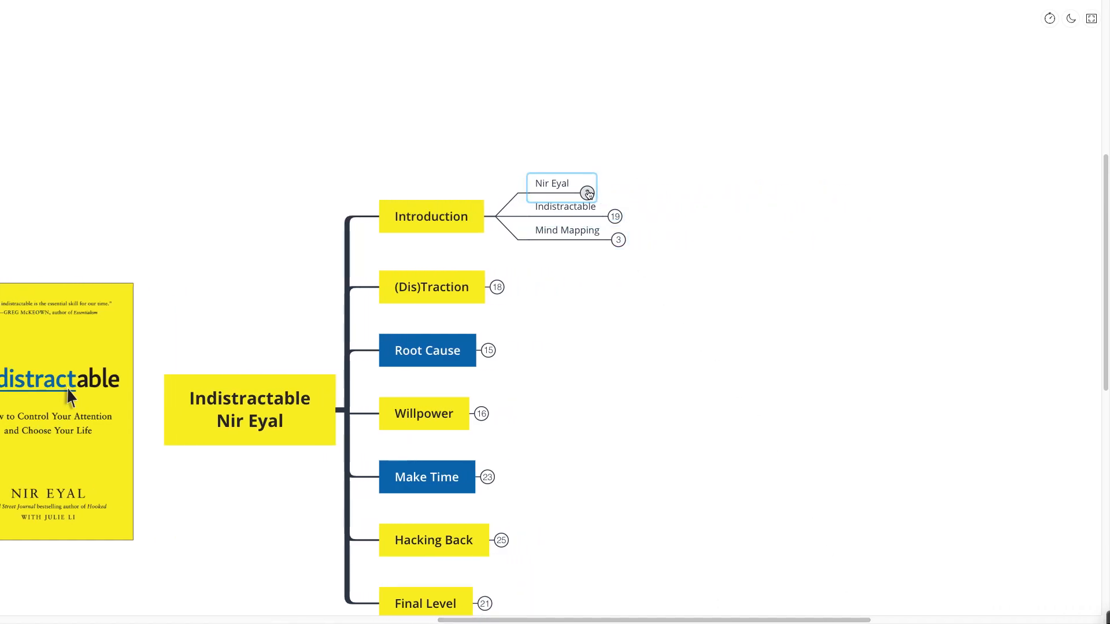
Expand Nir Eyal under Introduction to show its three notes about the author.
{"action": "left_click", "coordinate": [587, 192]}
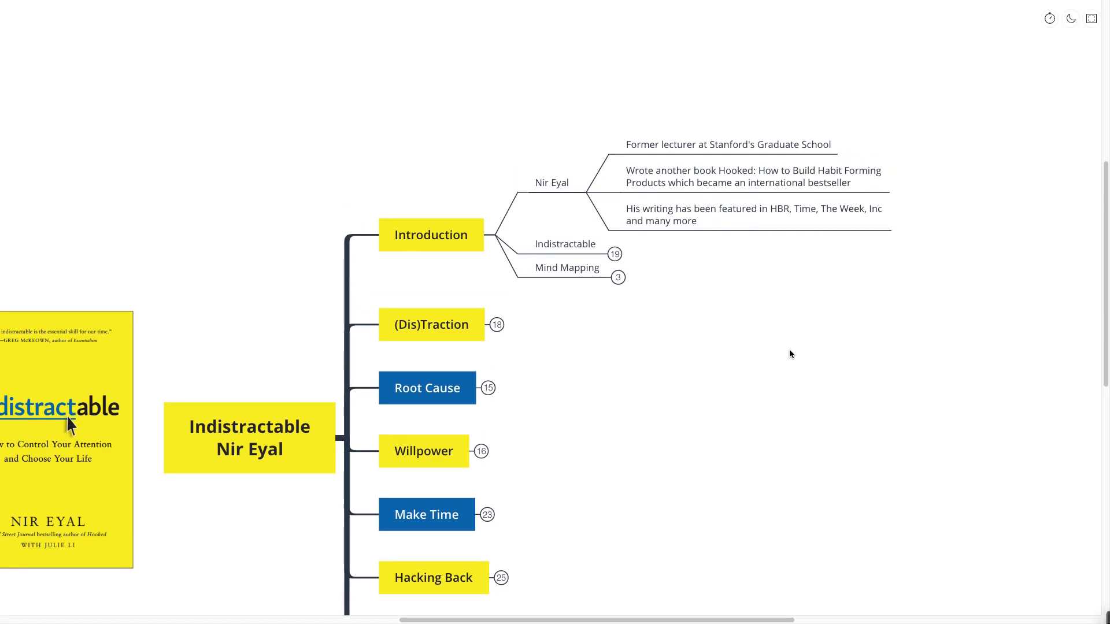
{"action": "mouse_move", "coordinate": [820, 357]}
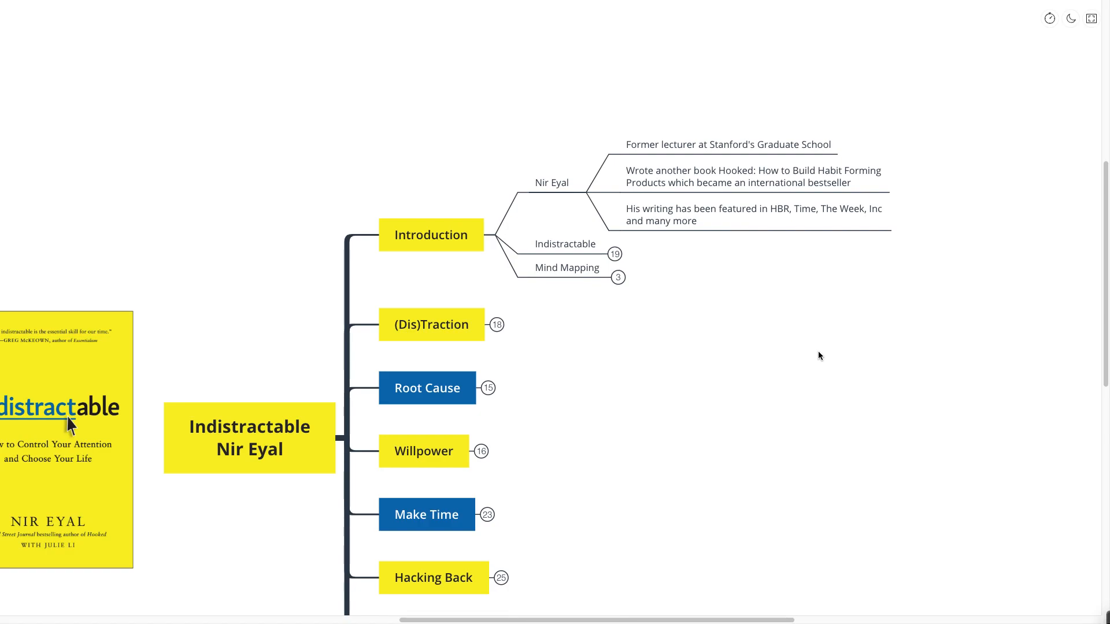
{"action": "mouse_move", "coordinate": [815, 352]}
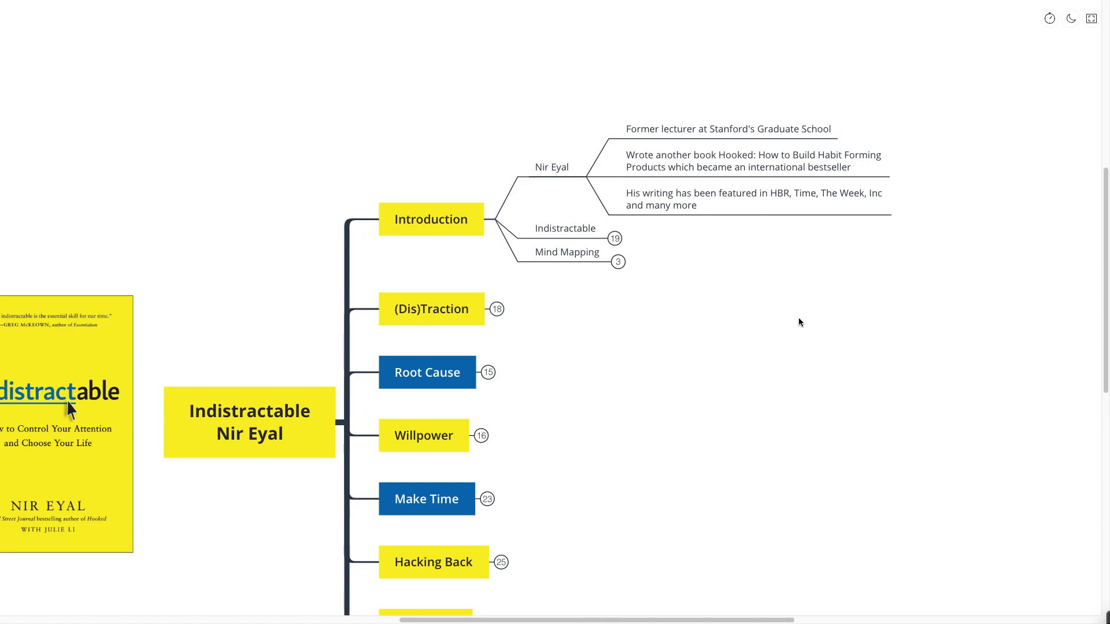
{"action": "scroll", "scroll_direction": "down", "scroll_amount": 3}
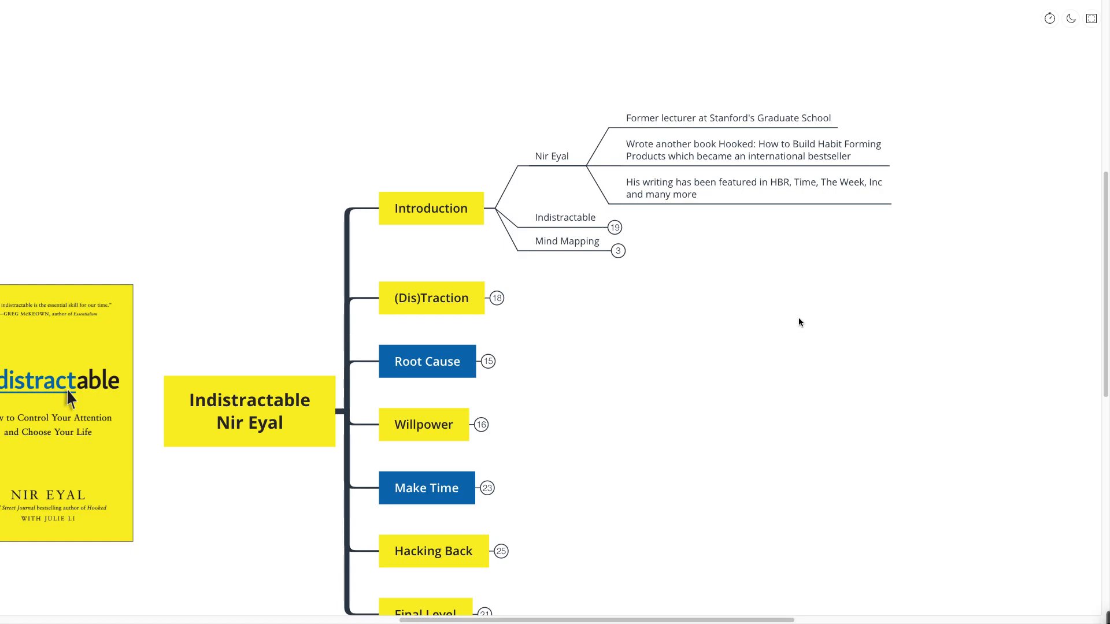
{"action": "mouse_move", "coordinate": [791, 299]}
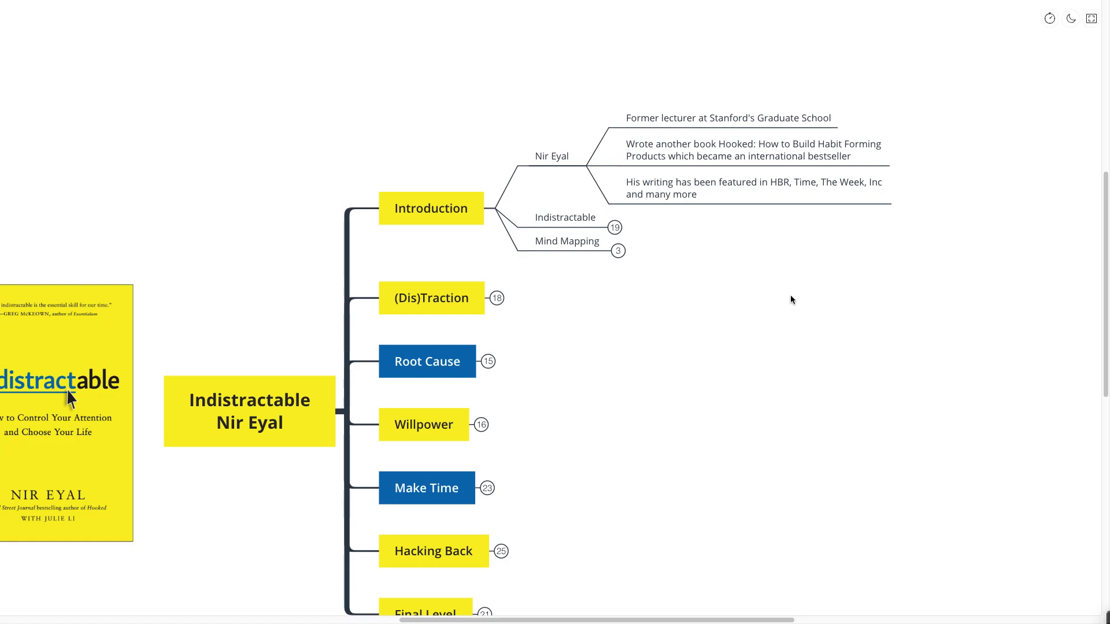
{"action": "mouse_move", "coordinate": [788, 300]}
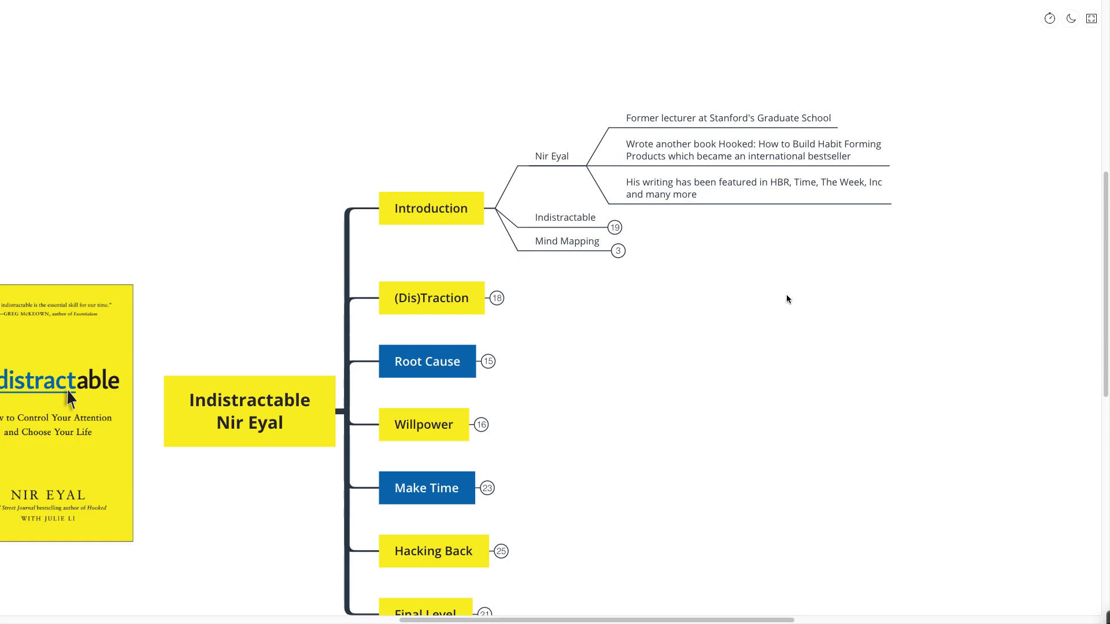
Expand the Indistractable subtopic to reveal its opening book quote.
{"action": "left_click", "coordinate": [574, 223]}
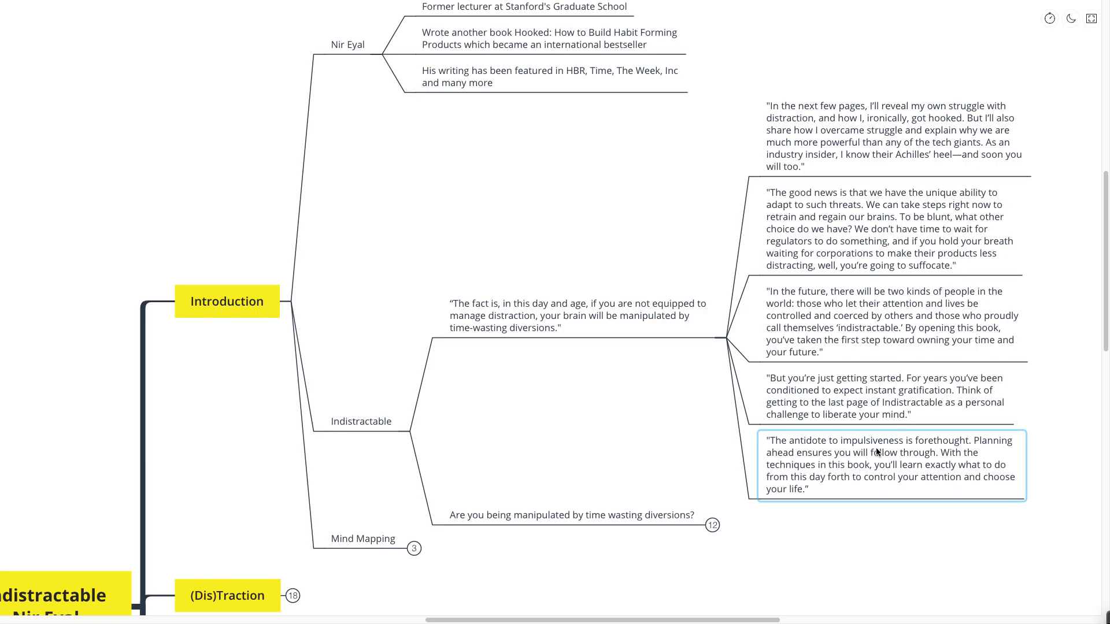
{"action": "scroll", "scroll_direction": "down", "scroll_amount": 3}
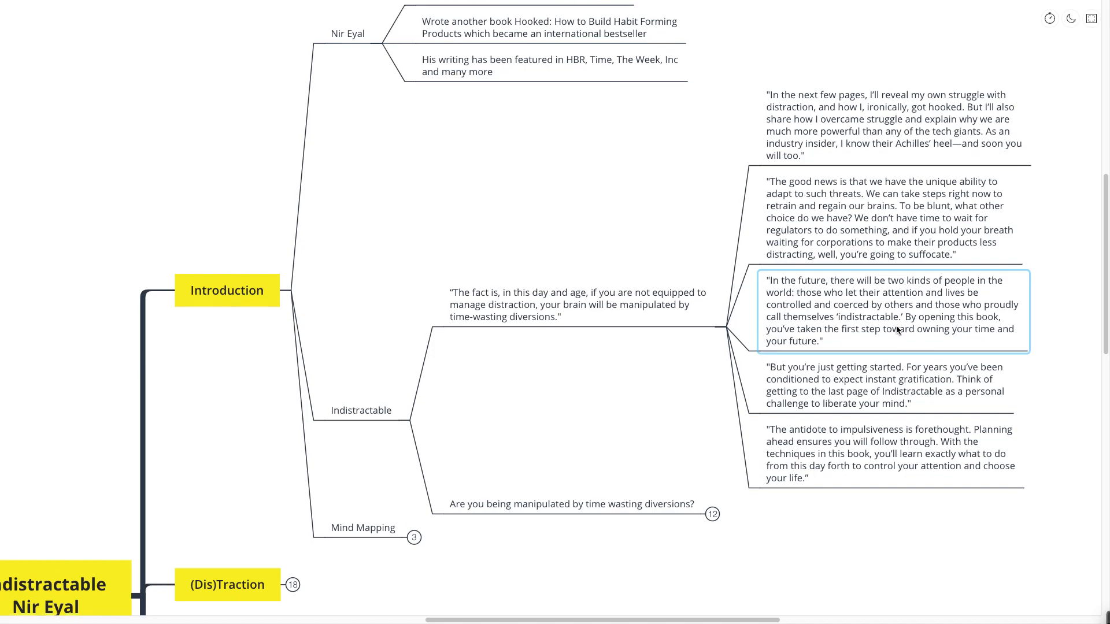
{"action": "scroll", "scroll_direction": "down", "scroll_amount": 3}
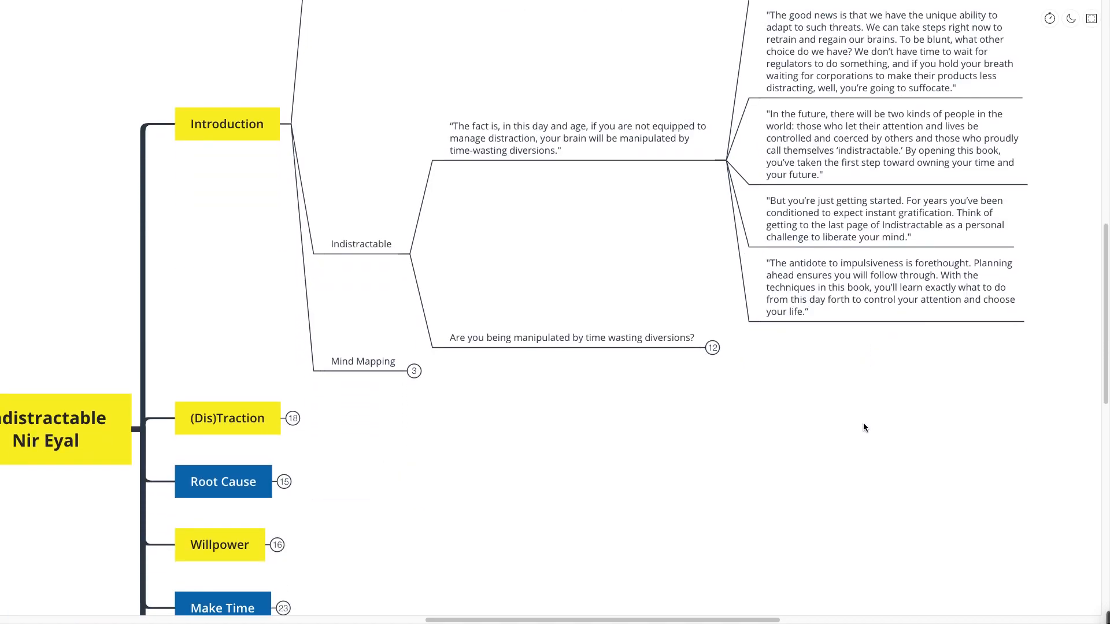
Expand the time-wasting question and its outlier reply into Nir's insider-view notes.
{"action": "left_click", "coordinate": [572, 338]}
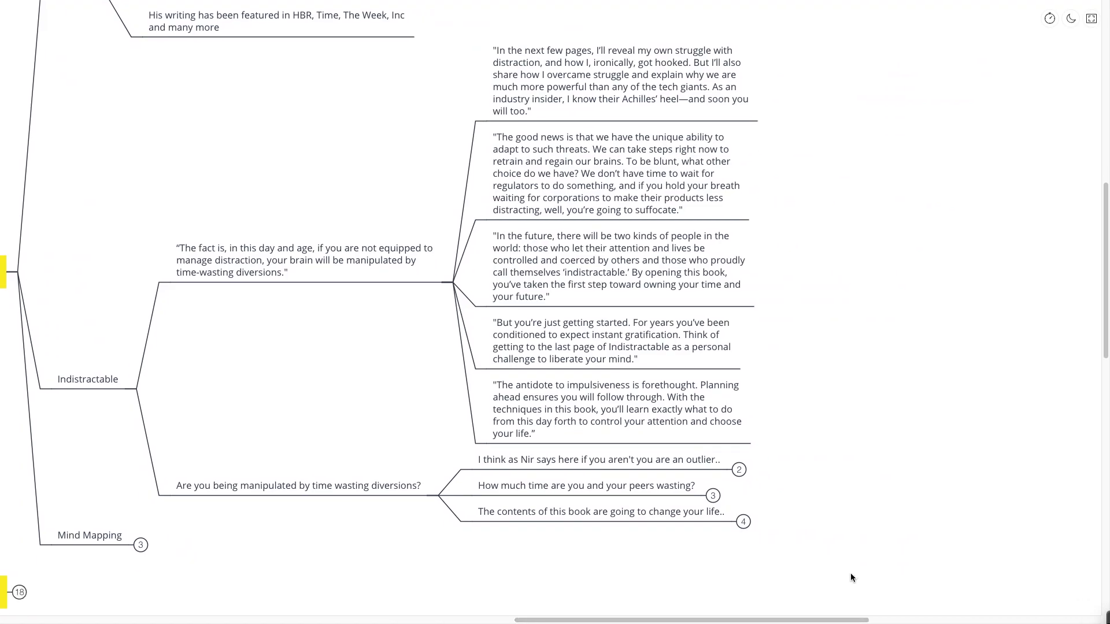
{"action": "left_click", "coordinate": [607, 459]}
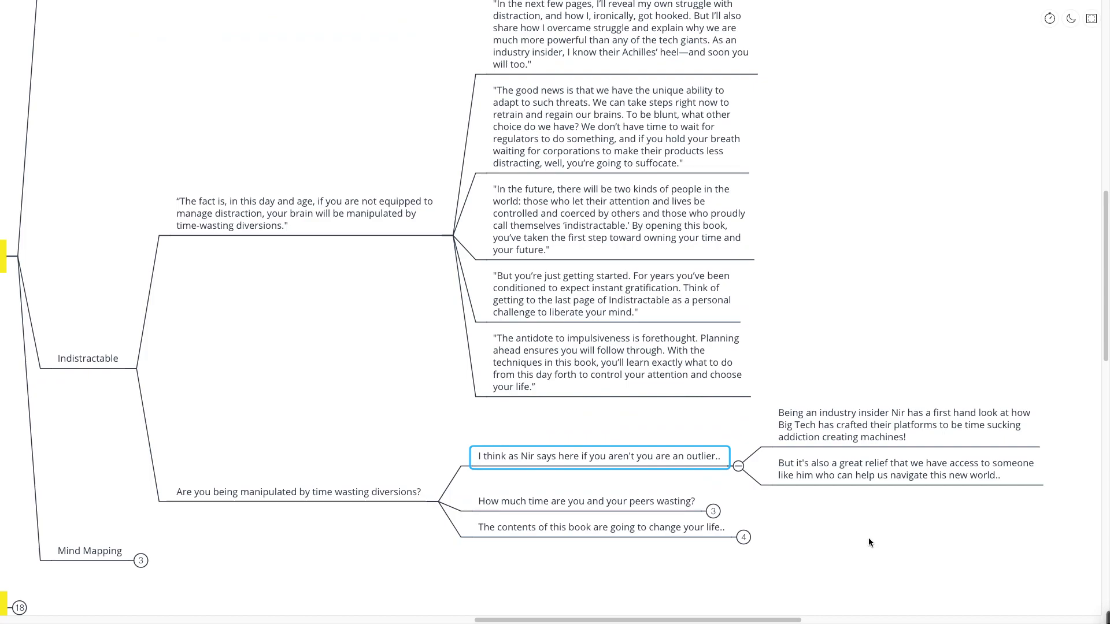
{"action": "left_click", "coordinate": [868, 536]}
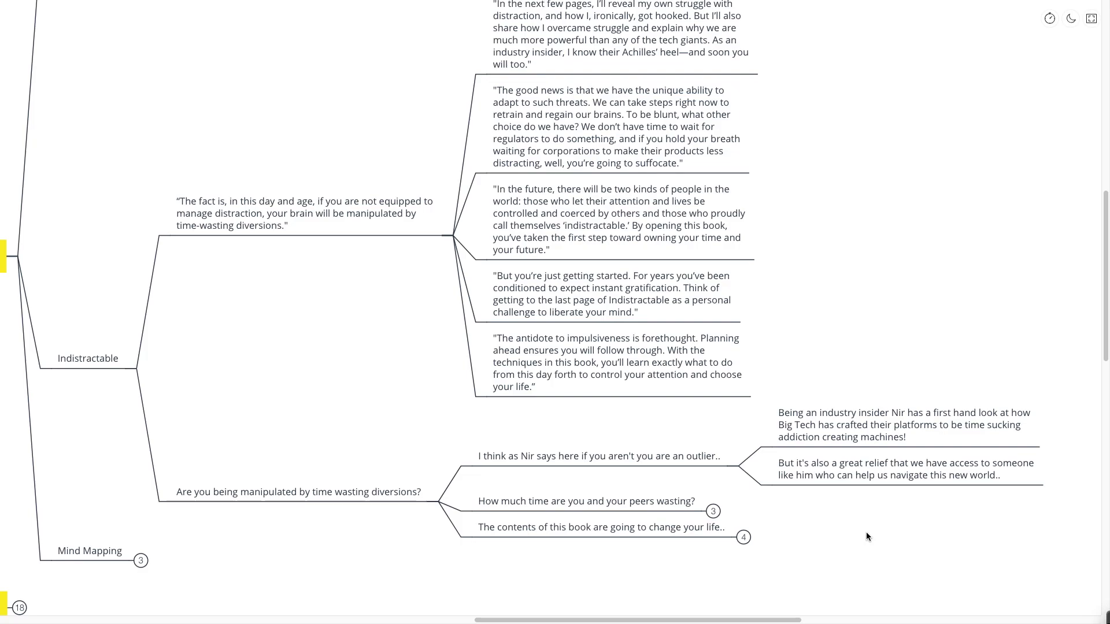
{"action": "scroll", "scroll_direction": "down", "scroll_amount": 3}
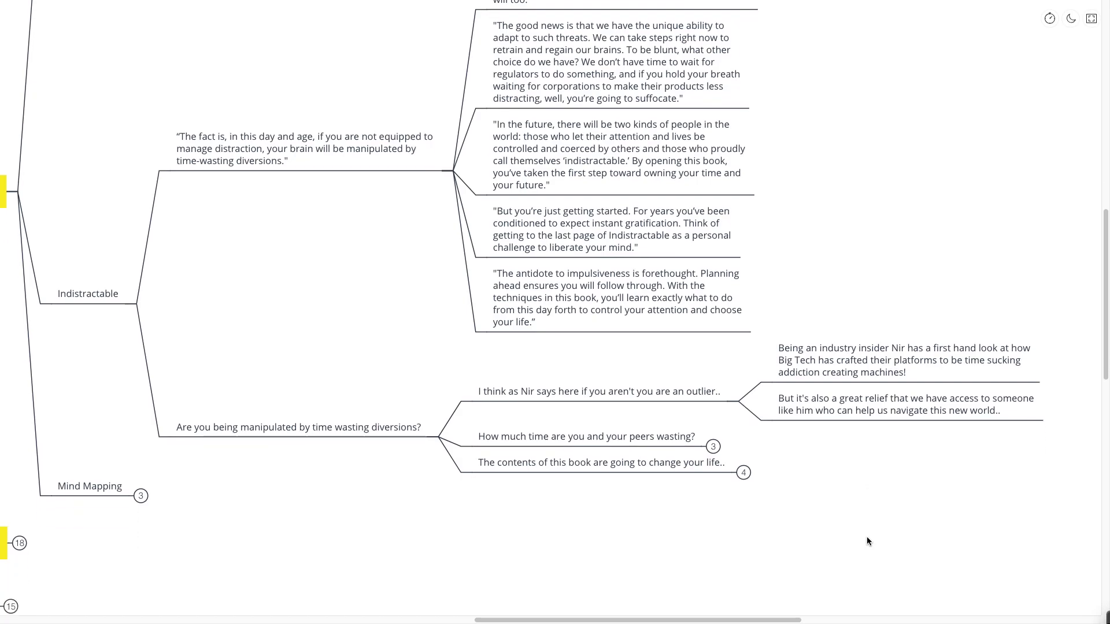
Scroll down to the question about how much time you and your peers waste.
{"action": "scroll", "scroll_direction": "down", "scroll_amount": 3}
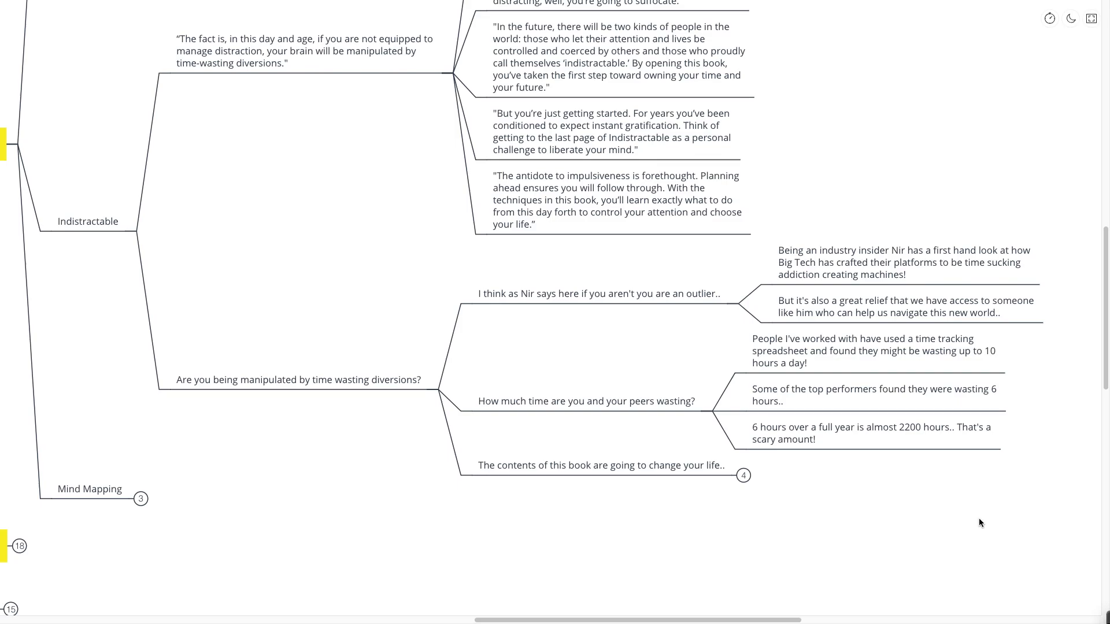
{"action": "scroll", "scroll_direction": "down", "scroll_amount": 3}
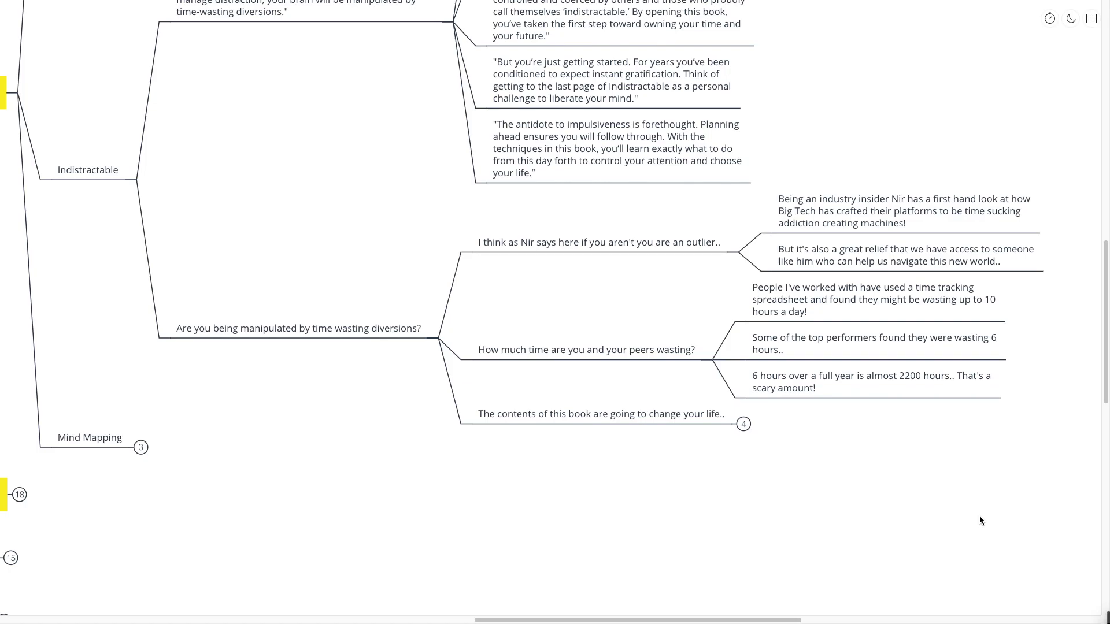
Select and expand the note about the book changing your life.
{"action": "left_click", "coordinate": [599, 413]}
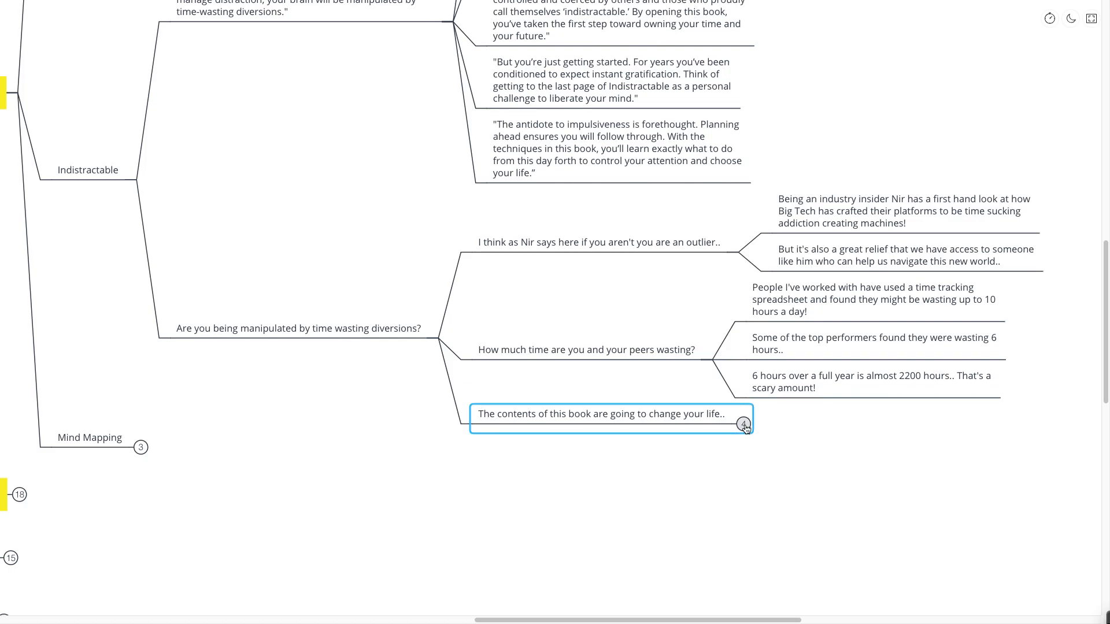
{"action": "left_click", "coordinate": [743, 424]}
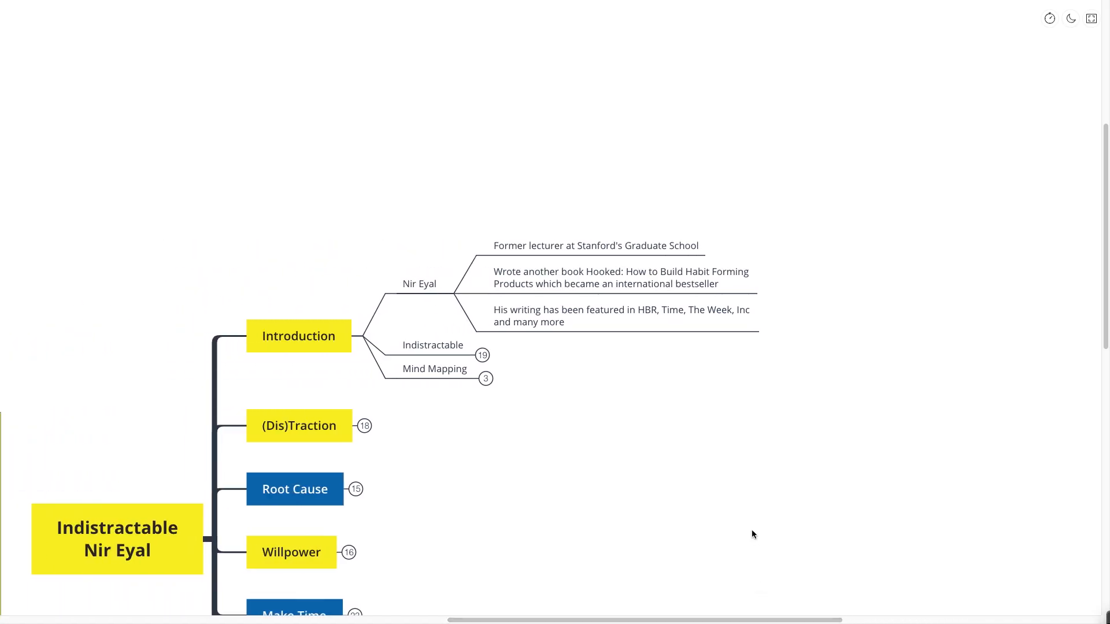
Select the Final Level branch, then the Mind Mapping subtopic.
{"action": "scroll", "scroll_direction": "down", "scroll_amount": 3}
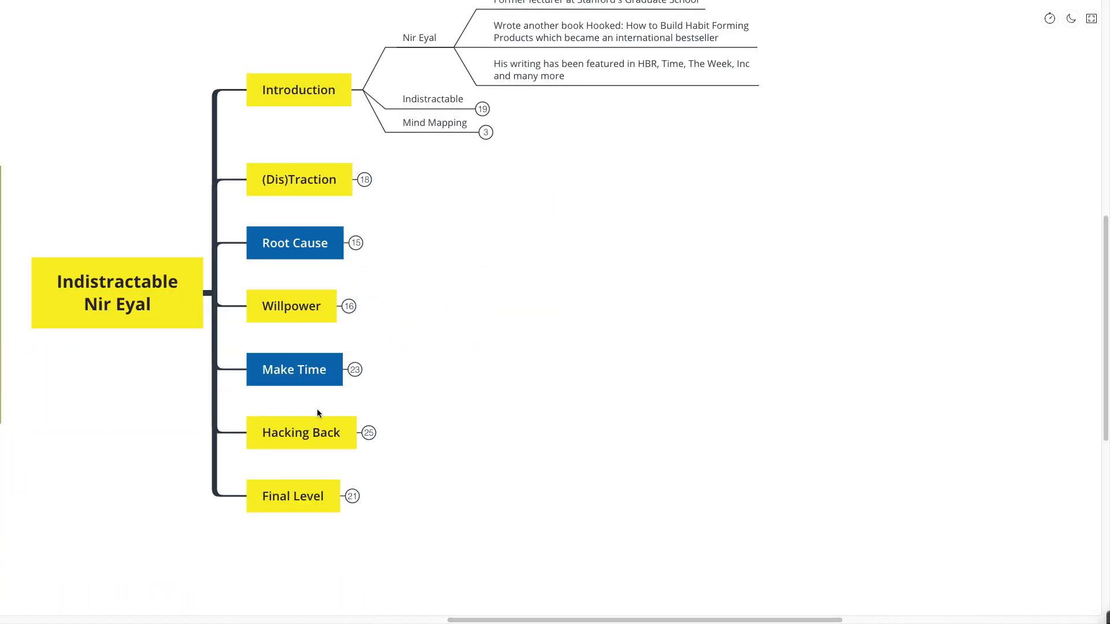
{"action": "left_click", "coordinate": [293, 495]}
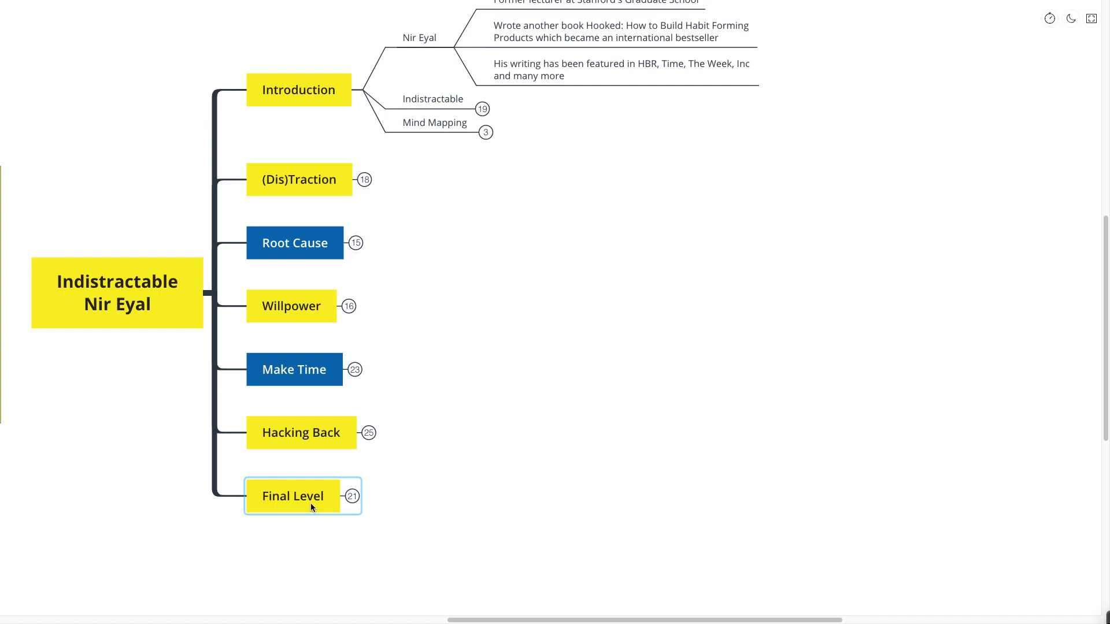
{"action": "left_click", "coordinate": [434, 122]}
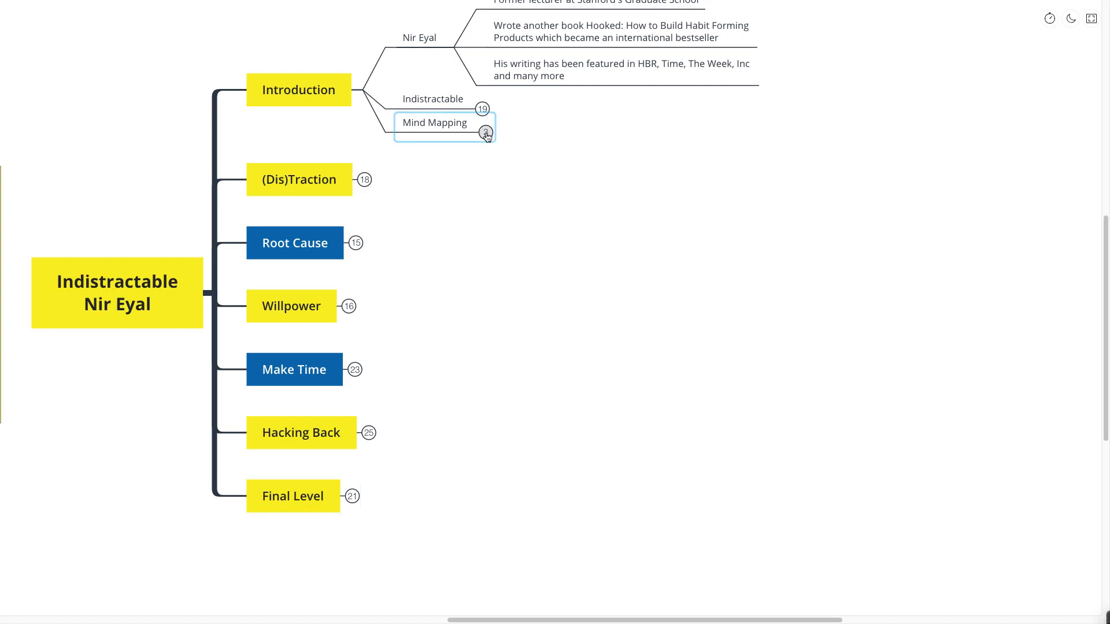
{"action": "left_click", "coordinate": [485, 134]}
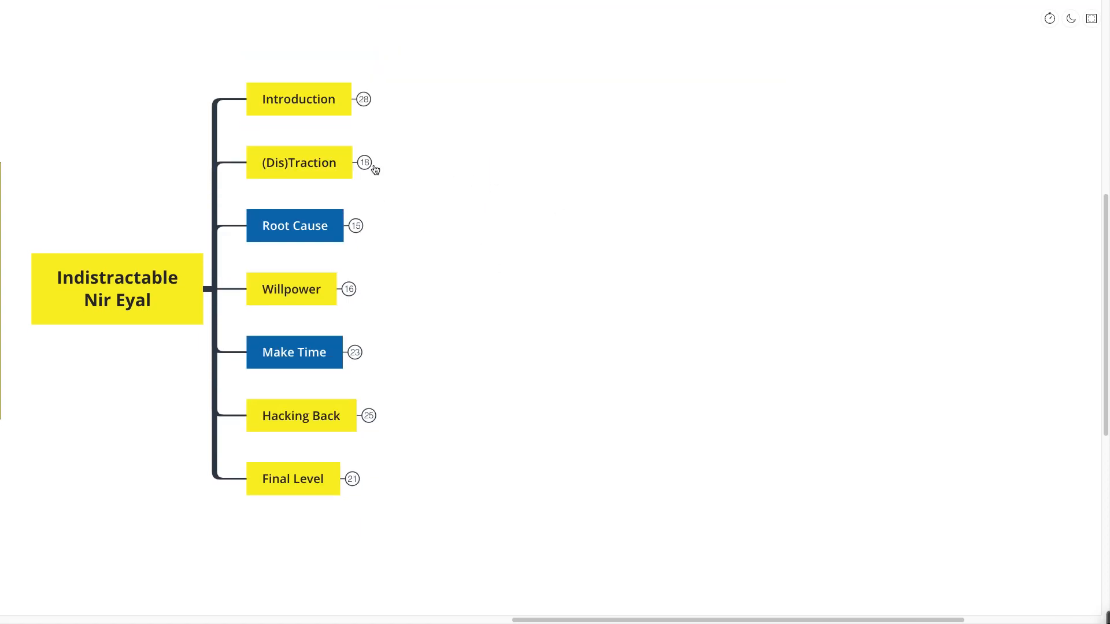
Expand (Dis)Traction and its 'Imagine a line…' quote, showing three passages and the diagram.
{"action": "left_click", "coordinate": [299, 163]}
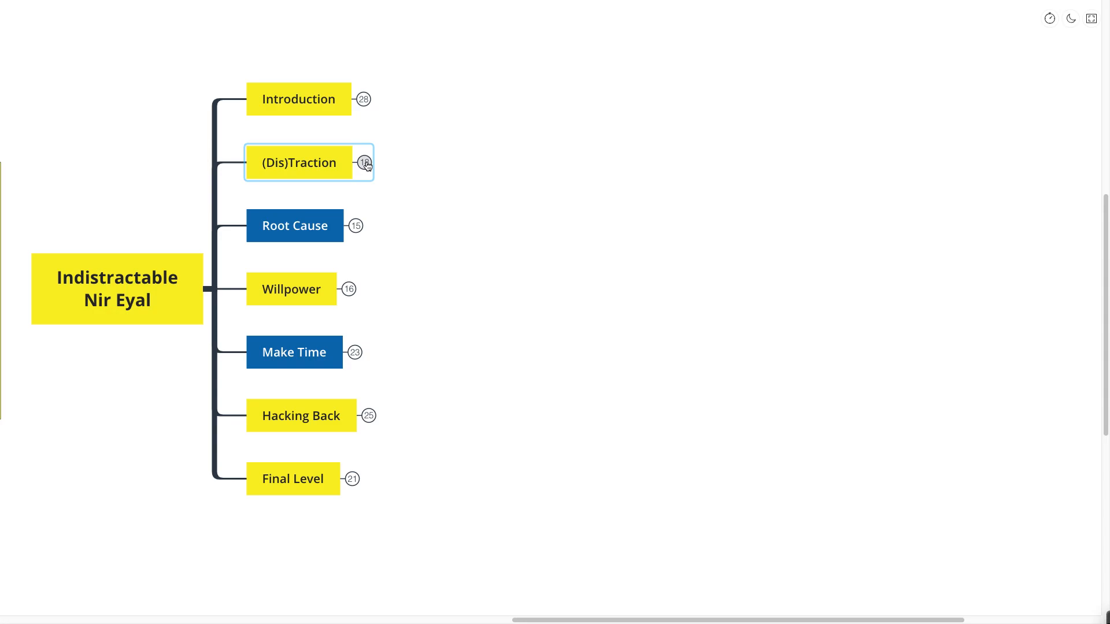
{"action": "left_click", "coordinate": [363, 162]}
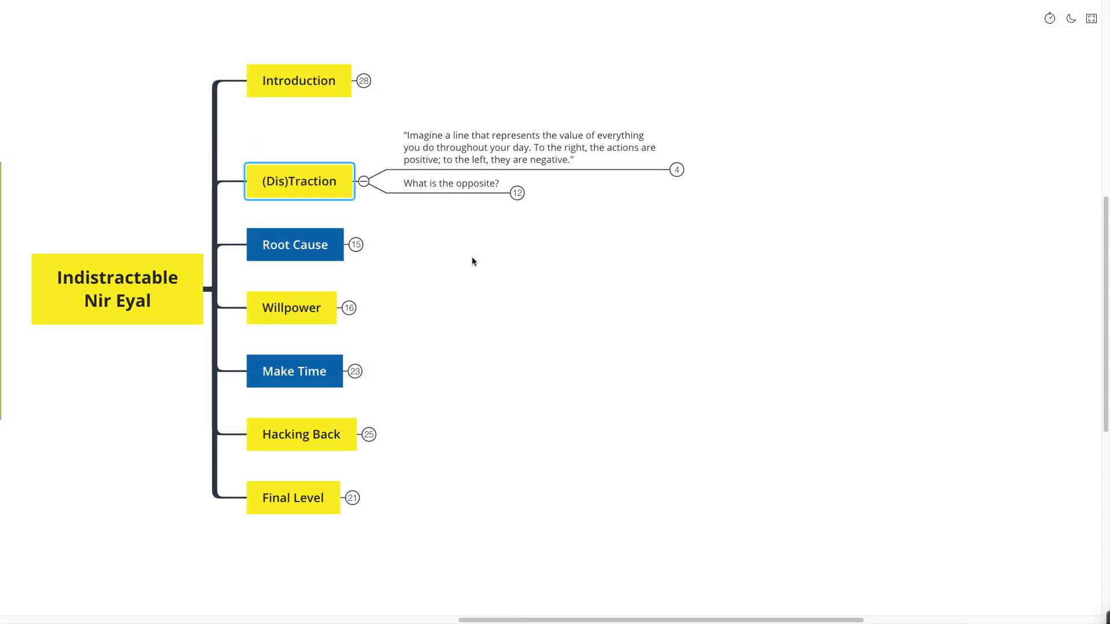
{"action": "left_click", "coordinate": [473, 262]}
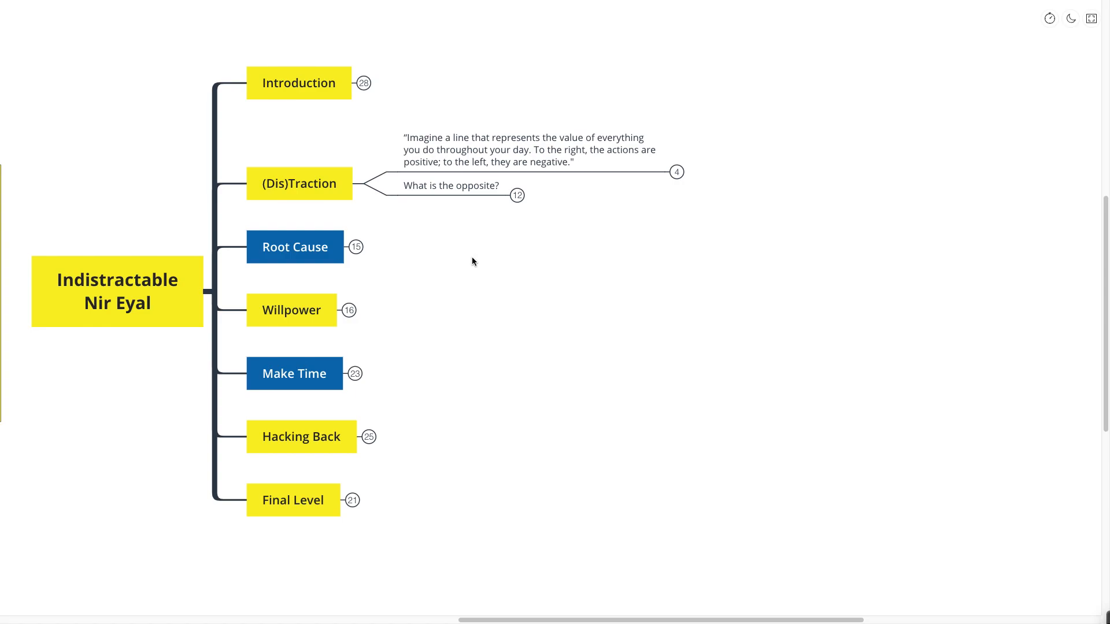
{"action": "mouse_move", "coordinate": [598, 225]}
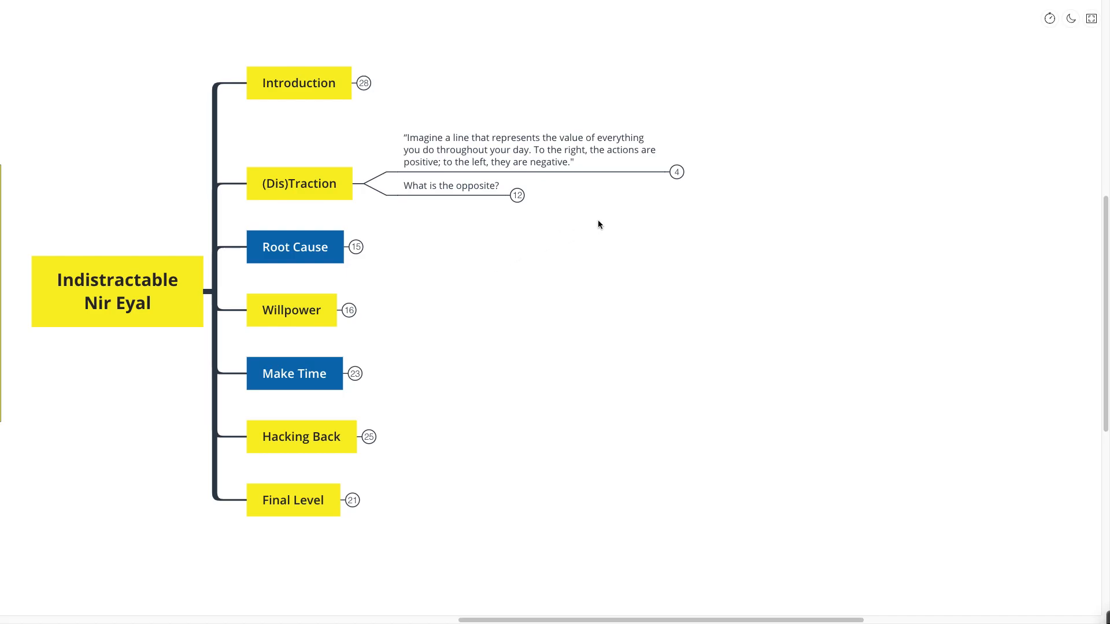
{"action": "left_click", "coordinate": [675, 172]}
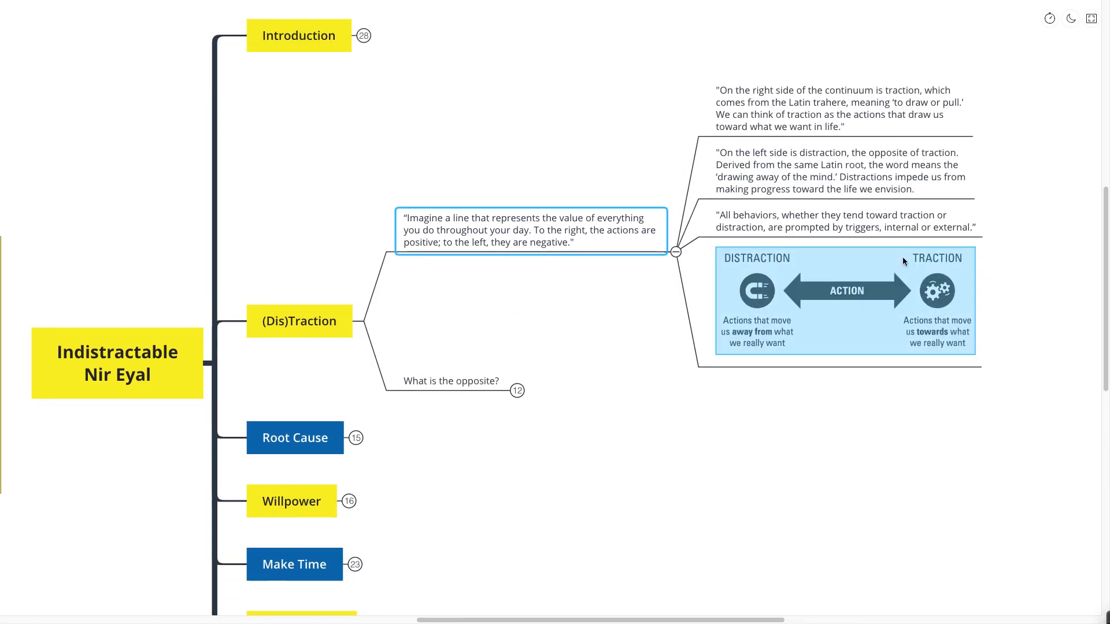
{"action": "scroll", "scroll_direction": "down", "scroll_amount": 3}
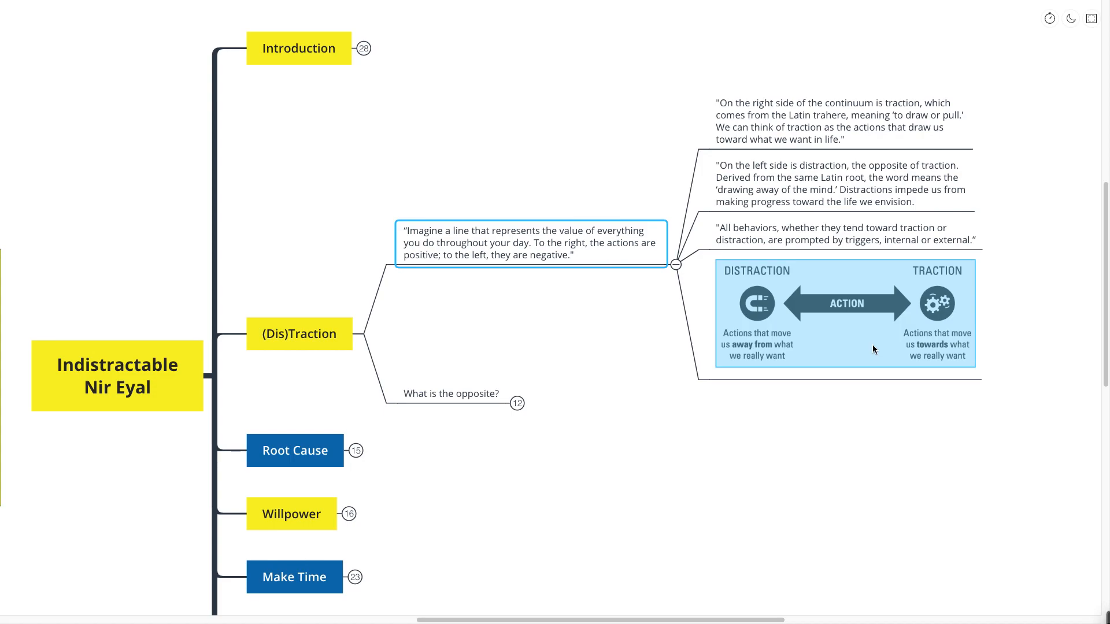
{"action": "mouse_move", "coordinate": [868, 324]}
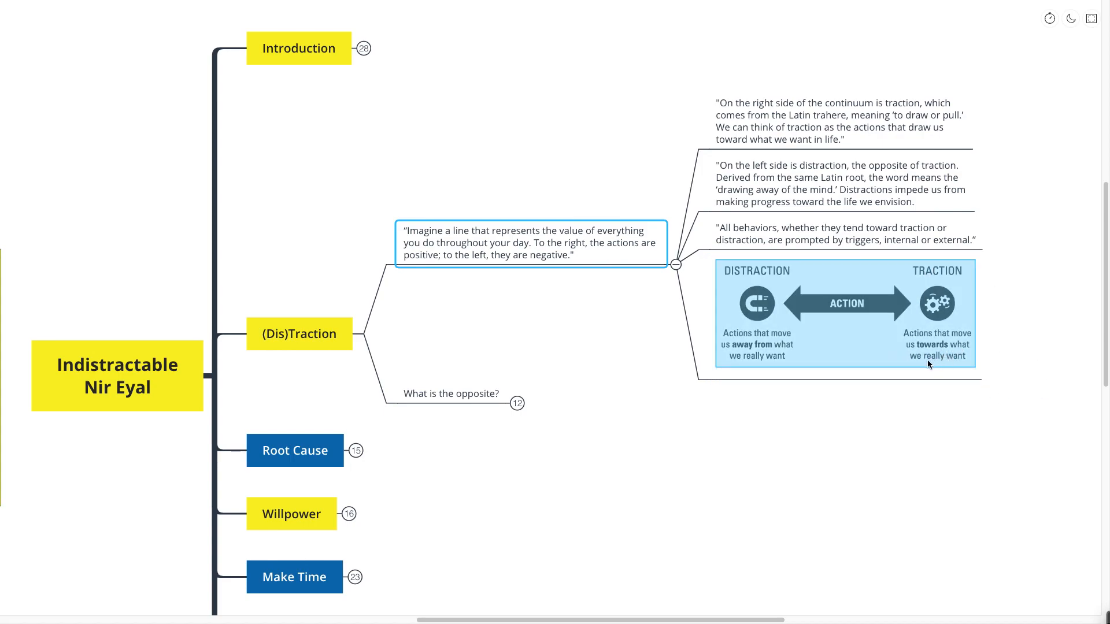
{"action": "left_click", "coordinate": [842, 182]}
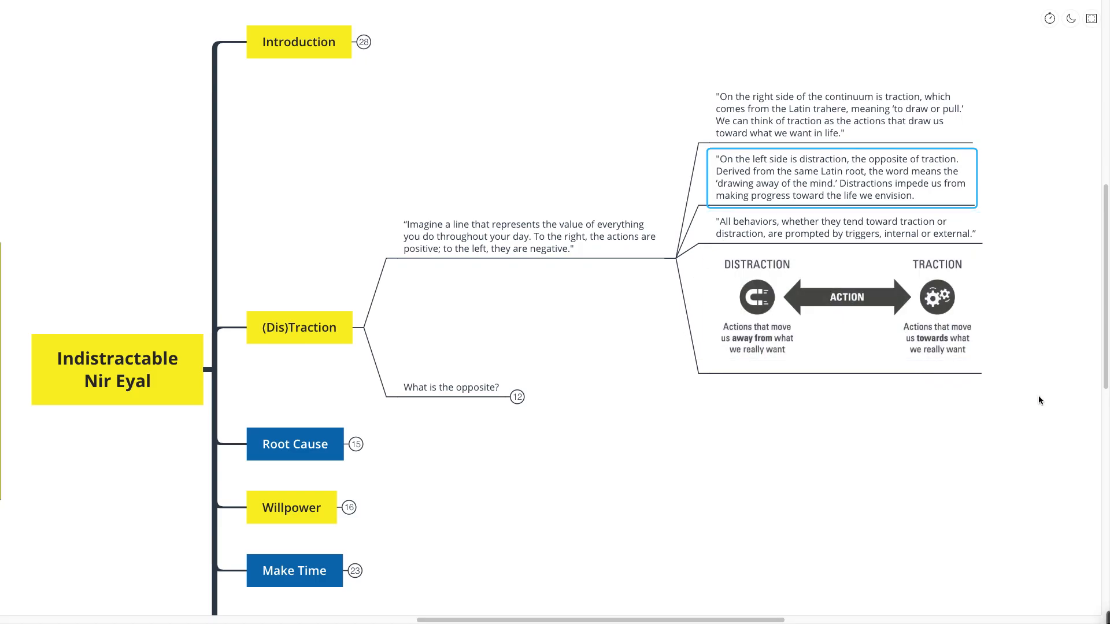
Expand the 'Great question to ask yourself' note on why we choose distraction.
{"action": "scroll", "scroll_direction": "down", "scroll_amount": 3}
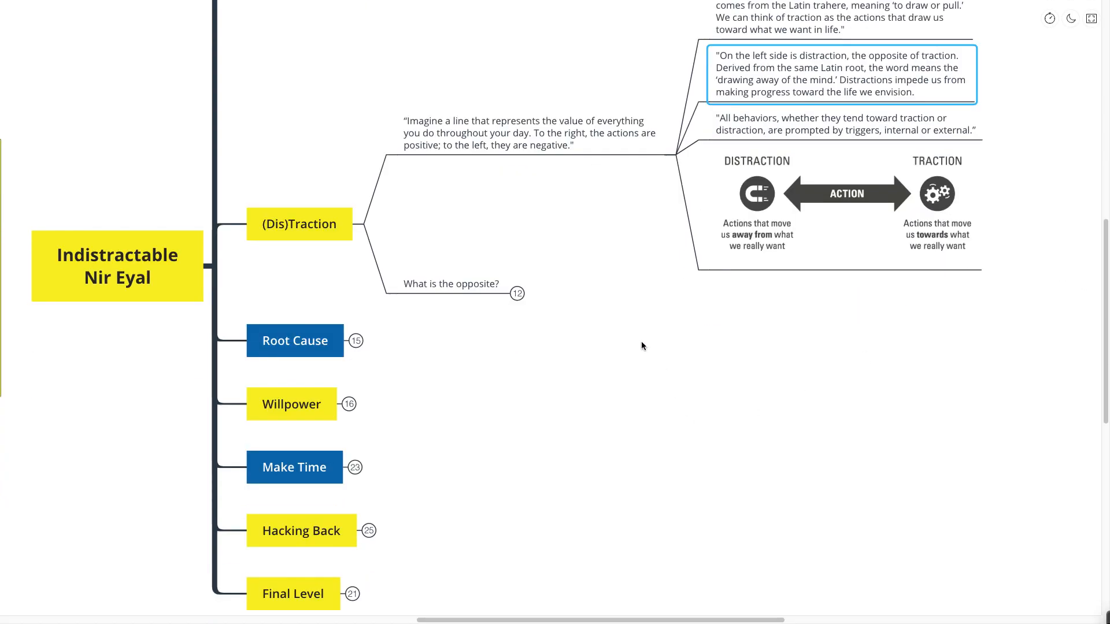
{"action": "left_click", "coordinate": [450, 293]}
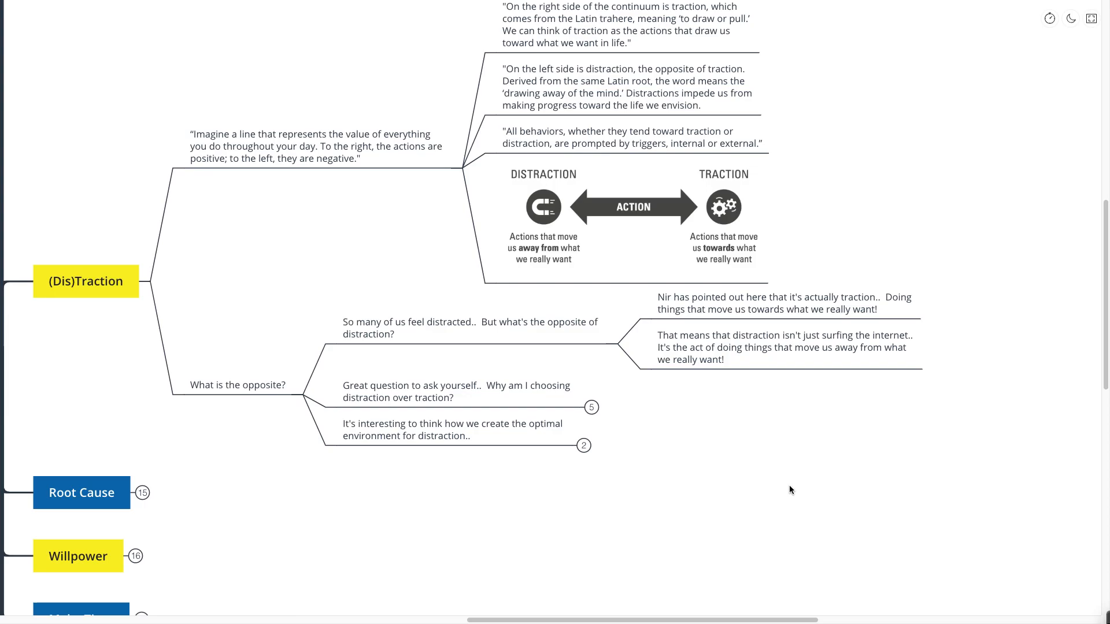
{"action": "scroll", "scroll_direction": "down", "scroll_amount": 3}
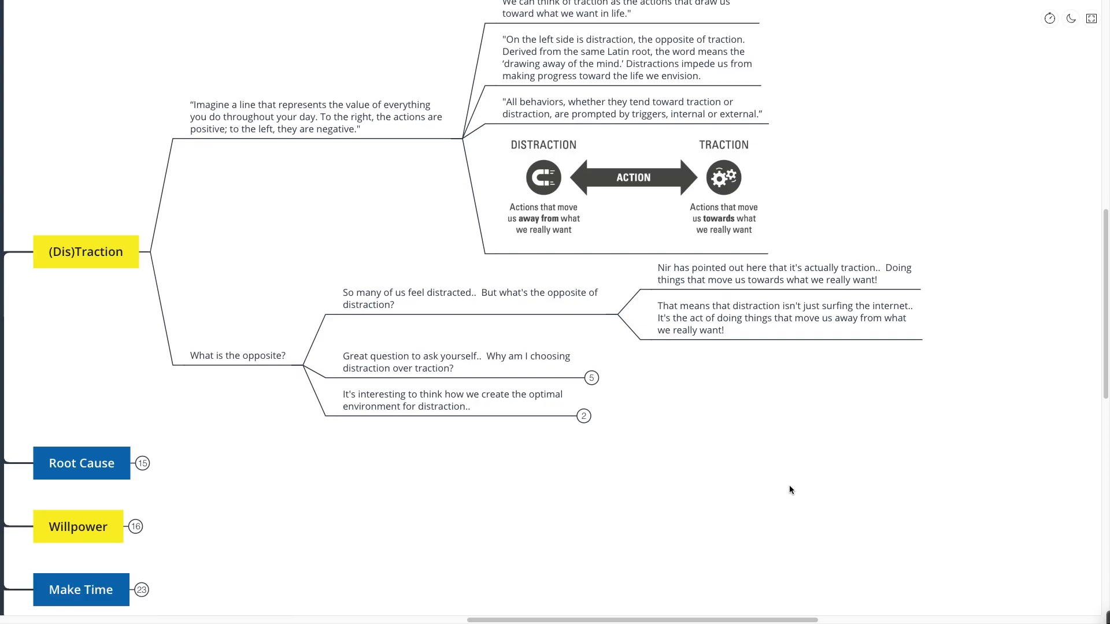
{"action": "mouse_move", "coordinate": [660, 432]}
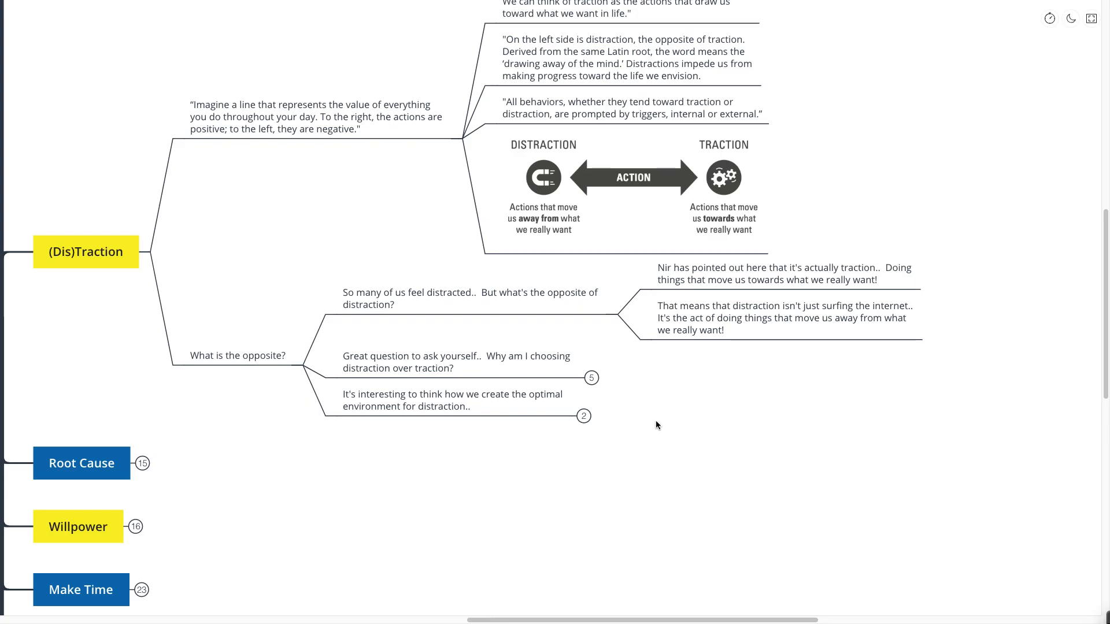
{"action": "mouse_move", "coordinate": [600, 388]}
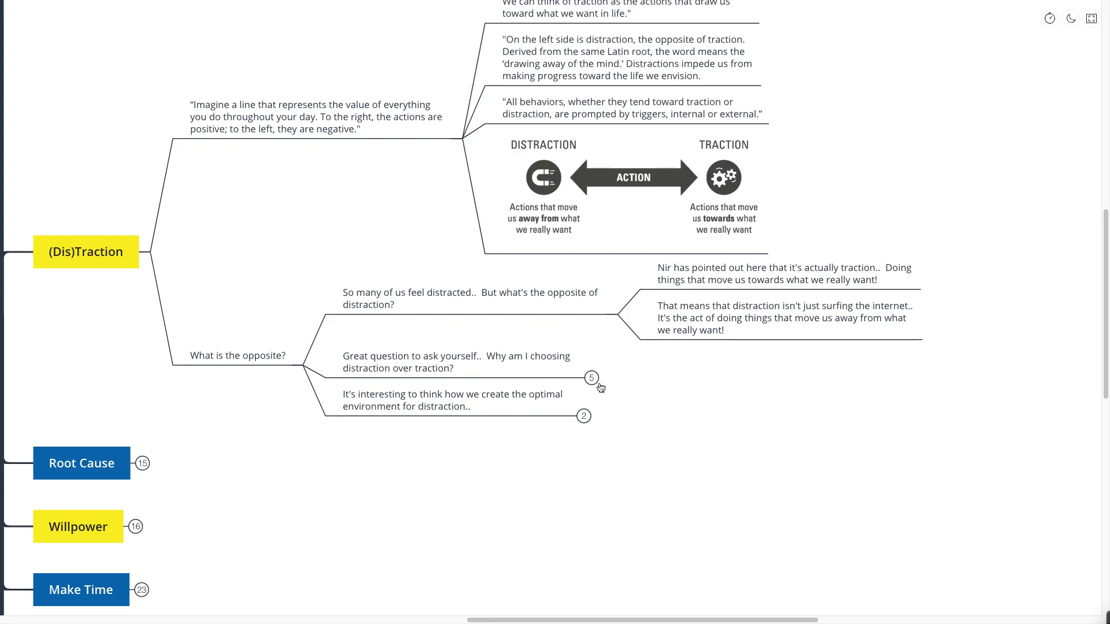
{"action": "left_click", "coordinate": [591, 378]}
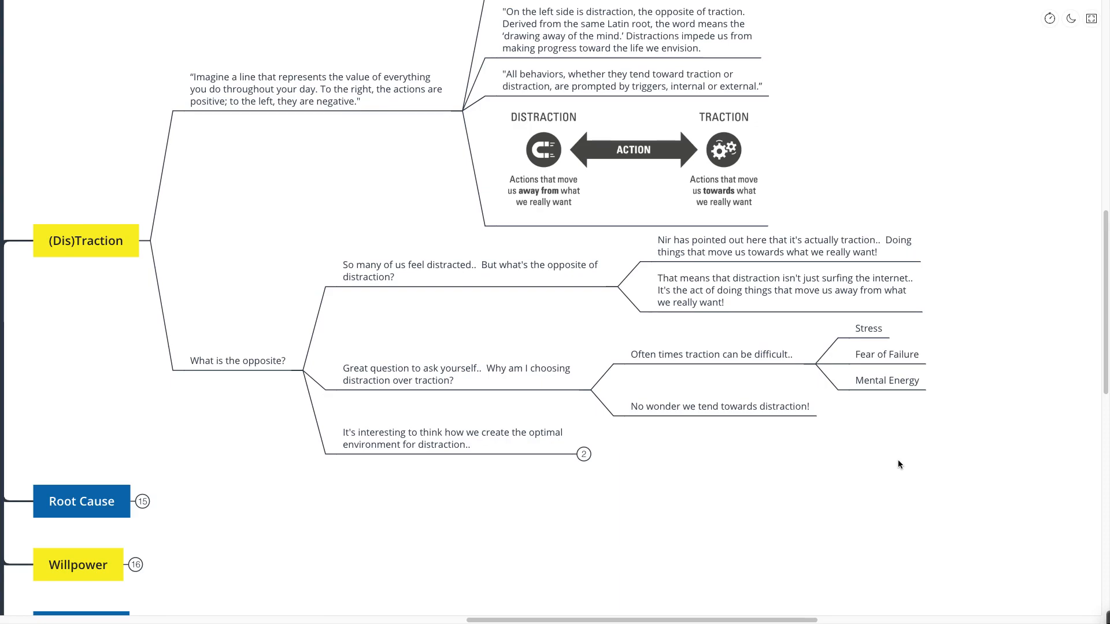
{"action": "scroll", "scroll_direction": "down", "scroll_amount": 3}
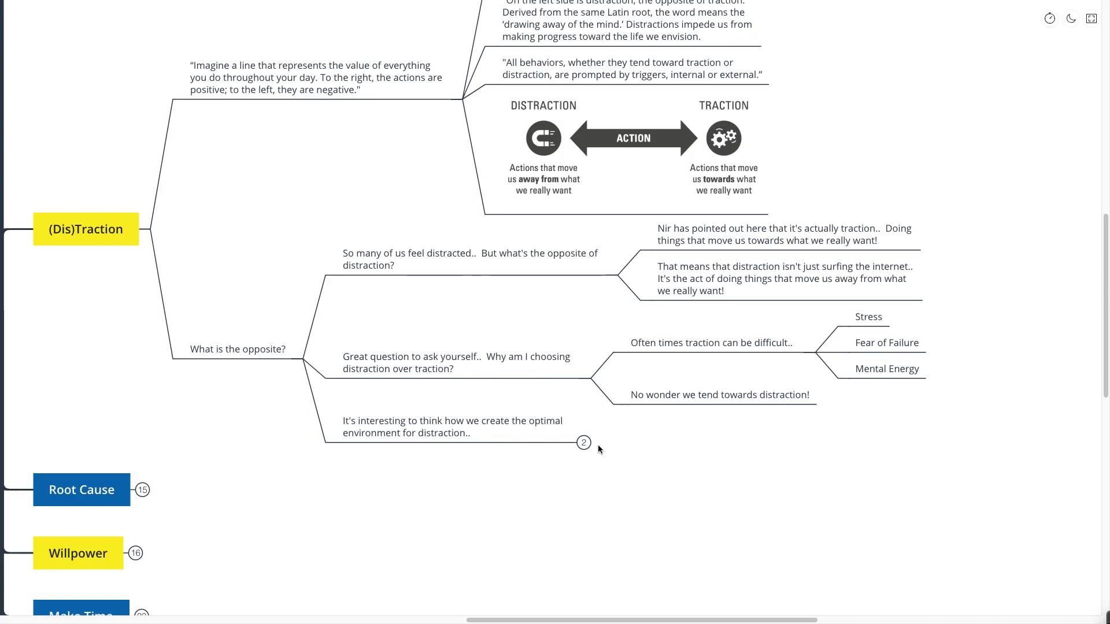
Expand the note about the optimal environment.
{"action": "left_click", "coordinate": [583, 442]}
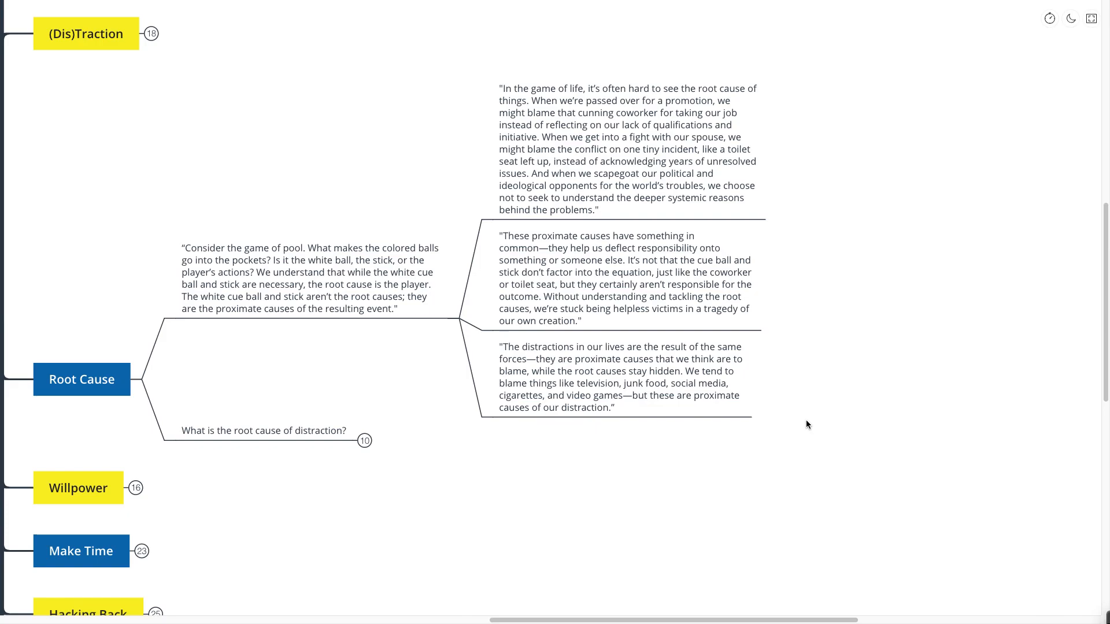
Expand the root-cause question, then its proximate-causes and 'What is that problem?' replies.
{"action": "scroll", "scroll_direction": "down", "scroll_amount": 3}
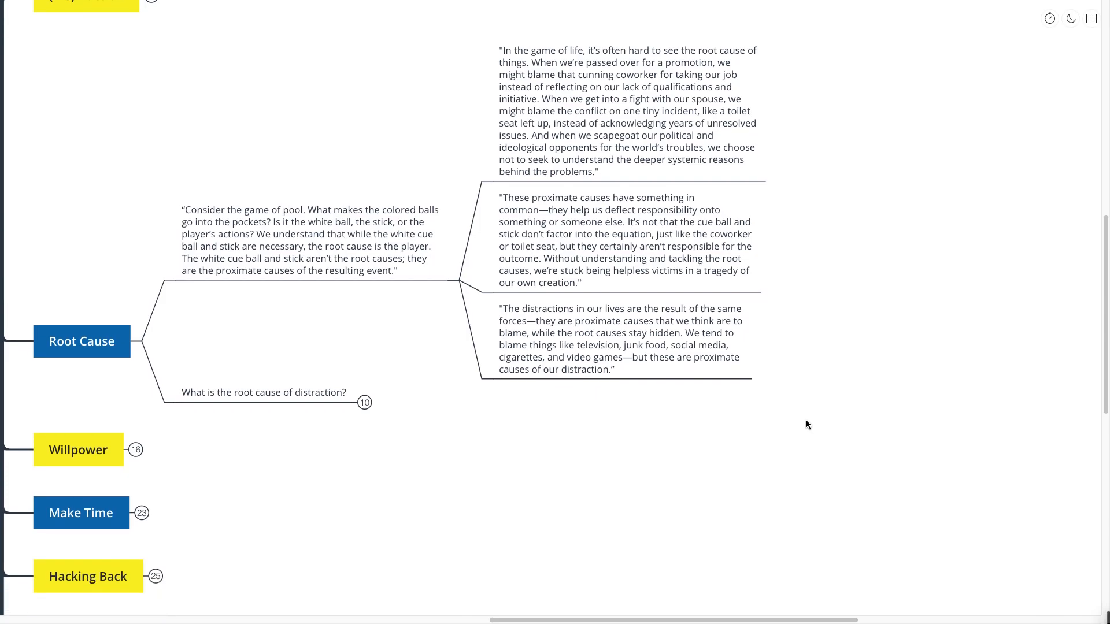
{"action": "left_click", "coordinate": [273, 393]}
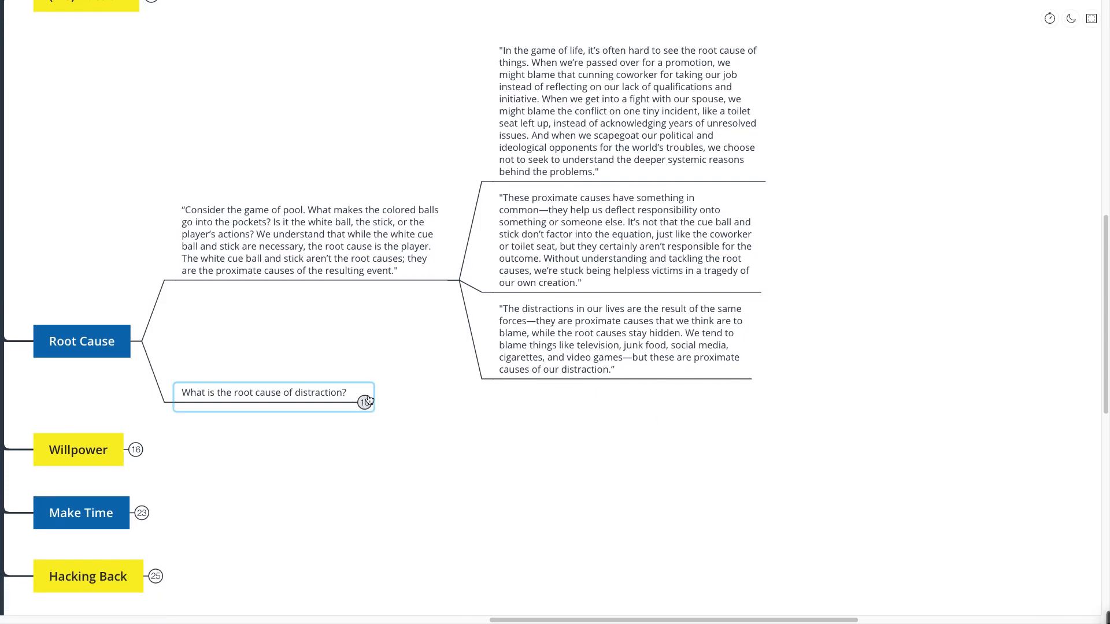
{"action": "left_click", "coordinate": [619, 340]}
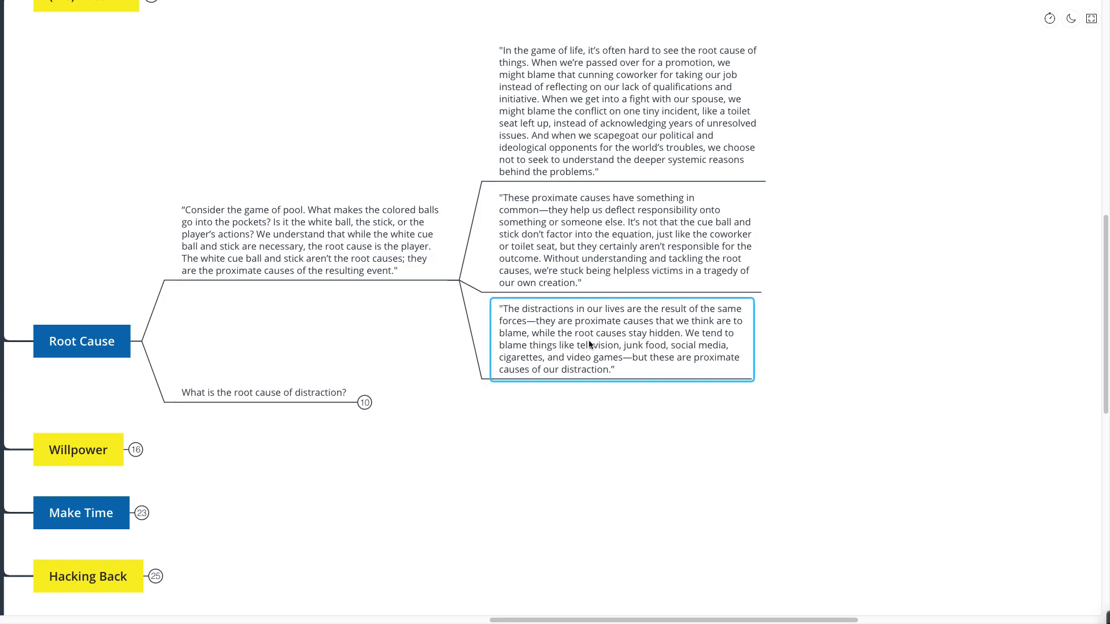
{"action": "mouse_move", "coordinate": [499, 384]}
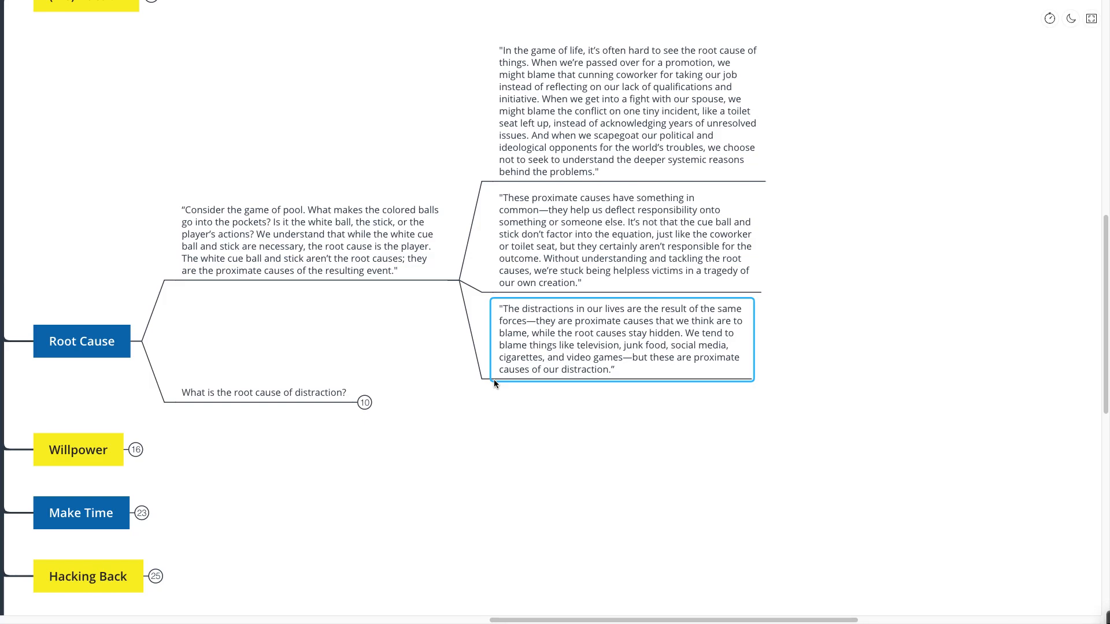
{"action": "left_click", "coordinate": [272, 393]}
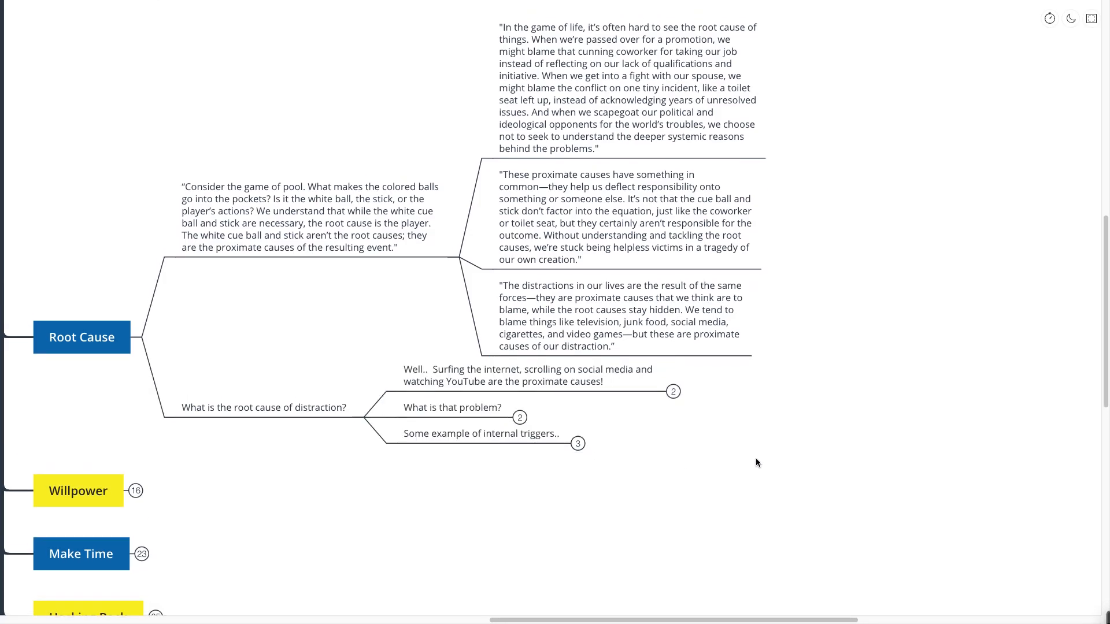
{"action": "left_click", "coordinate": [623, 217]}
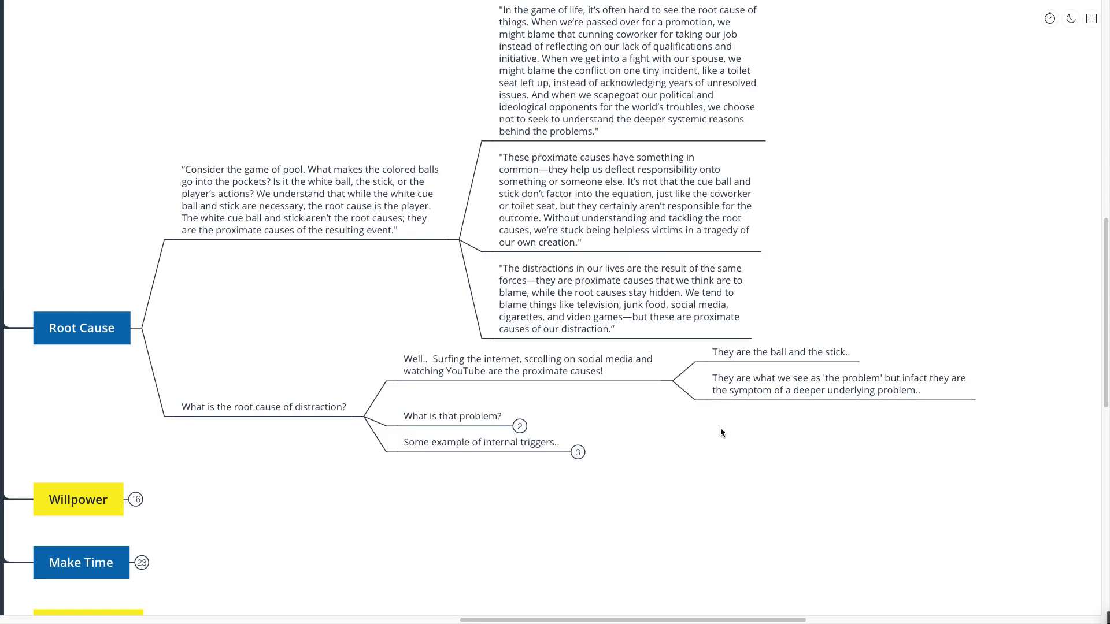
{"action": "scroll", "scroll_direction": "down", "scroll_amount": 3}
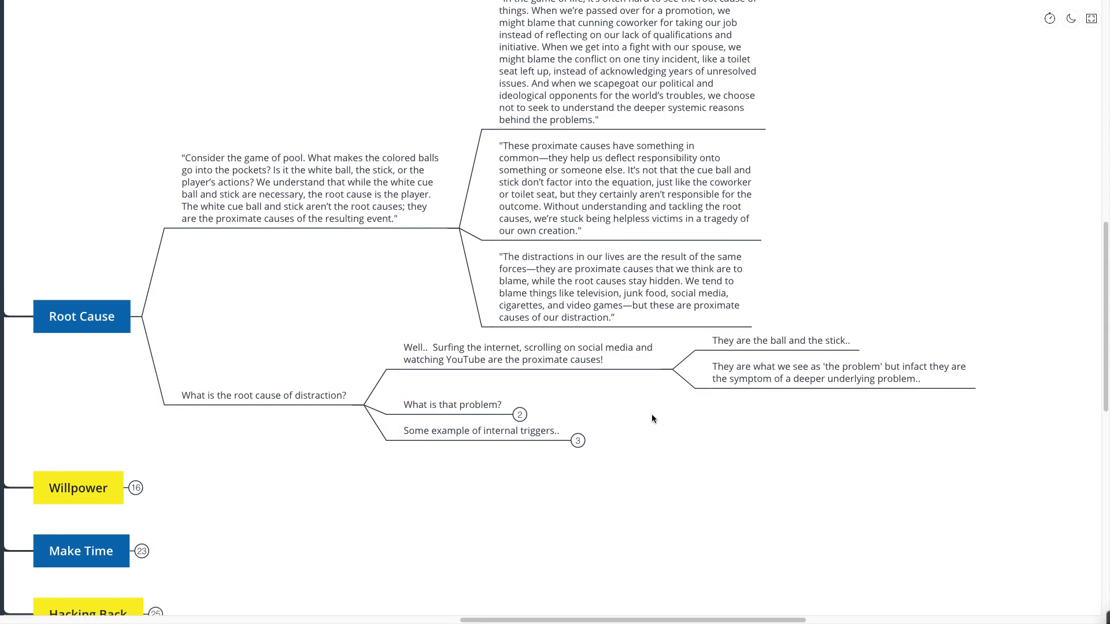
{"action": "left_click", "coordinate": [519, 414]}
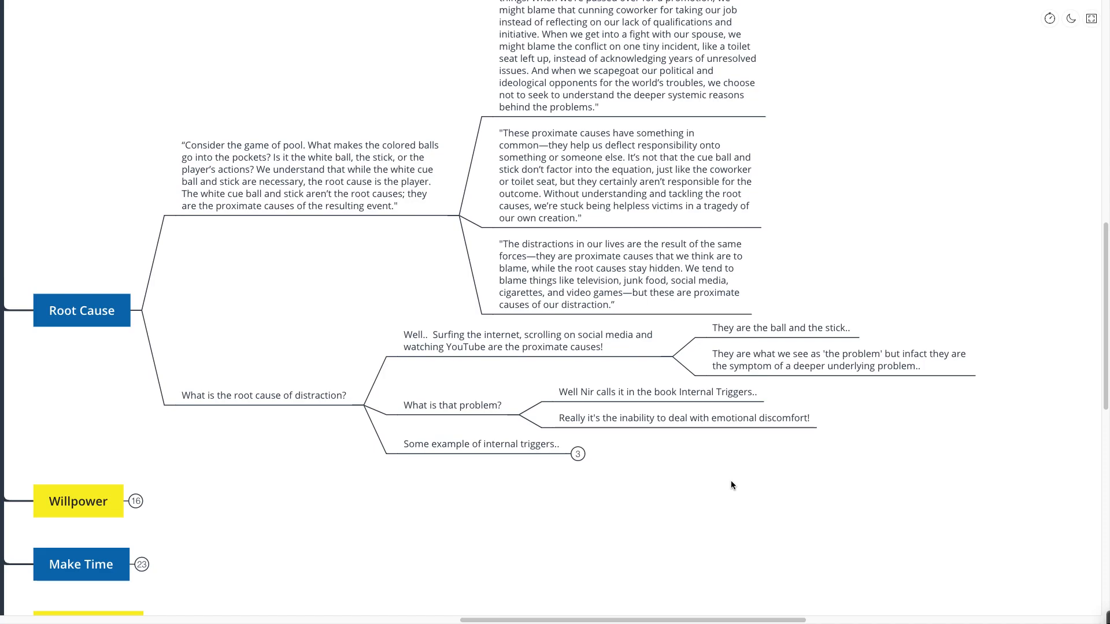
Expand 'Some example of internal triggers..' into its boredom, uncertainty and loneliness examples.
{"action": "left_click", "coordinate": [479, 444]}
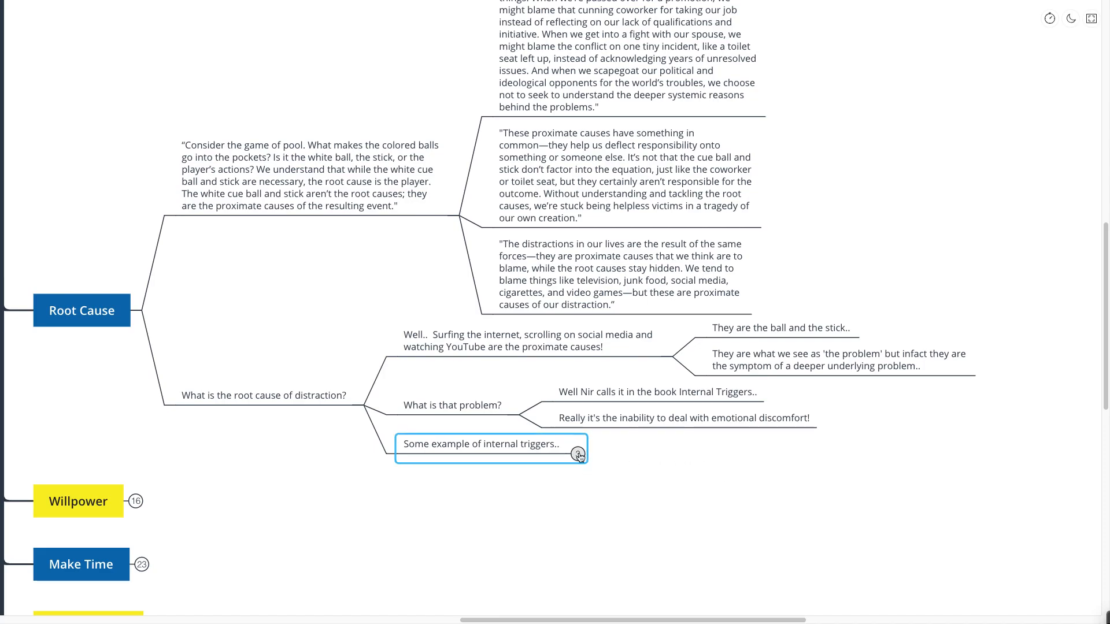
{"action": "left_click", "coordinate": [579, 454]}
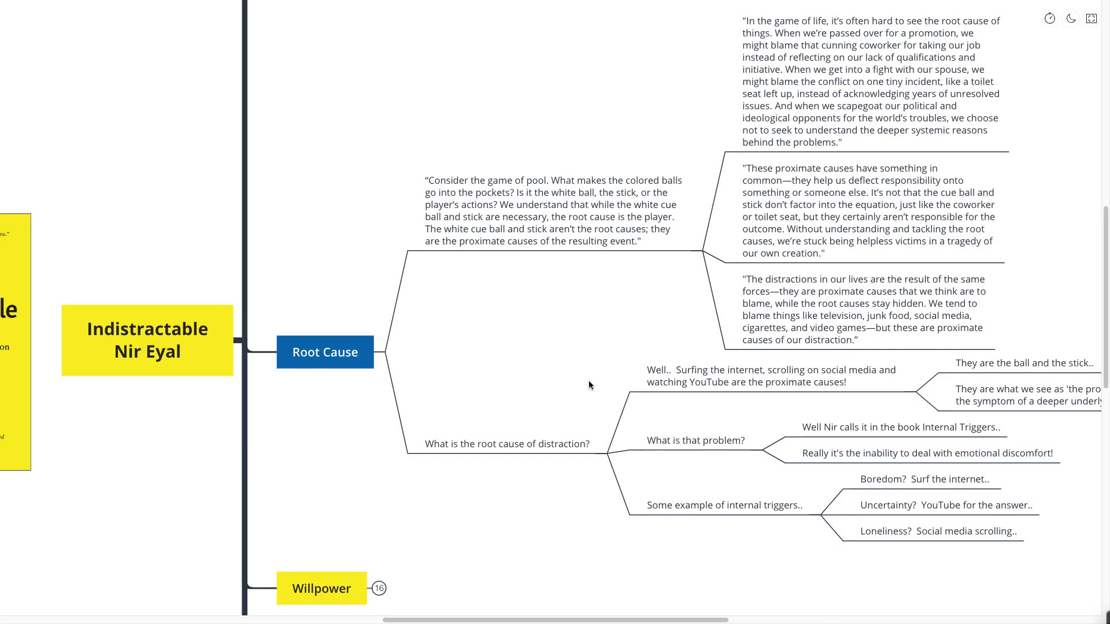
{"action": "mouse_move", "coordinate": [261, 390]}
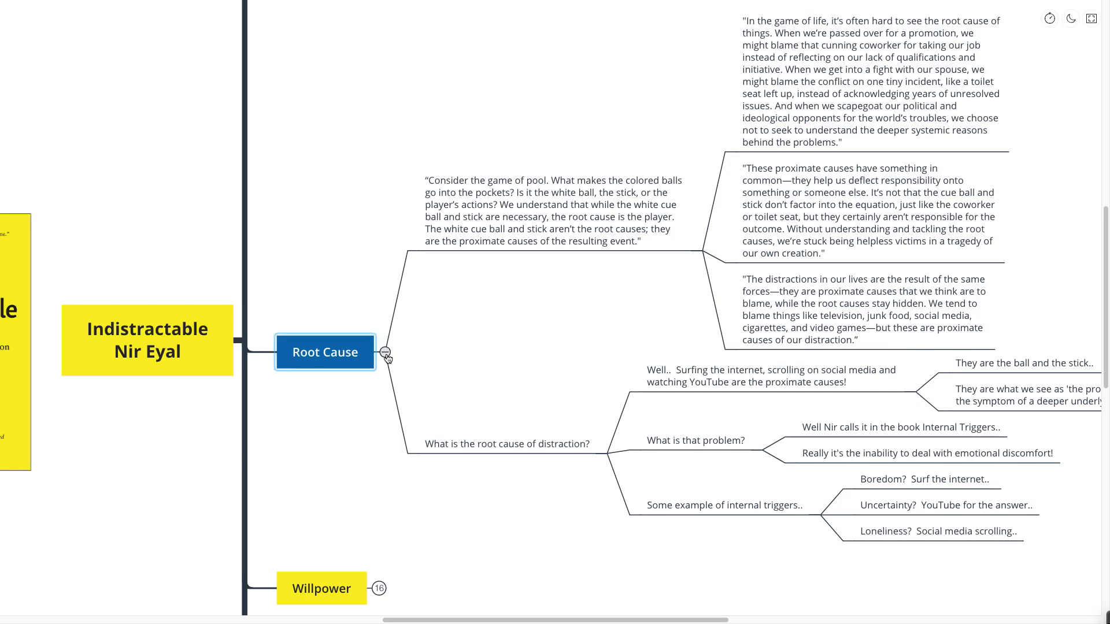
Fold Root Cause and unfold the 'willpower is finite' question's three follow-up replies.
{"action": "left_click", "coordinate": [385, 353]}
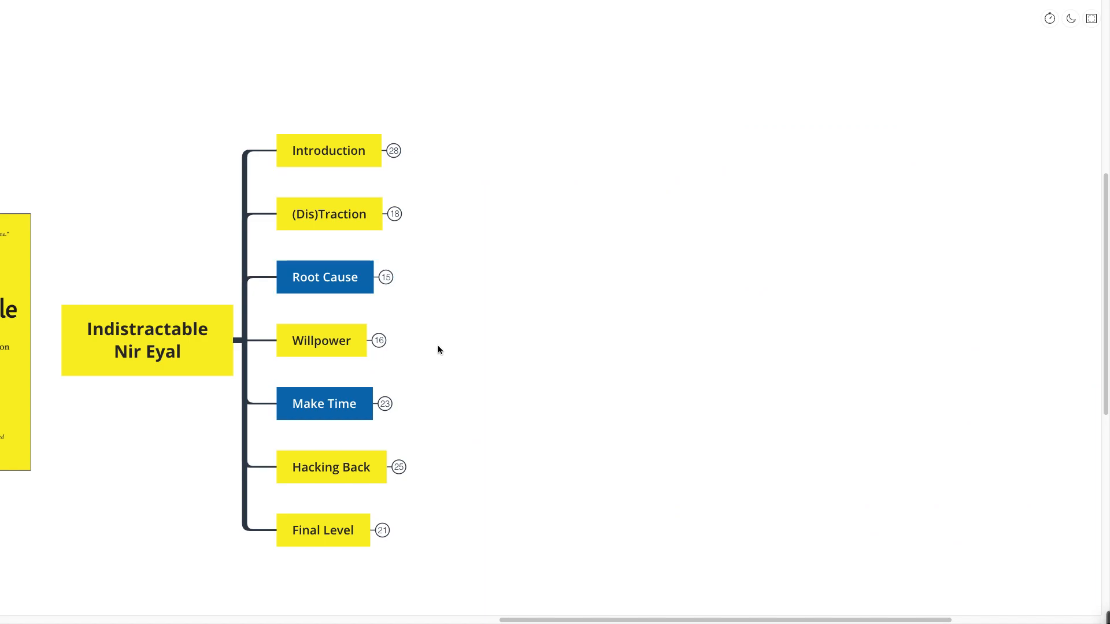
{"action": "mouse_move", "coordinate": [432, 348]}
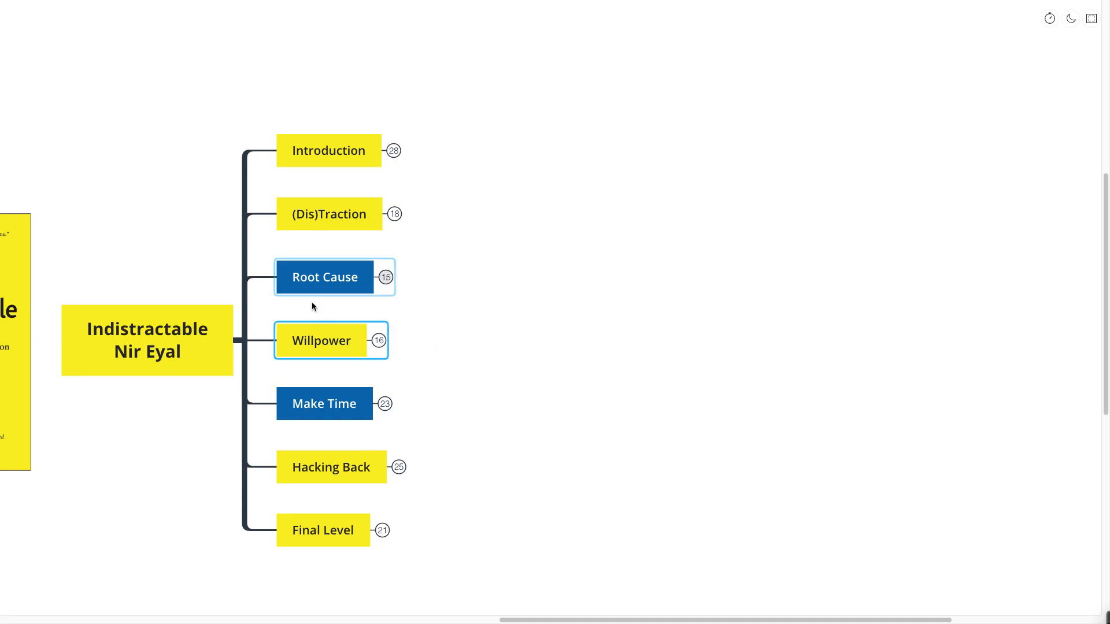
{"action": "left_click", "coordinate": [378, 360]}
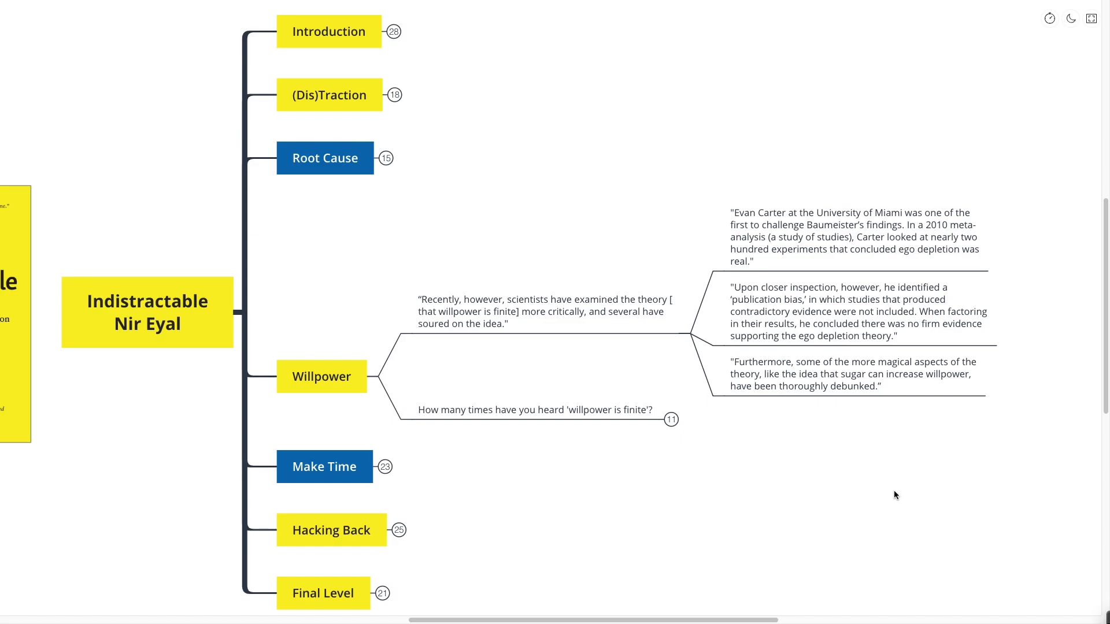
{"action": "mouse_move", "coordinate": [706, 456]}
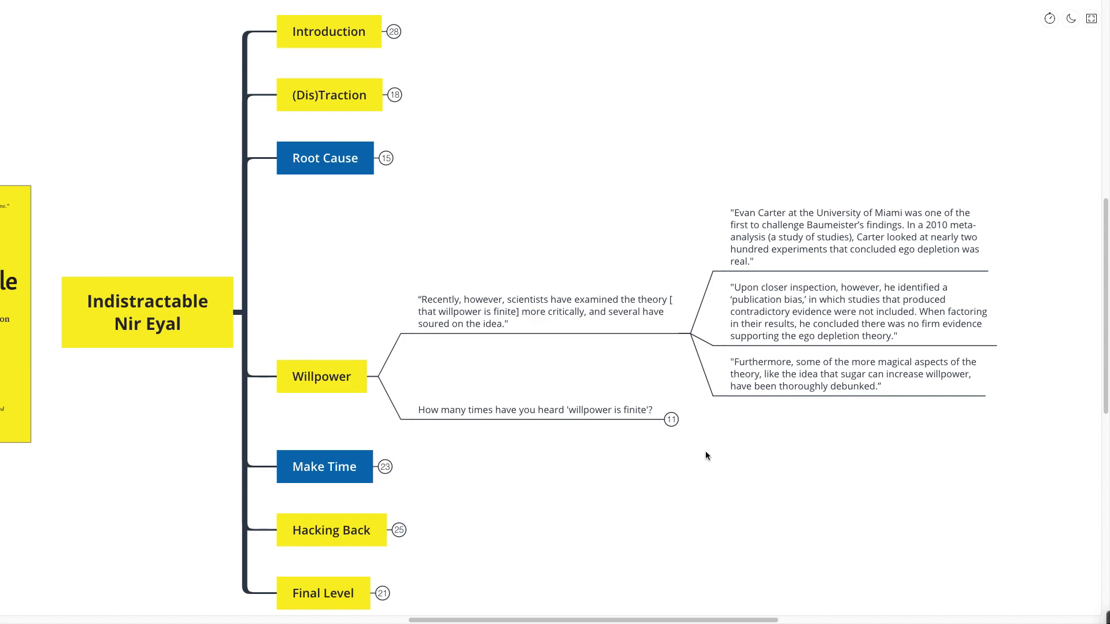
{"action": "left_click", "coordinate": [535, 410]}
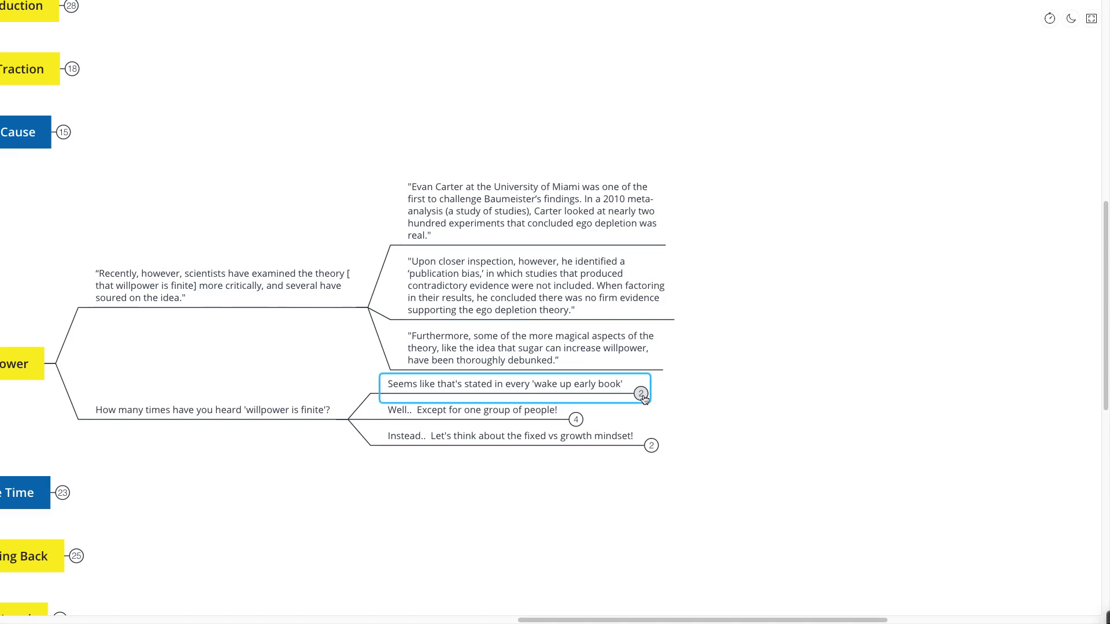
Expand the 'wake up early book', 'one group of people' and 'What does that mean for you?' points.
{"action": "left_click", "coordinate": [639, 393]}
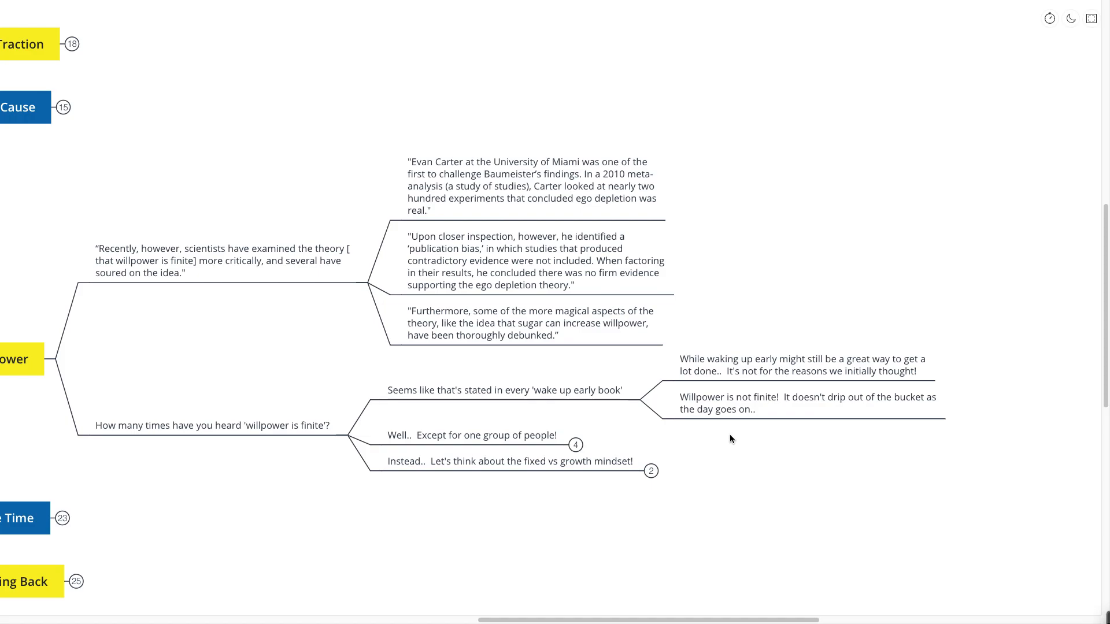
{"action": "scroll", "scroll_direction": "down", "scroll_amount": 3}
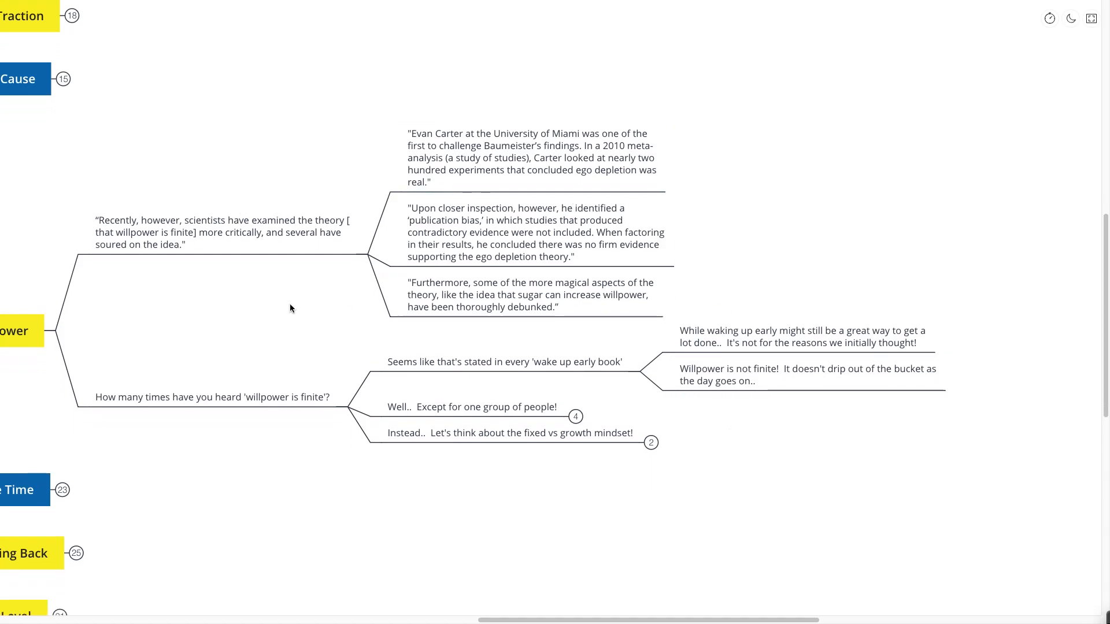
{"action": "left_click", "coordinate": [575, 416]}
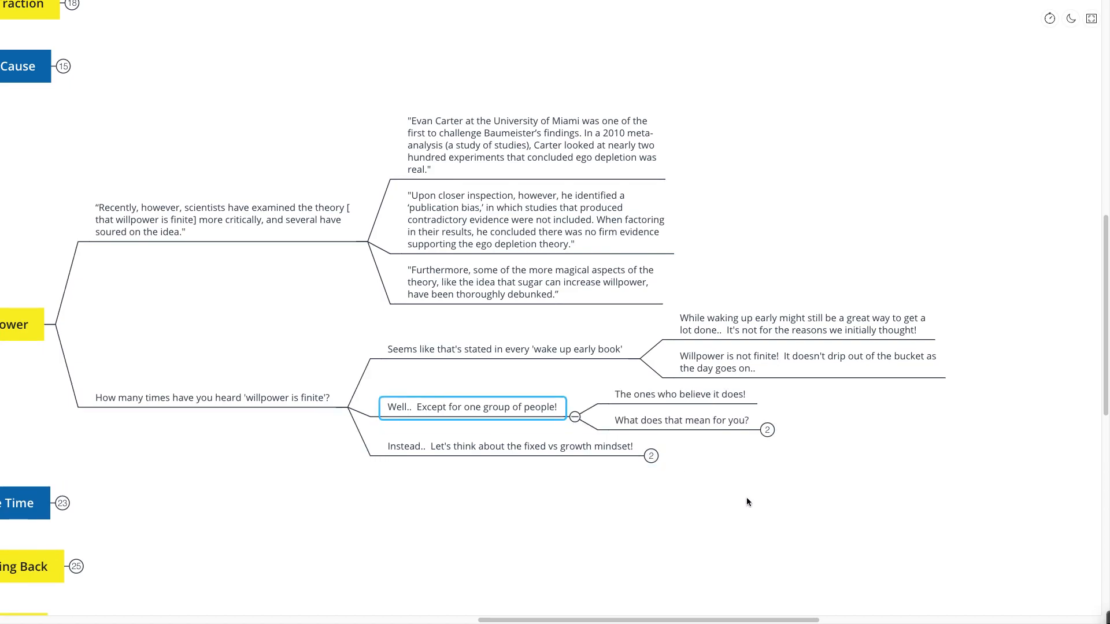
{"action": "scroll", "scroll_direction": "down", "scroll_amount": 3}
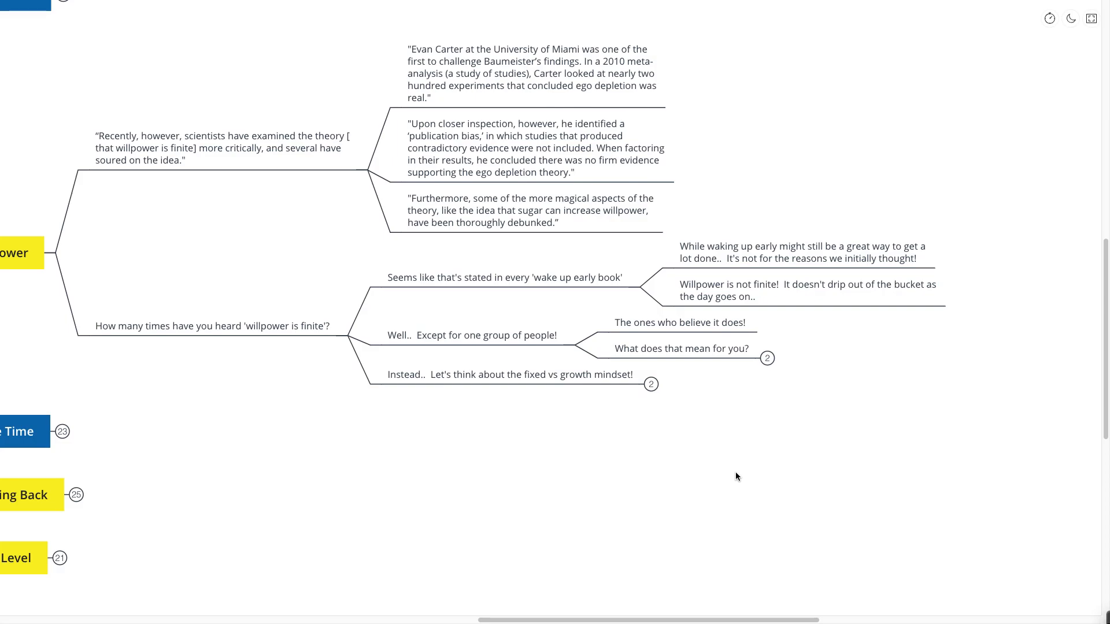
{"action": "left_click", "coordinate": [672, 347]}
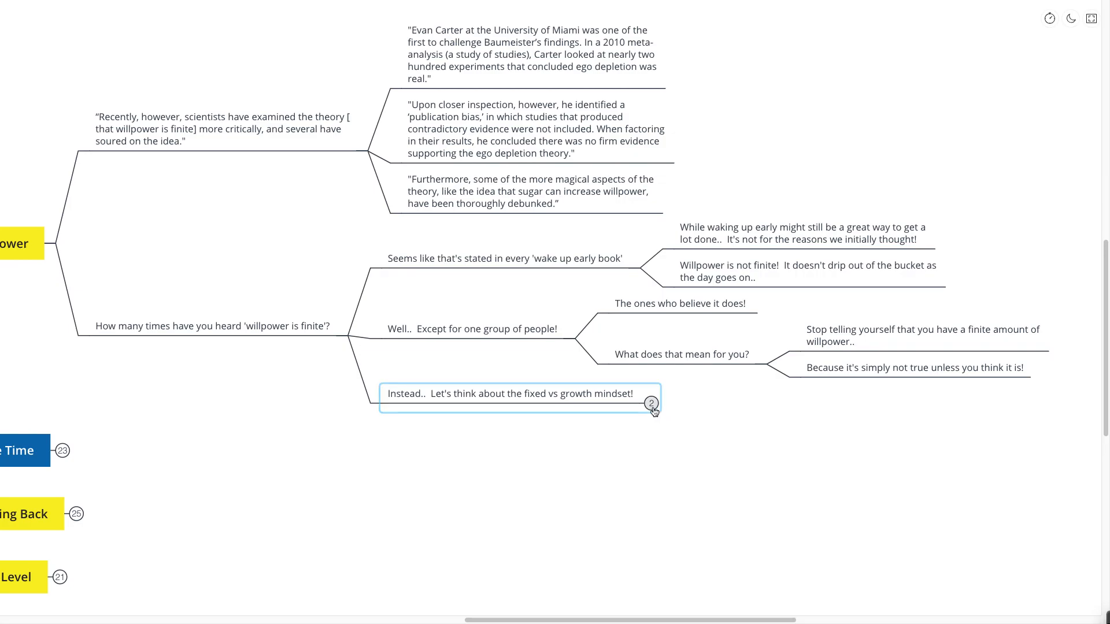
Fold Willpower back so only the book title and seven collapsed chapters remain.
{"action": "left_click", "coordinate": [649, 402]}
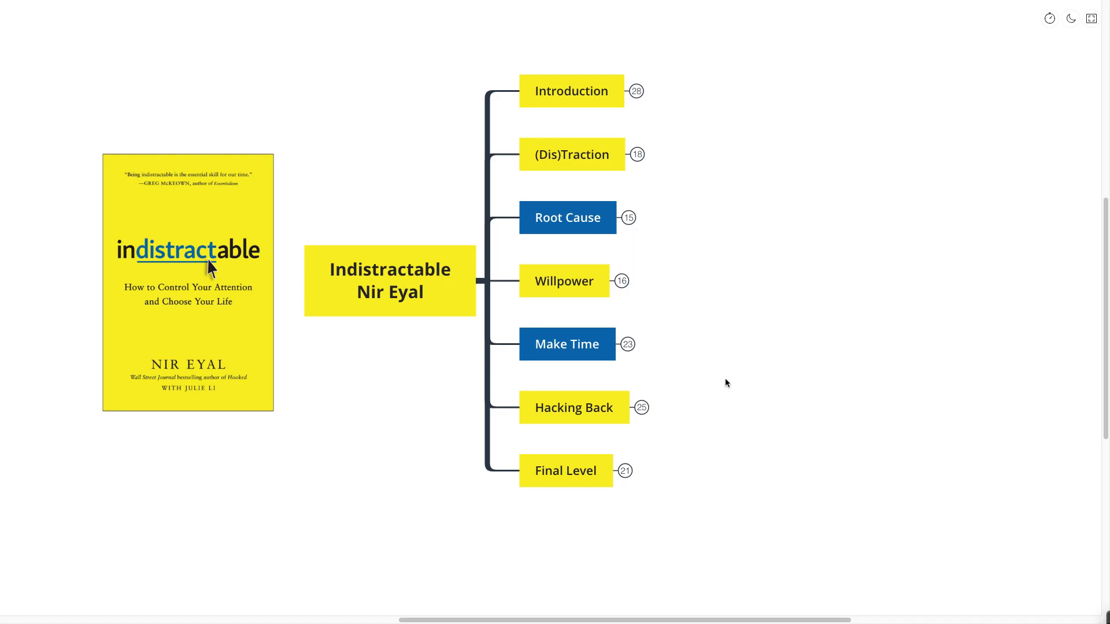
{"action": "mouse_move", "coordinate": [700, 372]}
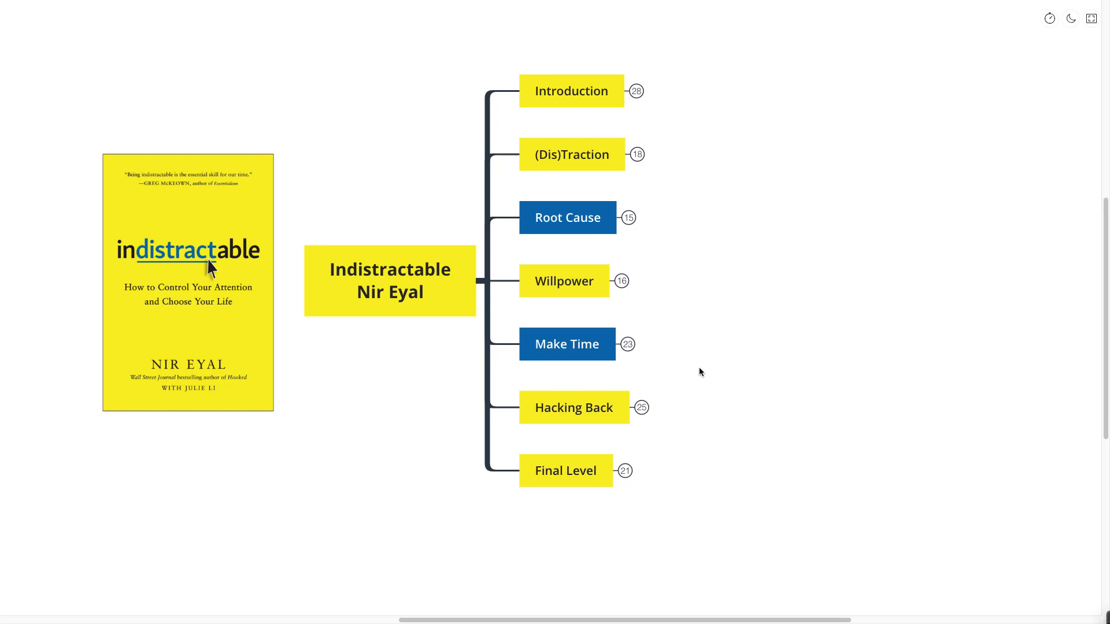
Expand Make Time to show its values quote and the calendar question.
{"action": "left_click", "coordinate": [567, 343]}
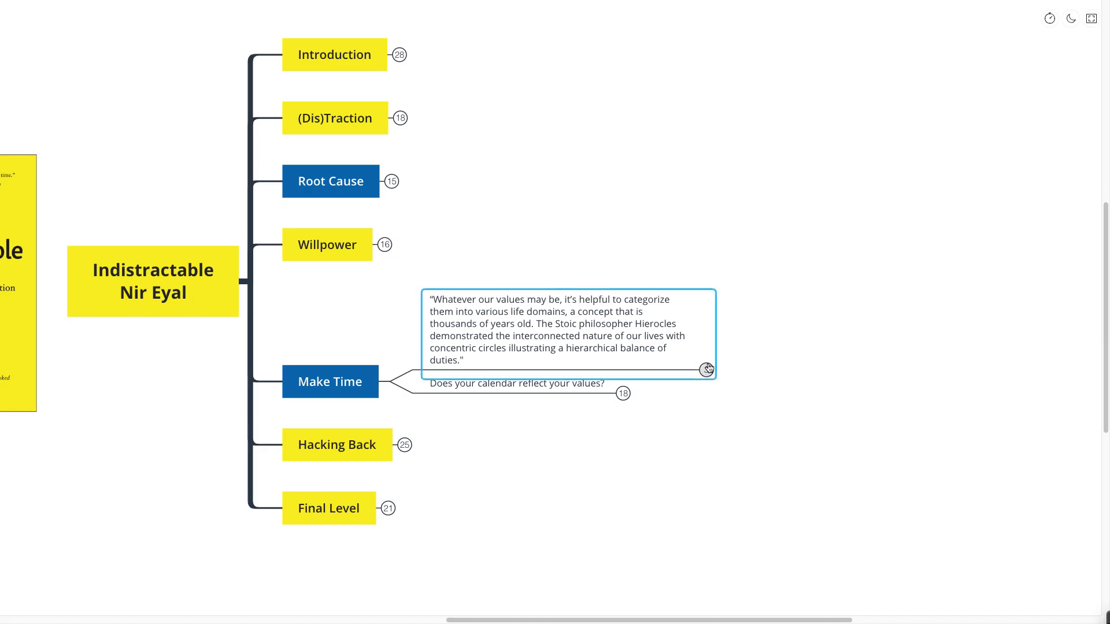
Expand the Hierocles values quote under Make Time into its three life-domain passages.
{"action": "left_click", "coordinate": [706, 369]}
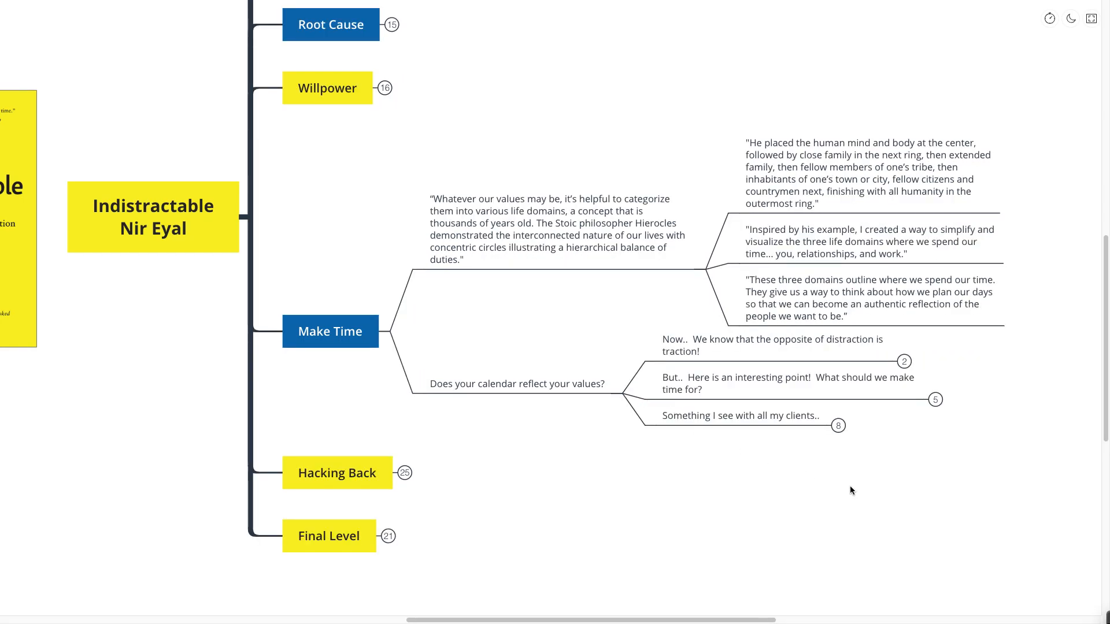
{"action": "mouse_move", "coordinate": [846, 490]}
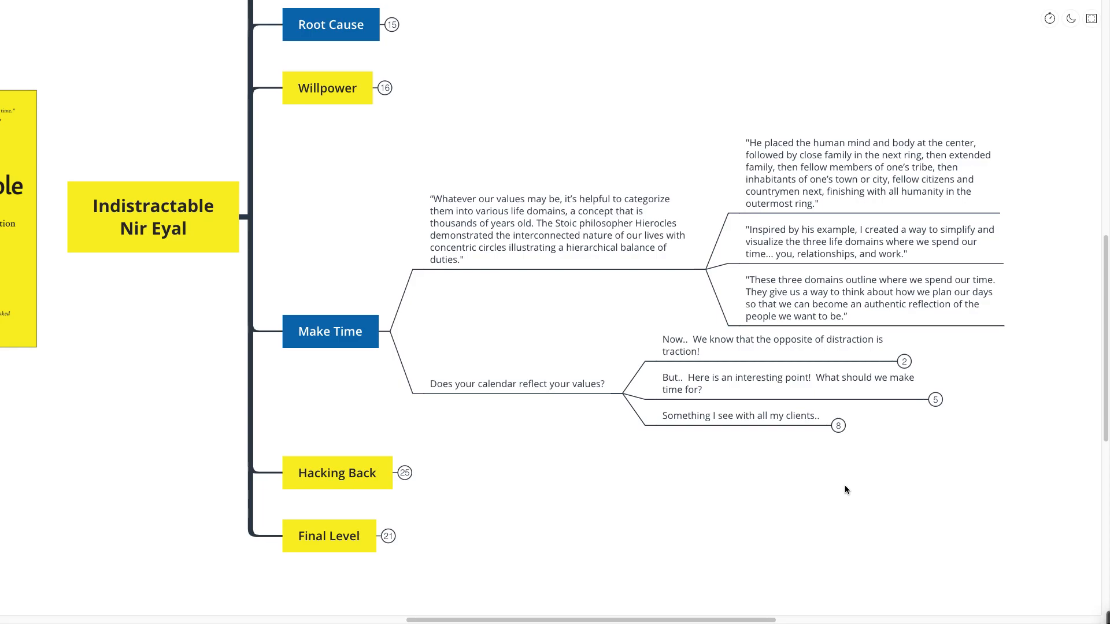
{"action": "mouse_move", "coordinate": [838, 507]}
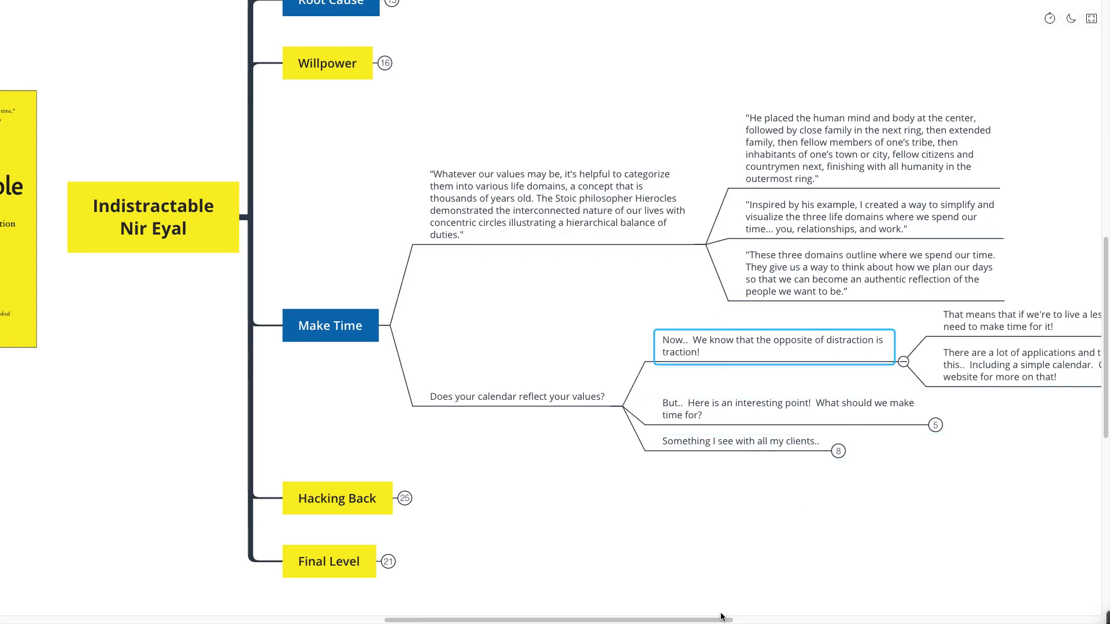
Scroll the canvas right toward the 'Something I see with all my clients..' topic.
{"action": "scroll", "scroll_direction": "right", "scroll_amount": 3}
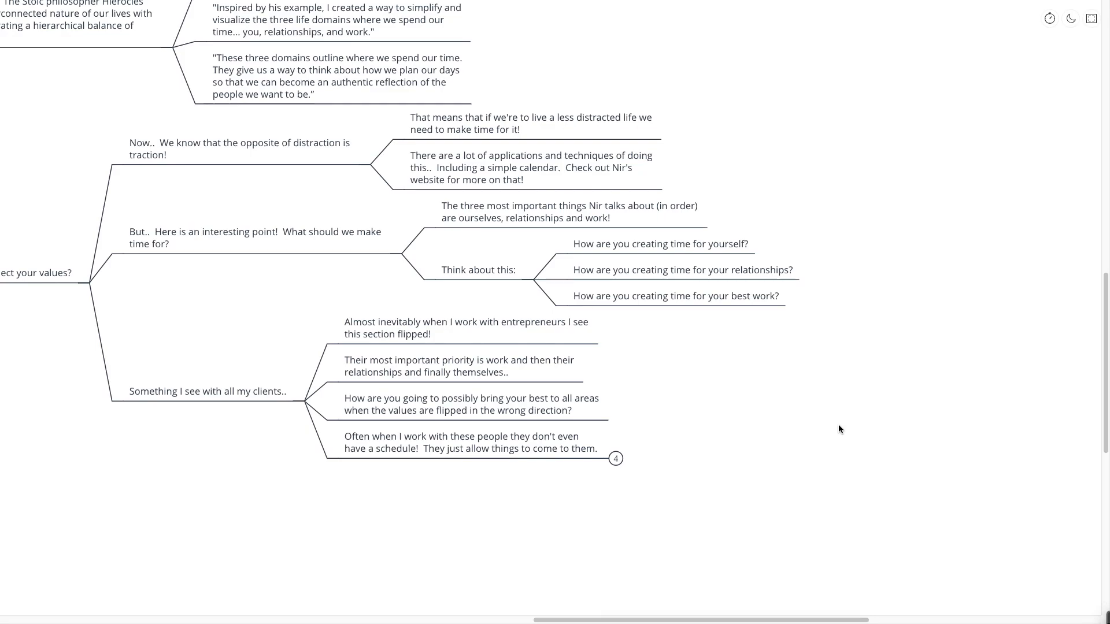
Unfold the schedule topic's four notes, then fold Make Time back to the seven chapters.
{"action": "left_click", "coordinate": [615, 458]}
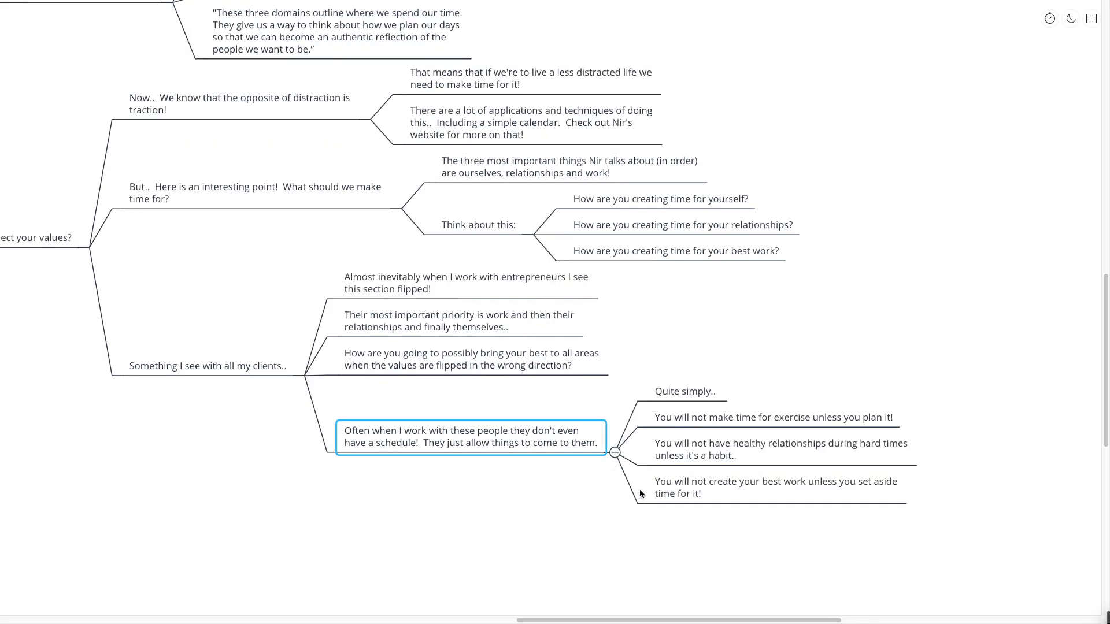
{"action": "left_click", "coordinate": [593, 508]}
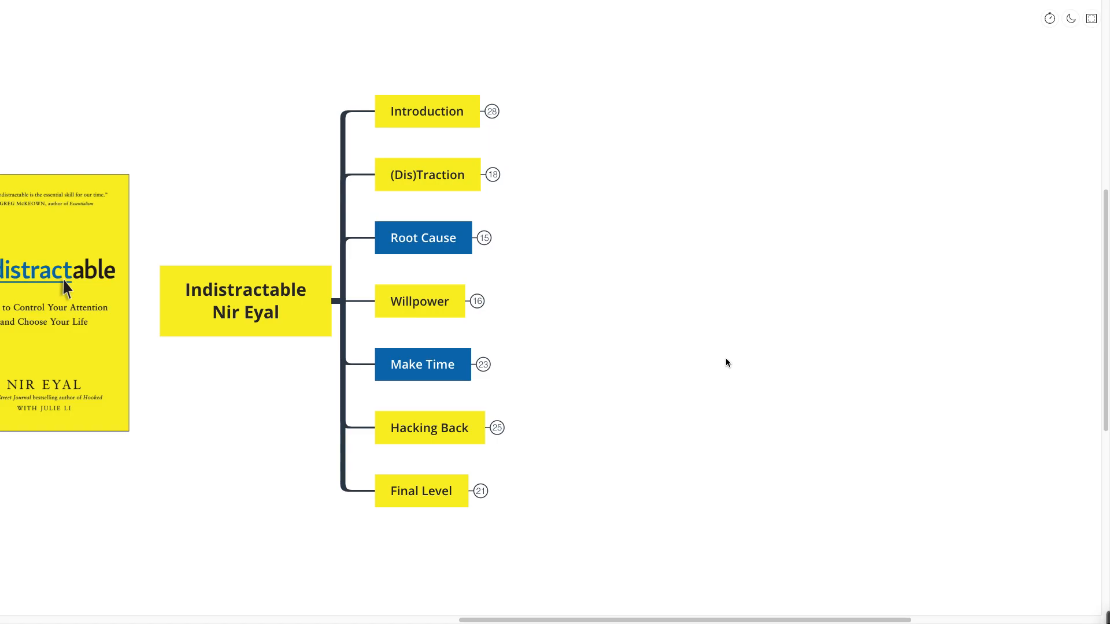
{"action": "left_click", "coordinate": [428, 427]}
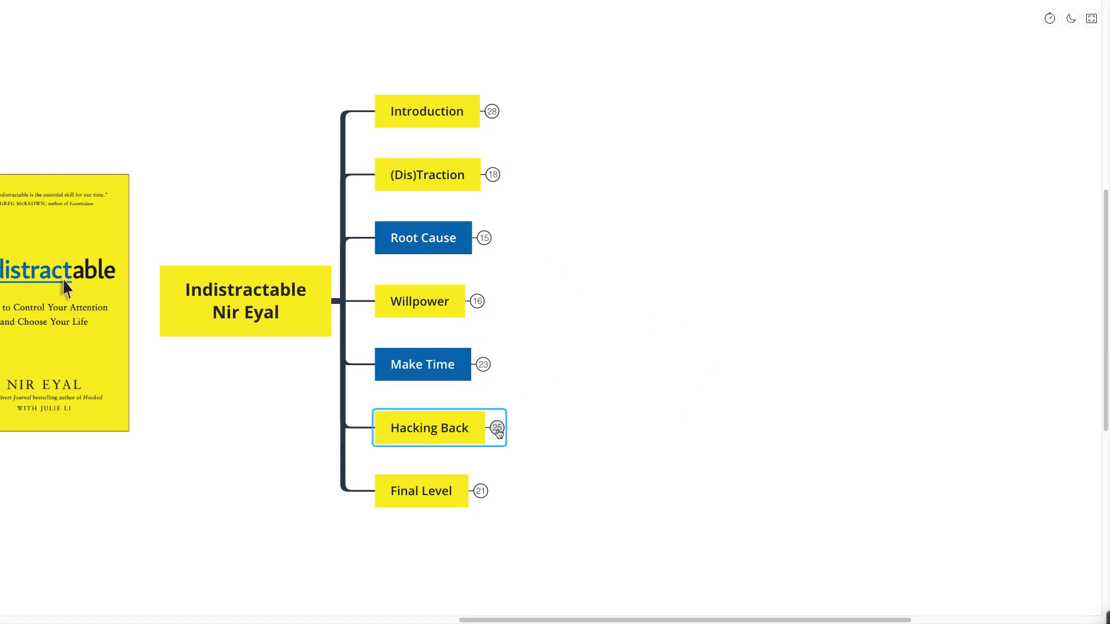
Expand Hacking Back and scroll down to its B.J. Fogg class quote.
{"action": "left_click", "coordinate": [429, 428]}
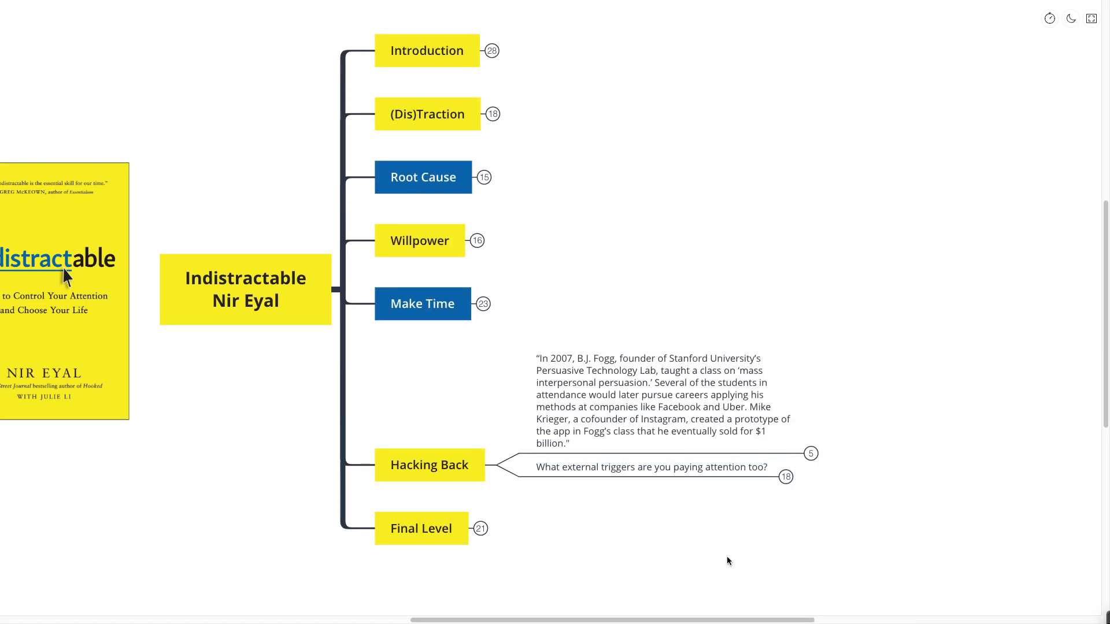
{"action": "scroll", "scroll_direction": "down", "scroll_amount": 3}
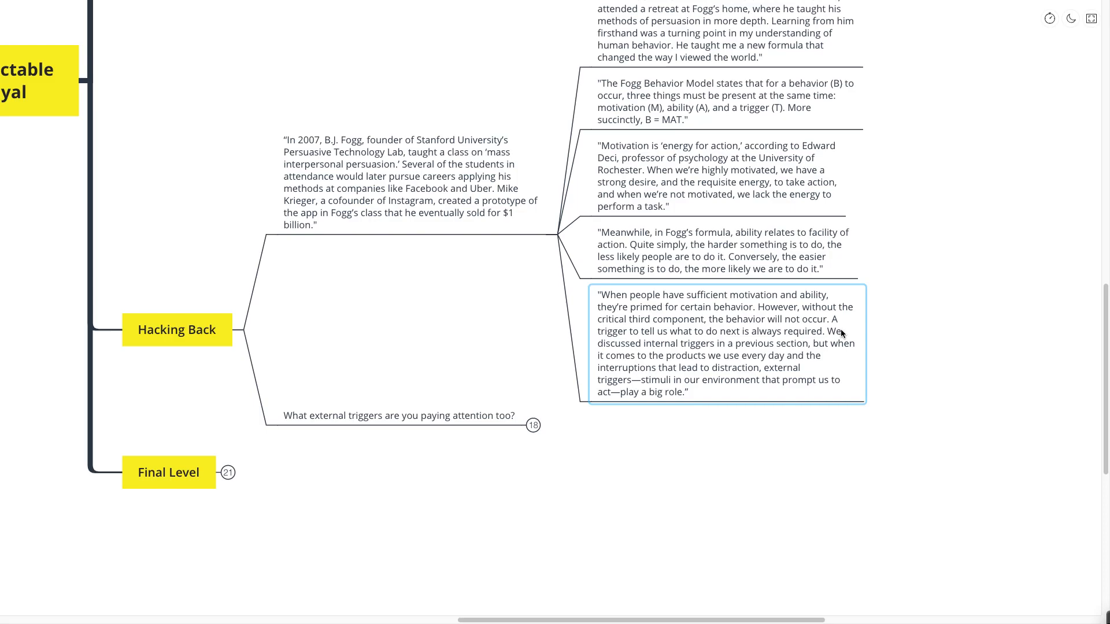
Expand the external triggers question and its Big Tech reply listing push, email notifications and texts.
{"action": "left_click", "coordinate": [400, 415]}
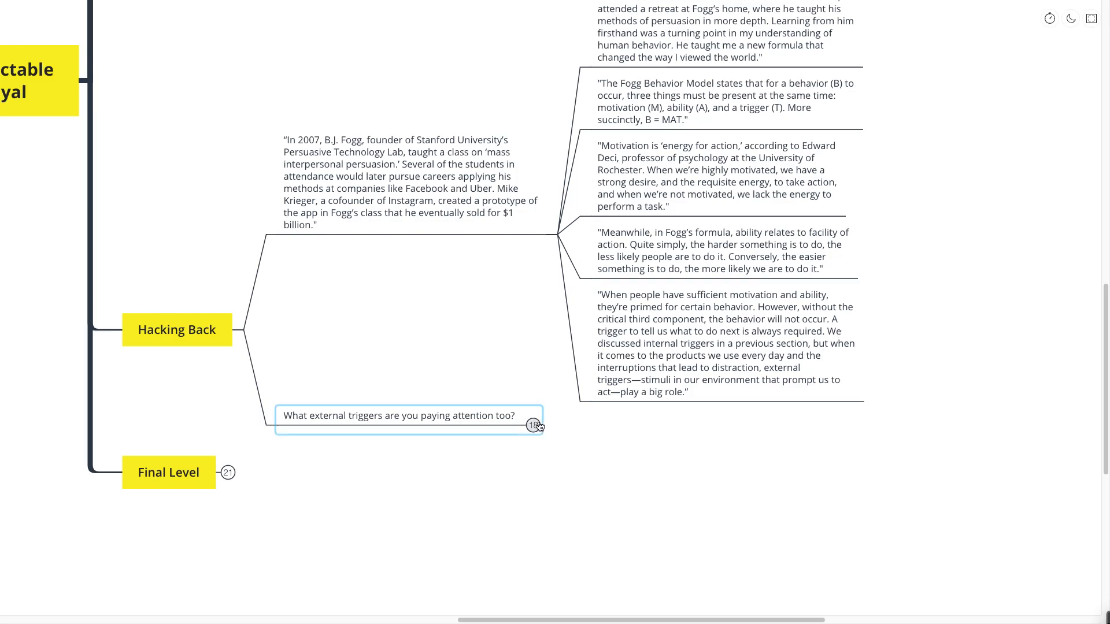
{"action": "left_click", "coordinate": [532, 425]}
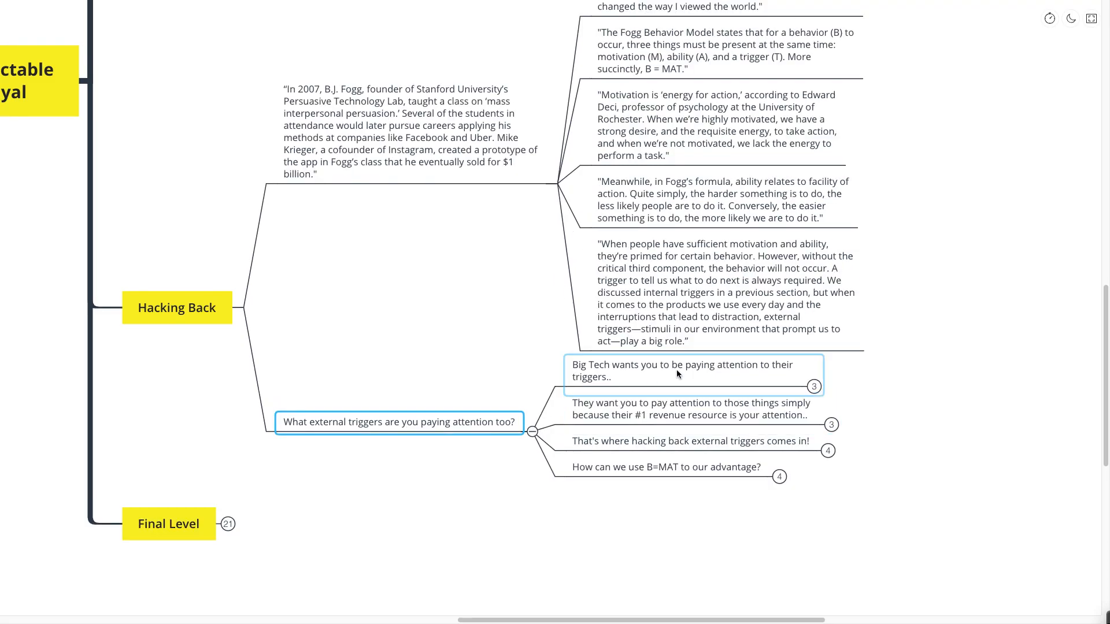
{"action": "left_click", "coordinate": [813, 387]}
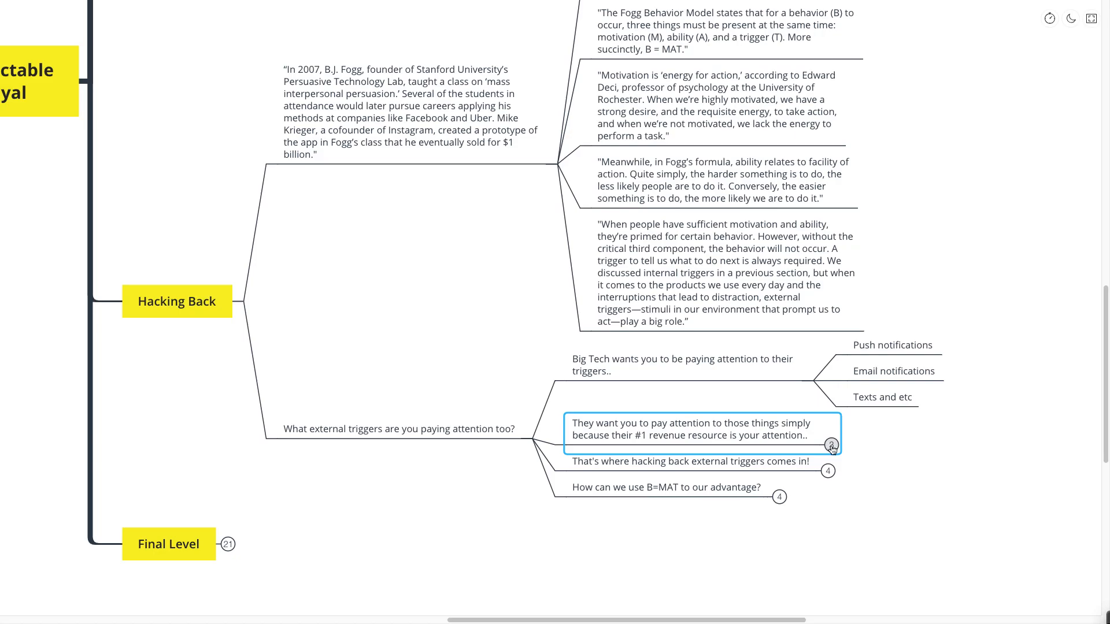
Unfold 'They want you to pay attention…' into its three notes on triggers and using apps.
{"action": "left_click", "coordinate": [830, 446]}
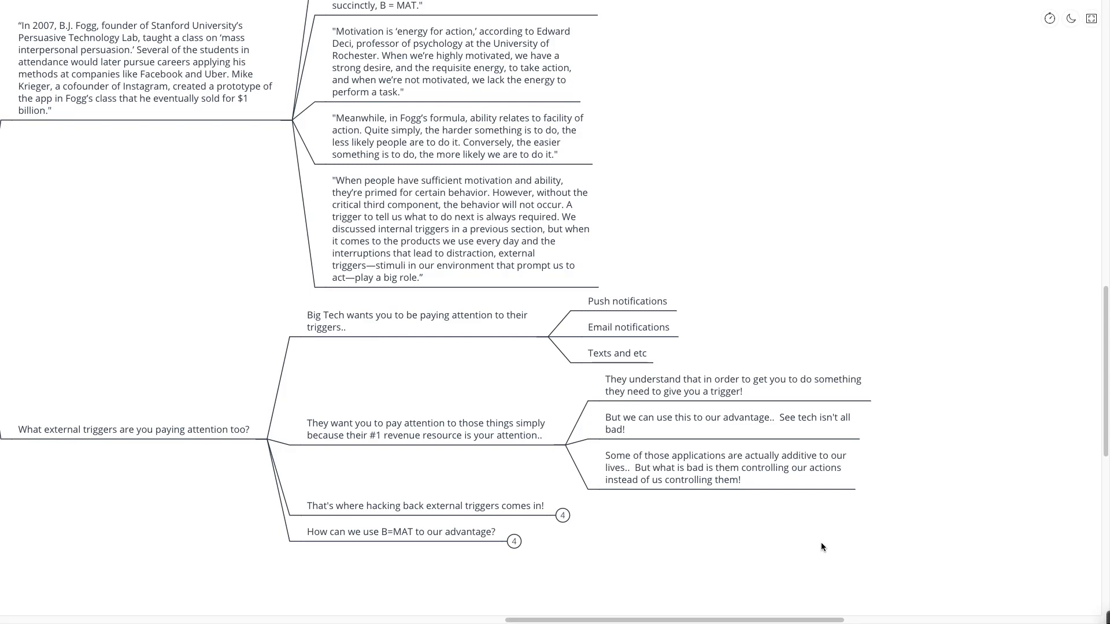
{"action": "mouse_move", "coordinate": [811, 524]}
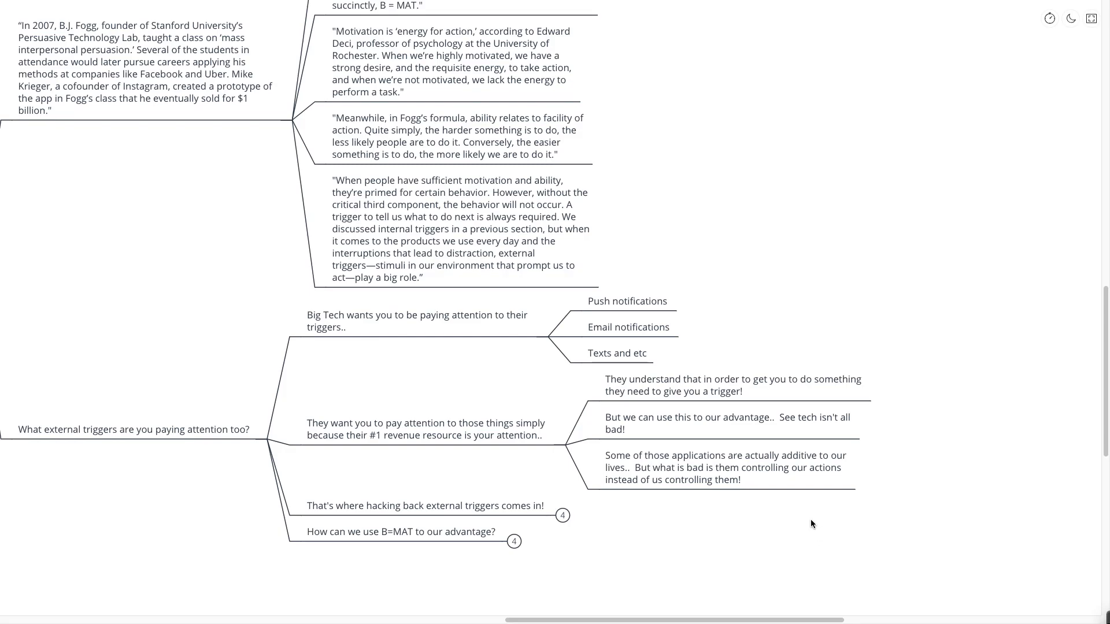
{"action": "scroll", "scroll_direction": "down", "scroll_amount": 3}
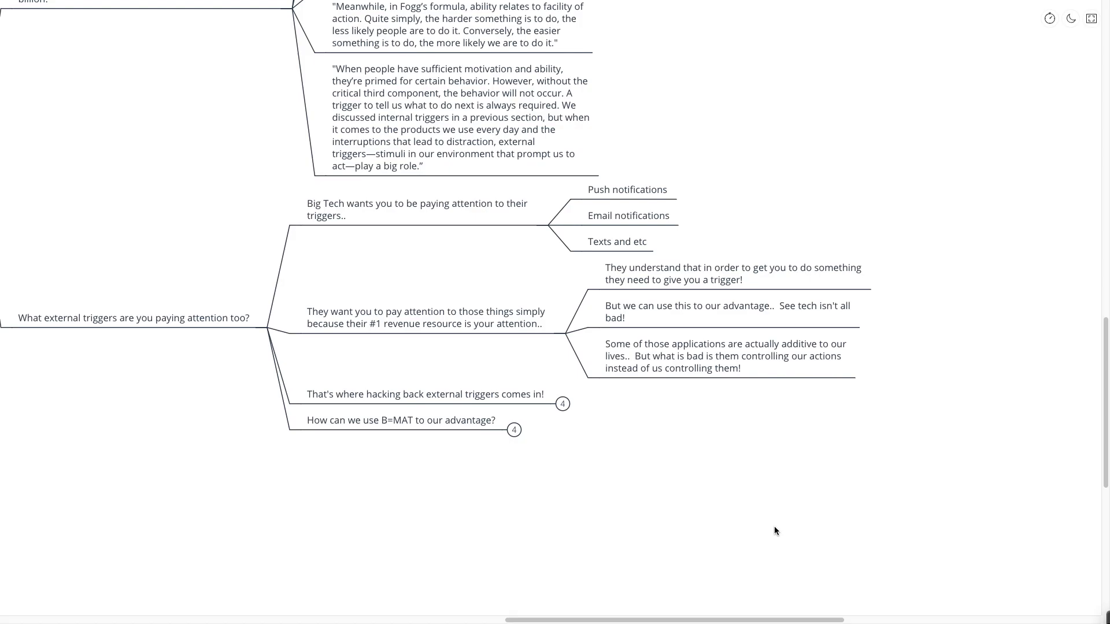
Unfold 'That's where hacking back external triggers comes in!' into four tips, then select the B=MAT question.
{"action": "left_click", "coordinate": [424, 394]}
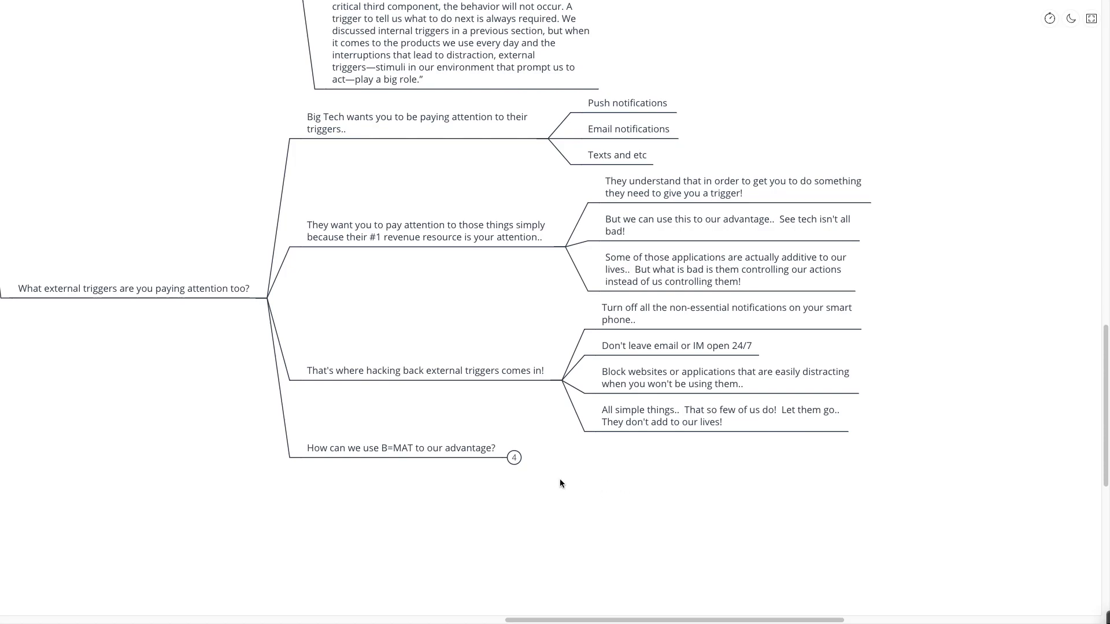
{"action": "left_click", "coordinate": [400, 448]}
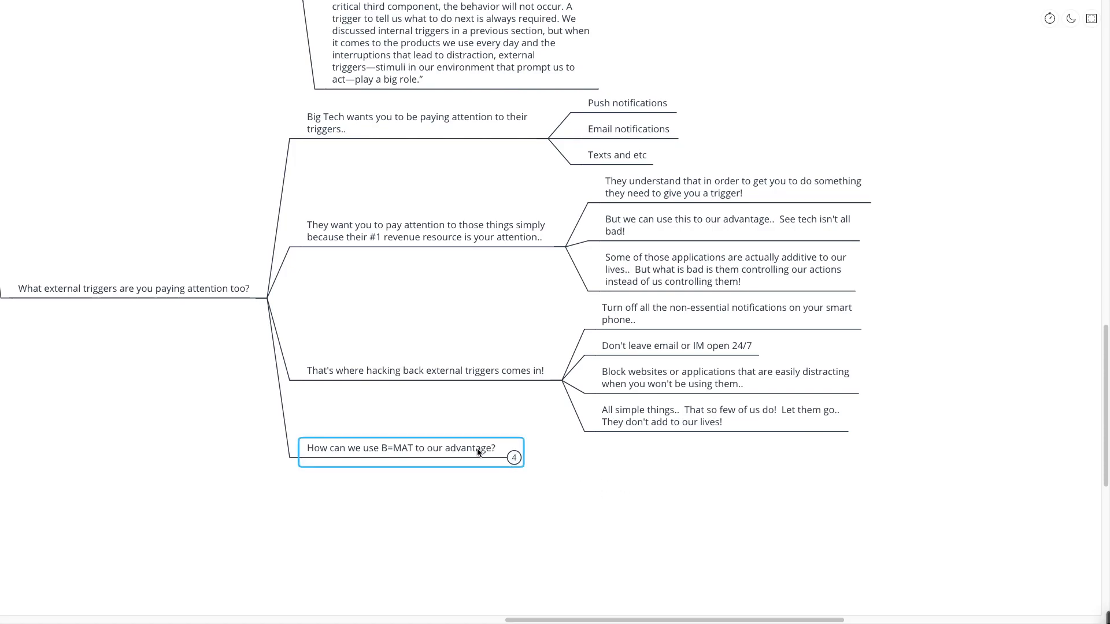
{"action": "mouse_move", "coordinate": [670, 446]}
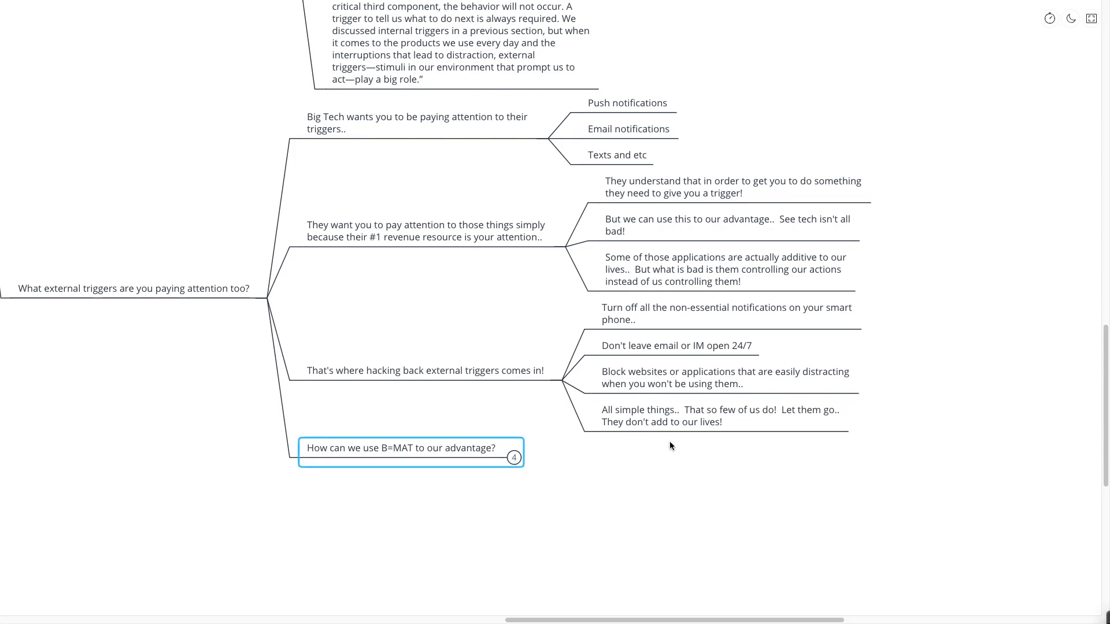
{"action": "mouse_move", "coordinate": [890, 322]}
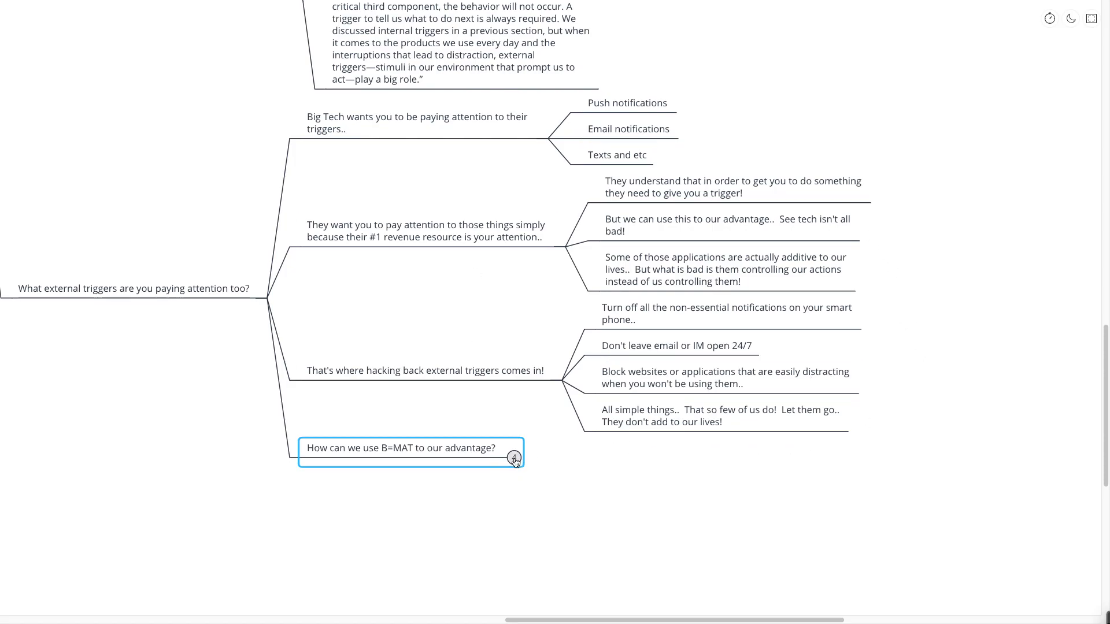
Show the B=MAT topic's four questions, deselect it, and fold the Hacking Back branch away.
{"action": "left_click", "coordinate": [514, 457]}
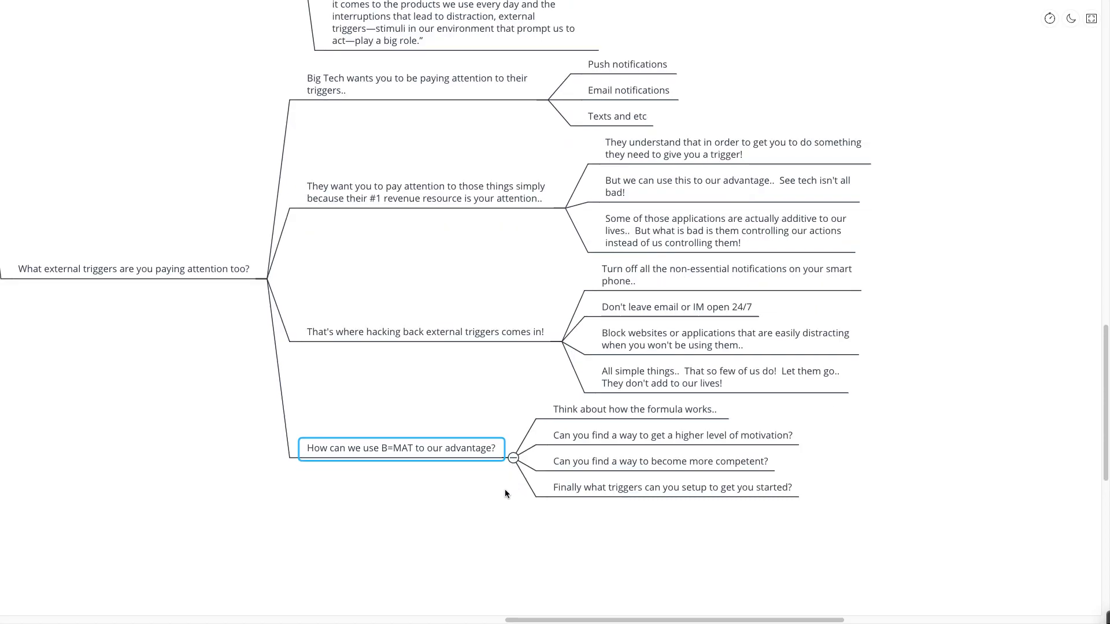
{"action": "left_click", "coordinate": [504, 493]}
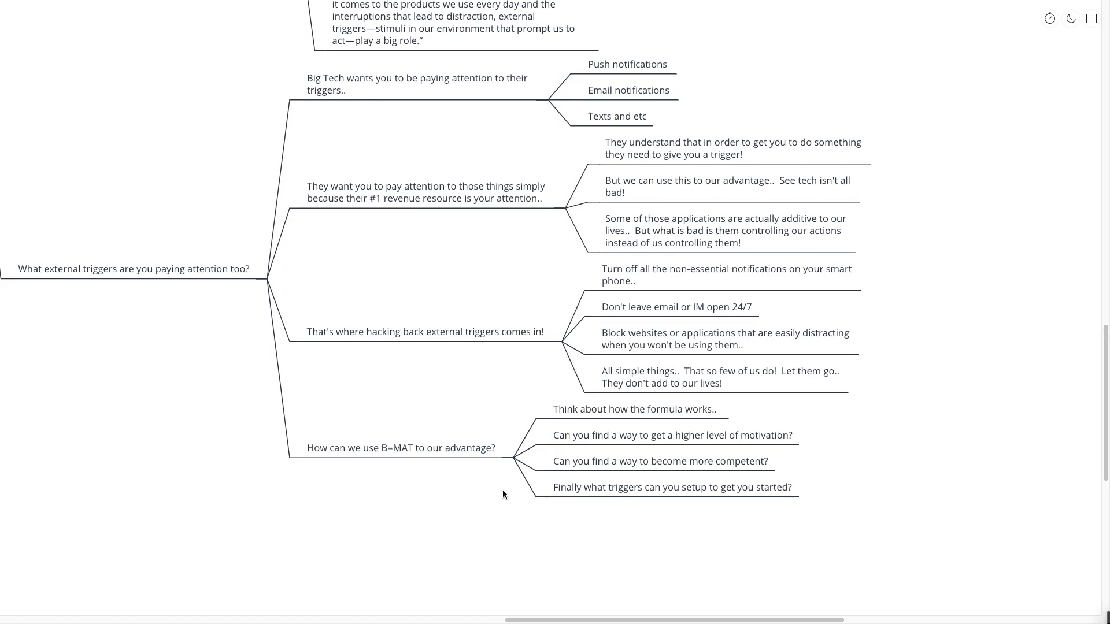
{"action": "left_click", "coordinate": [132, 268]}
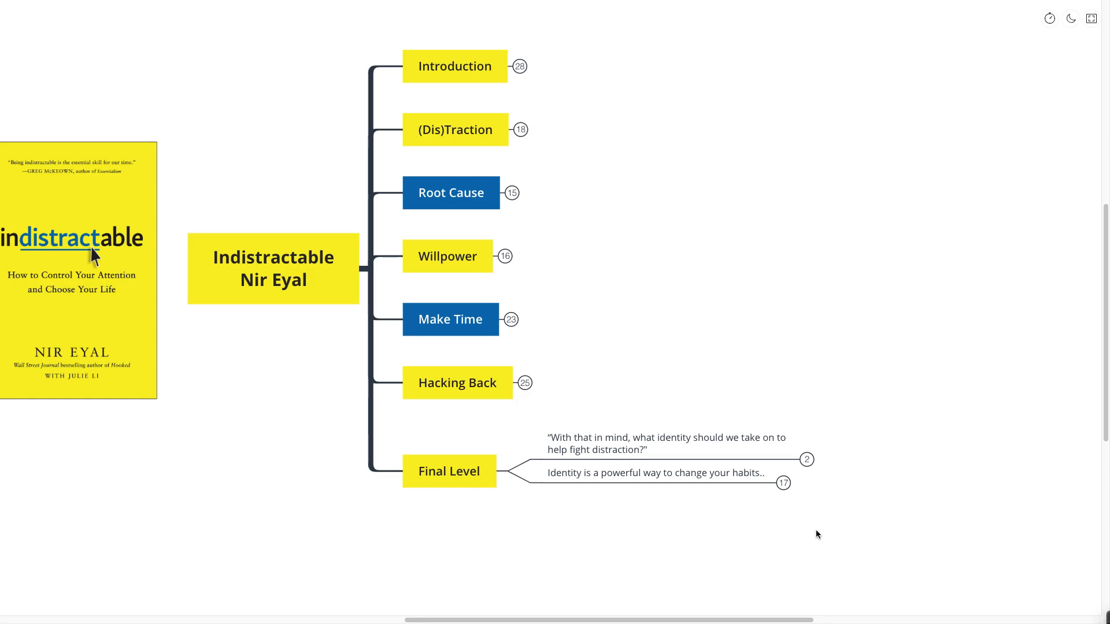
{"action": "left_click", "coordinate": [665, 444]}
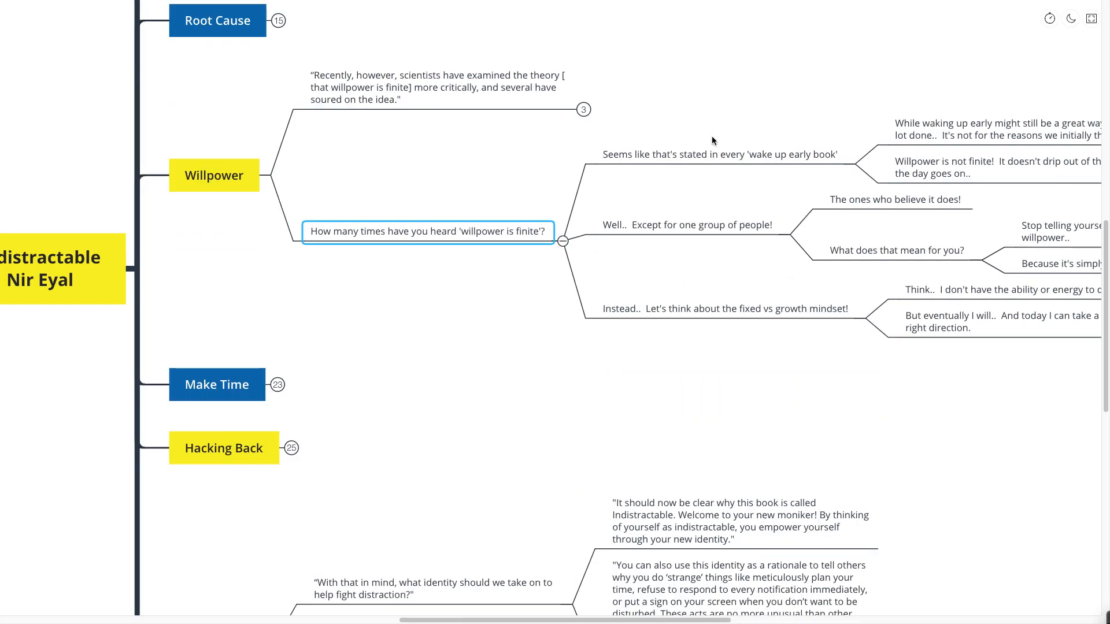
Hit the minus toggle beside the Willpower topic to hide its subtopics.
{"action": "left_click", "coordinate": [686, 225]}
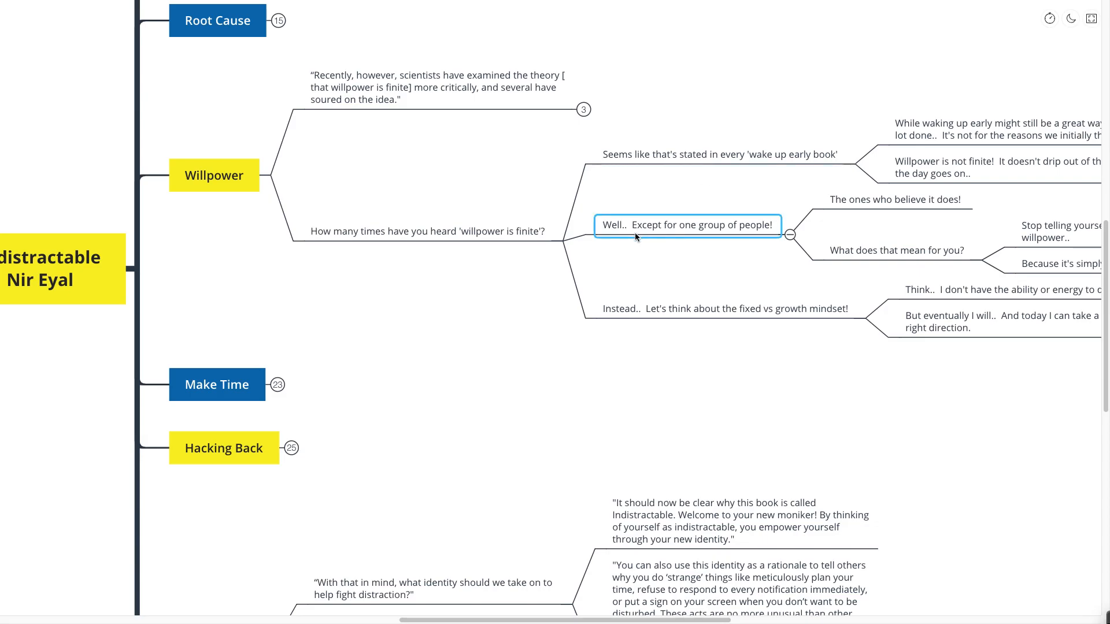
{"action": "mouse_move", "coordinate": [695, 195]}
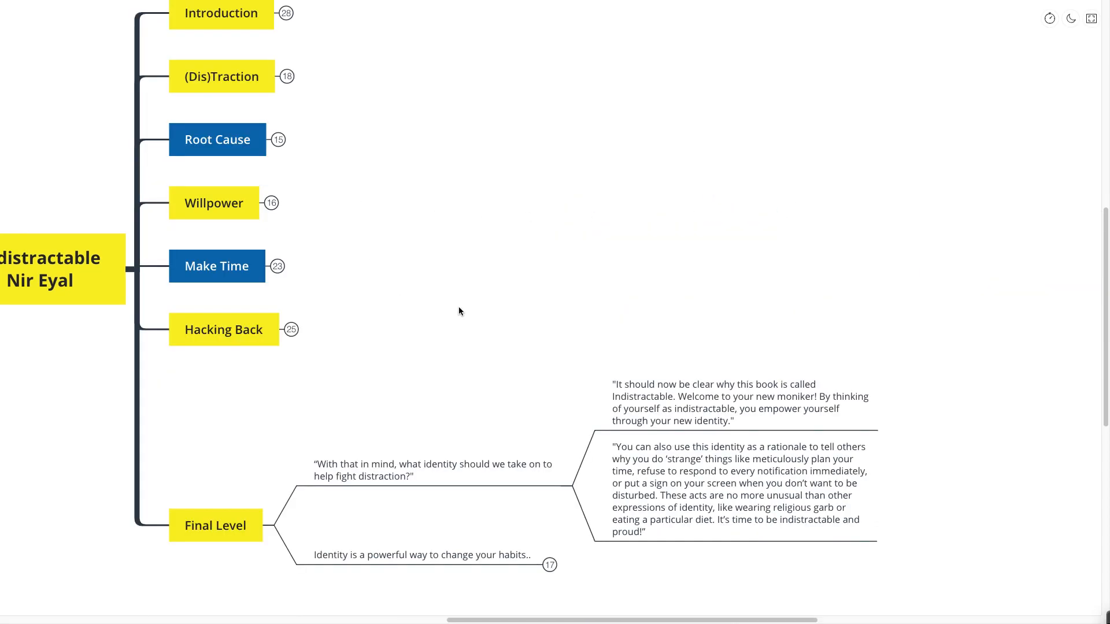
{"action": "scroll", "scroll_direction": "down", "scroll_amount": 3}
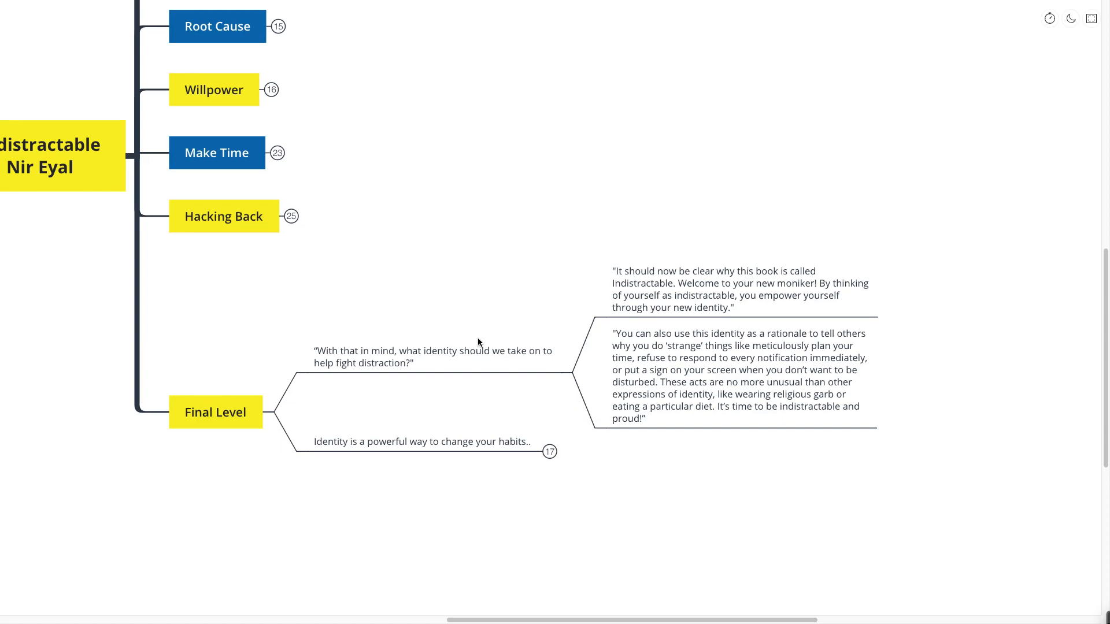
{"action": "scroll", "scroll_direction": "down", "scroll_amount": 3}
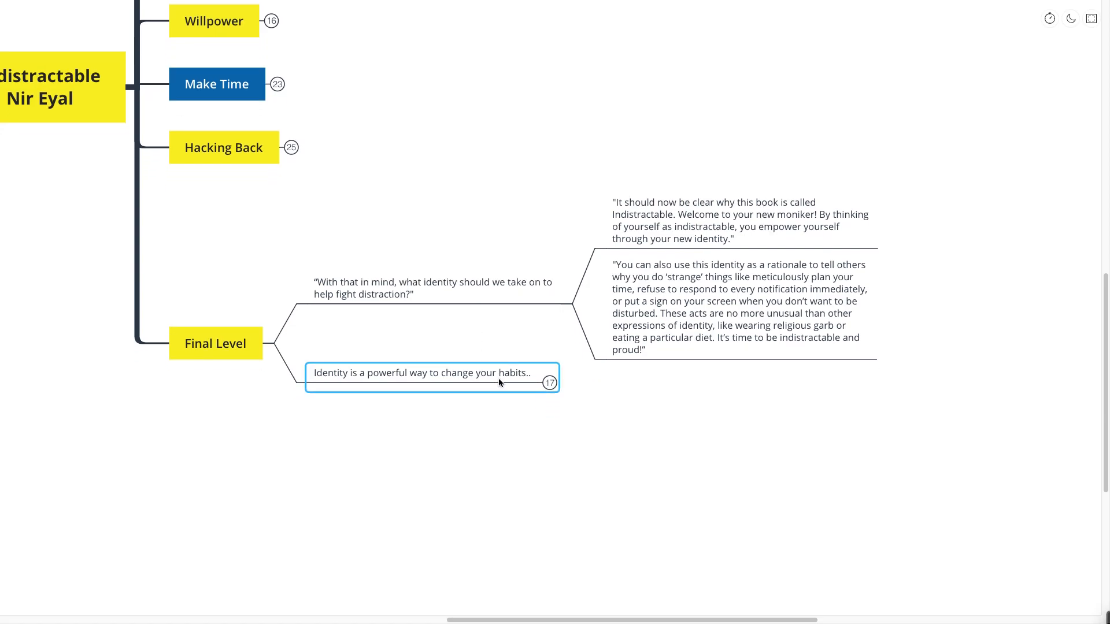
Unfold 'Identity is a powerful way to change your habits..' into James Clear, identity pacts and Final Note replies.
{"action": "left_click", "coordinate": [548, 383]}
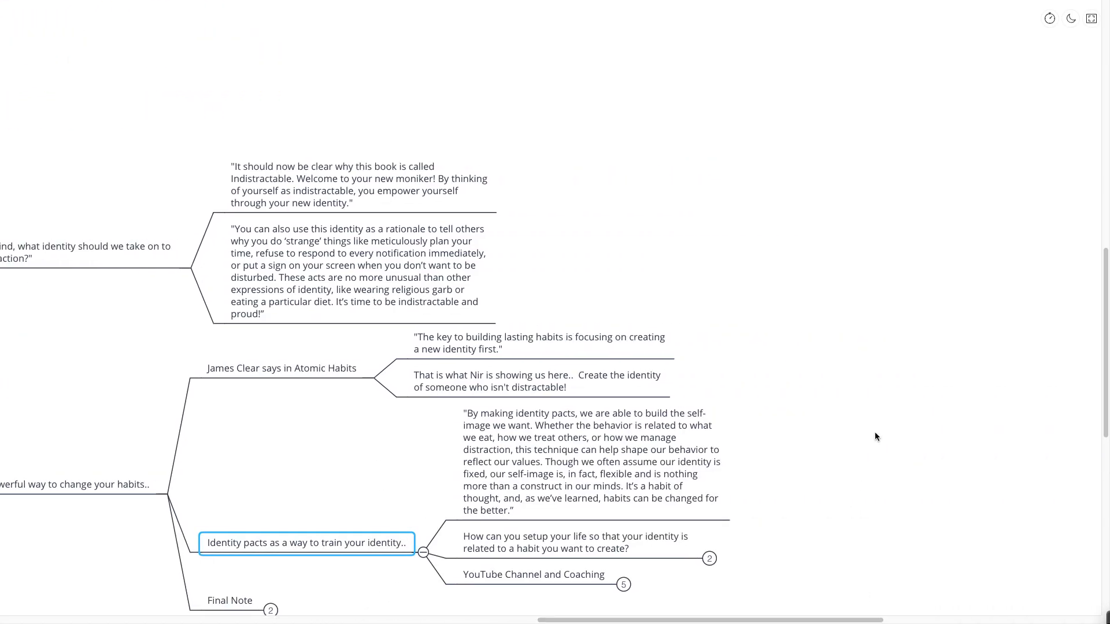
{"action": "scroll", "scroll_direction": "down", "scroll_amount": 3}
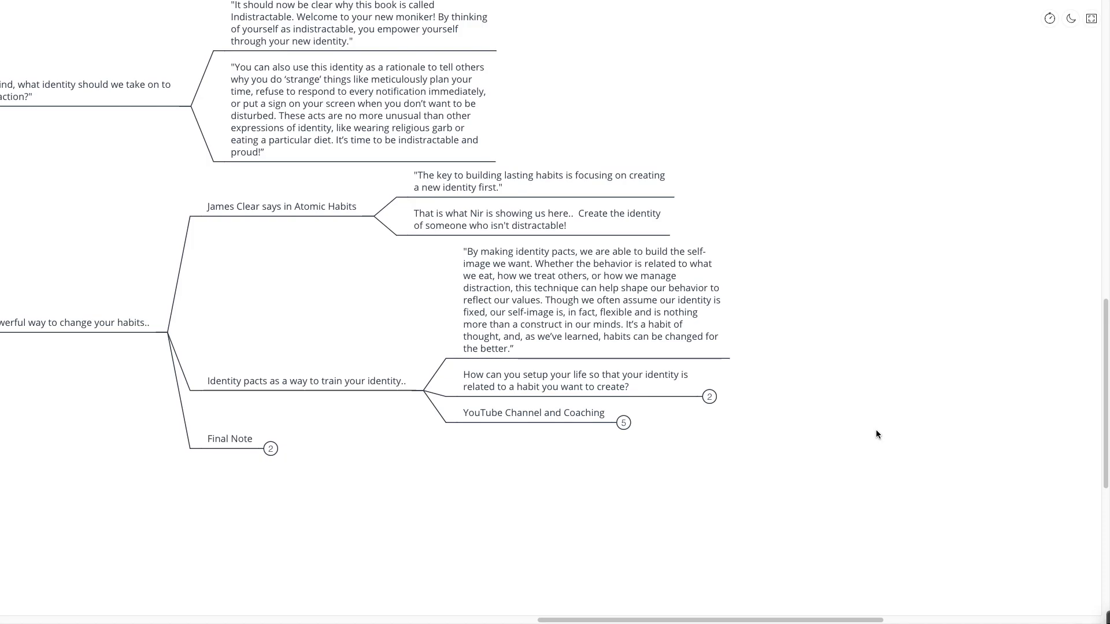
{"action": "scroll", "scroll_direction": "down", "scroll_amount": 3}
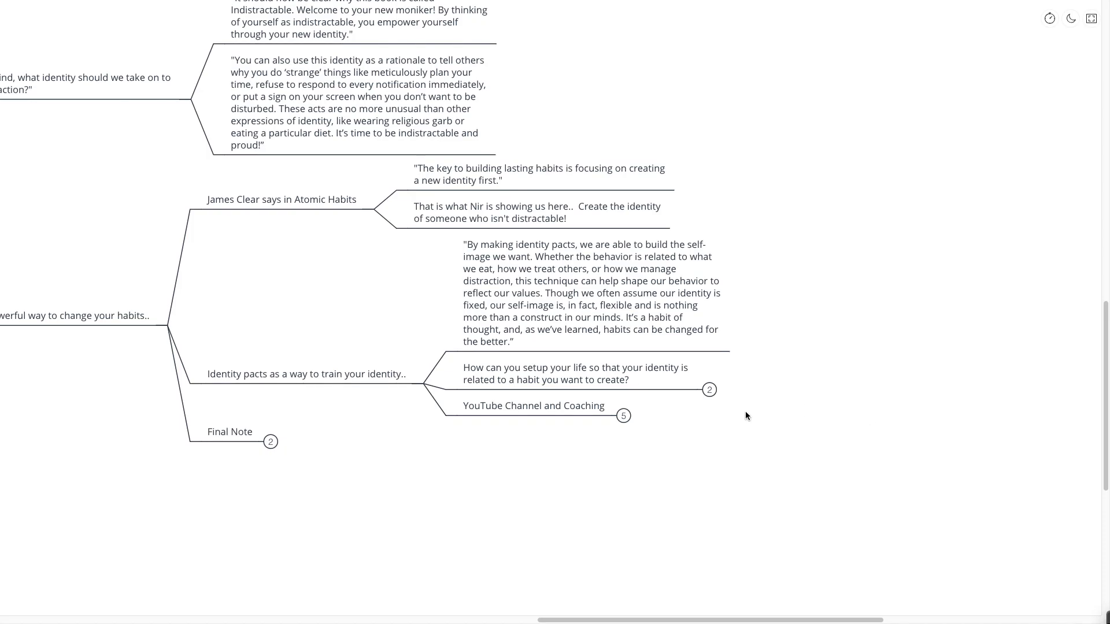
Unfold 'How can you setup your life…' into its notes on creating a pact and defining pact.
{"action": "left_click", "coordinate": [709, 389]}
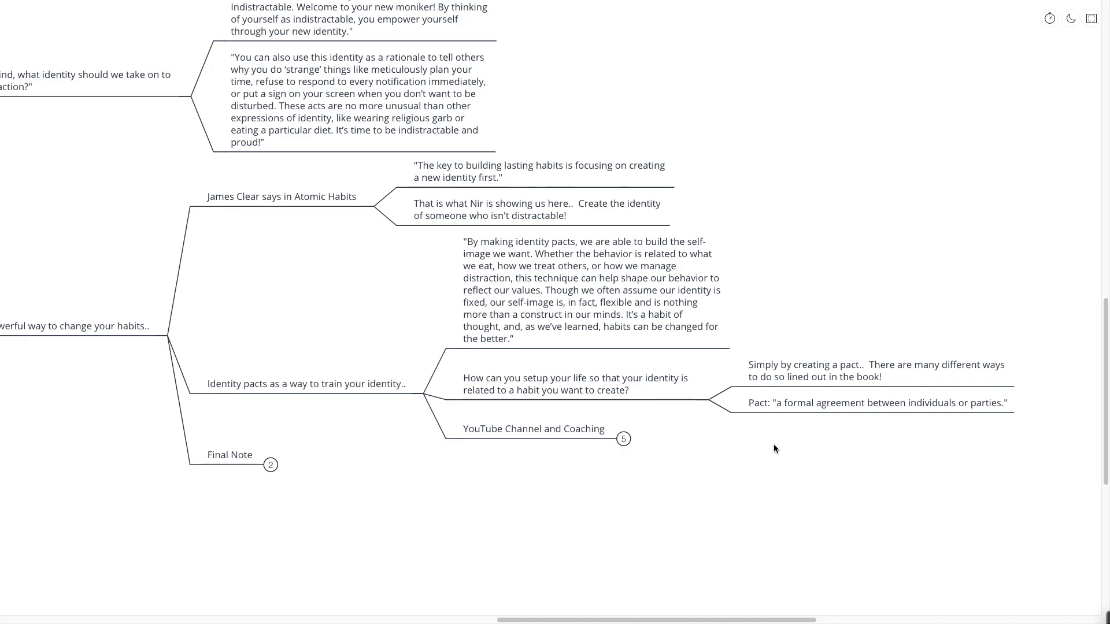
{"action": "scroll", "scroll_direction": "down", "scroll_amount": 3}
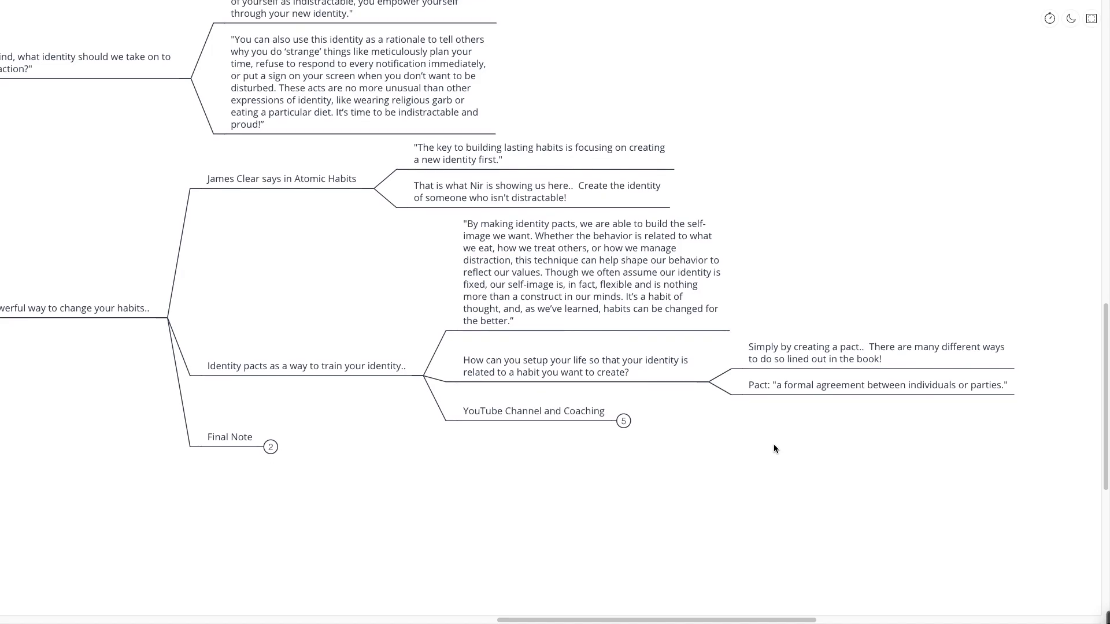
{"action": "mouse_move", "coordinate": [706, 436]}
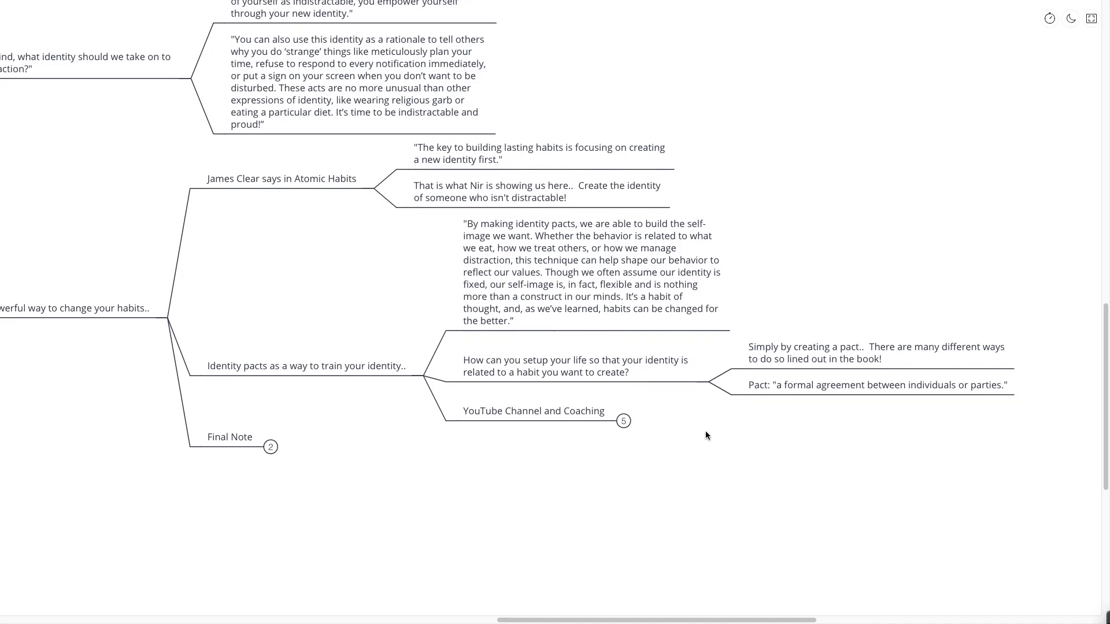
Show the five notes under 'YouTube Channel and Coaching' and Final Note's two recommended-tech notes.
{"action": "left_click", "coordinate": [623, 421]}
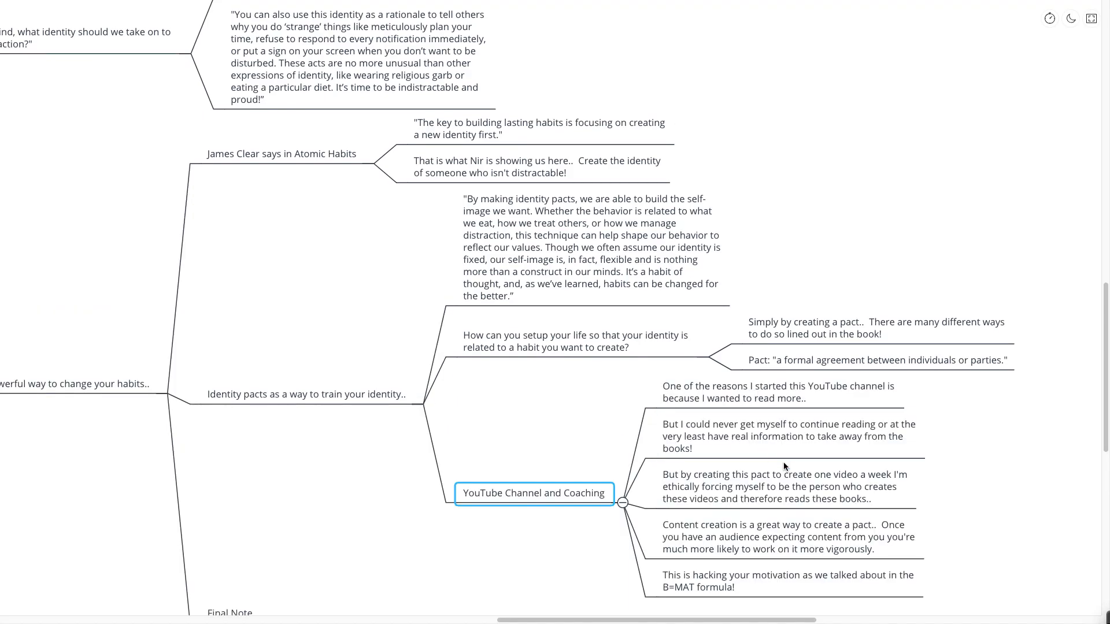
{"action": "scroll", "scroll_direction": "down", "scroll_amount": 3}
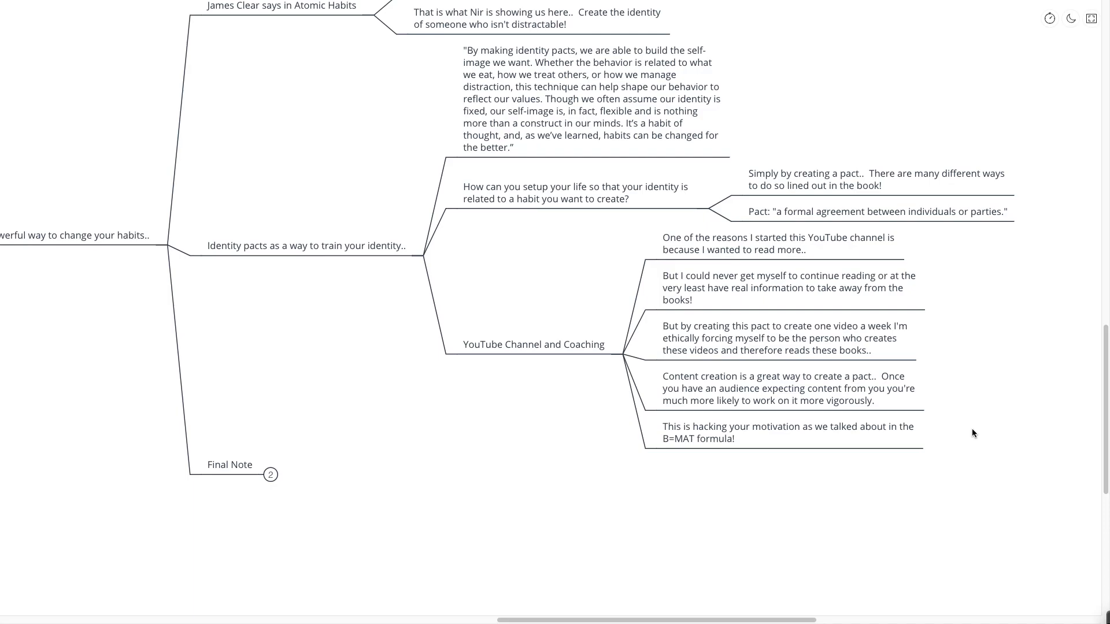
{"action": "left_click", "coordinate": [229, 465]}
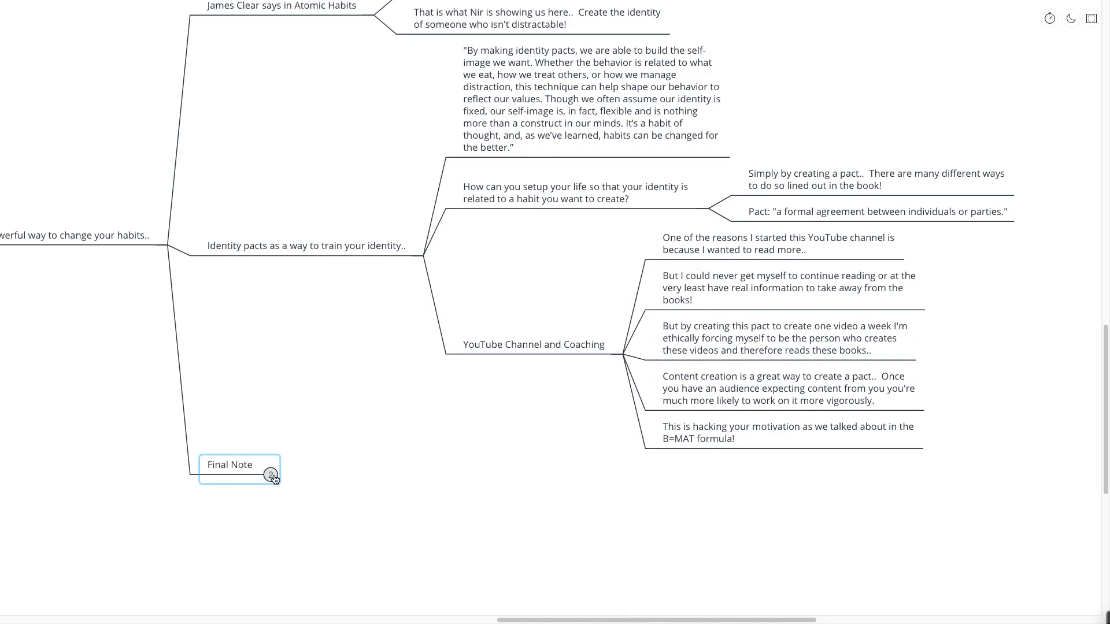
{"action": "left_click", "coordinate": [272, 476]}
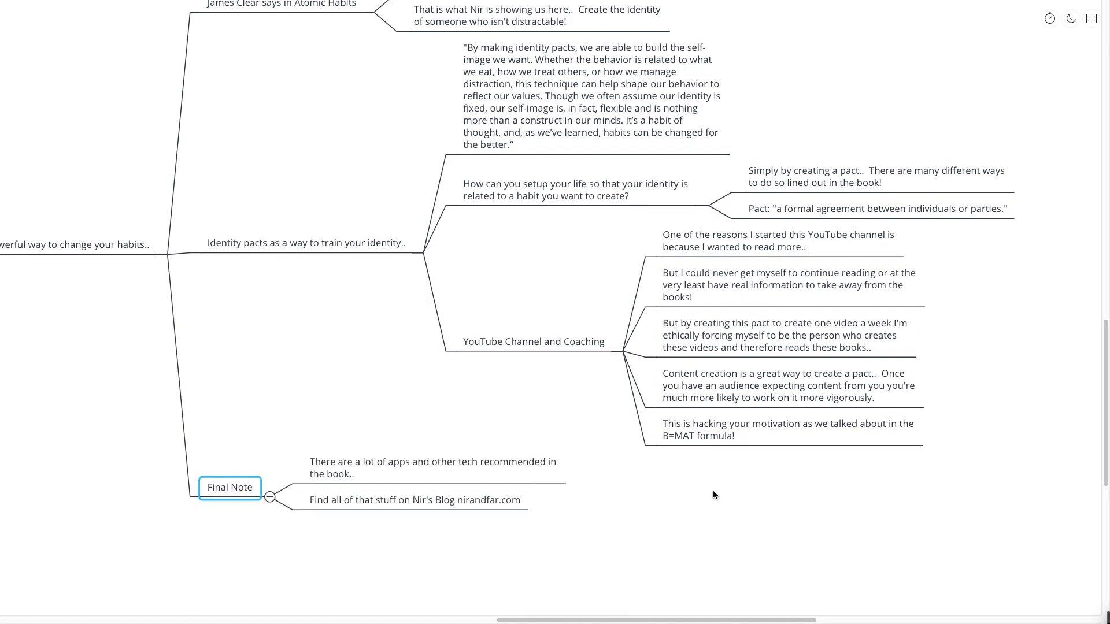